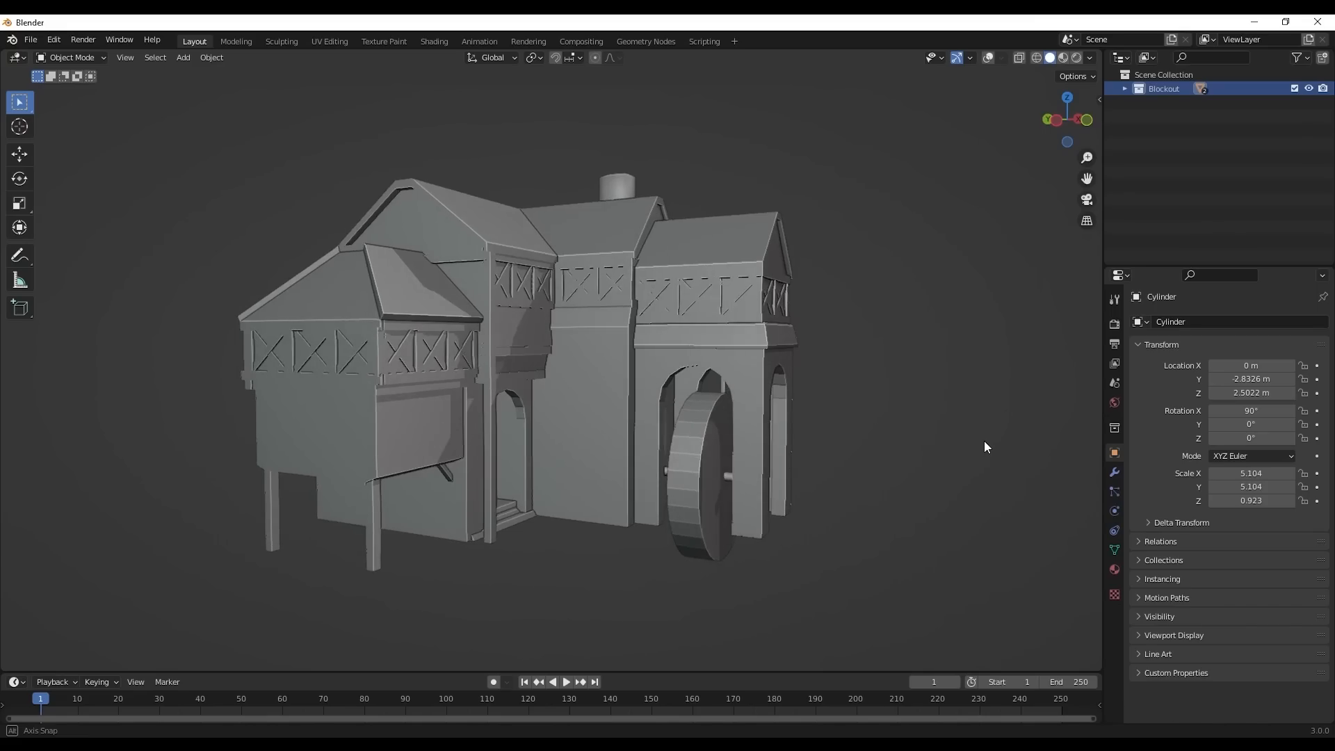
Create the 'Example' Blueprint in the WaterWheel folder and open it for editing.
drag(986, 449, 911, 452)
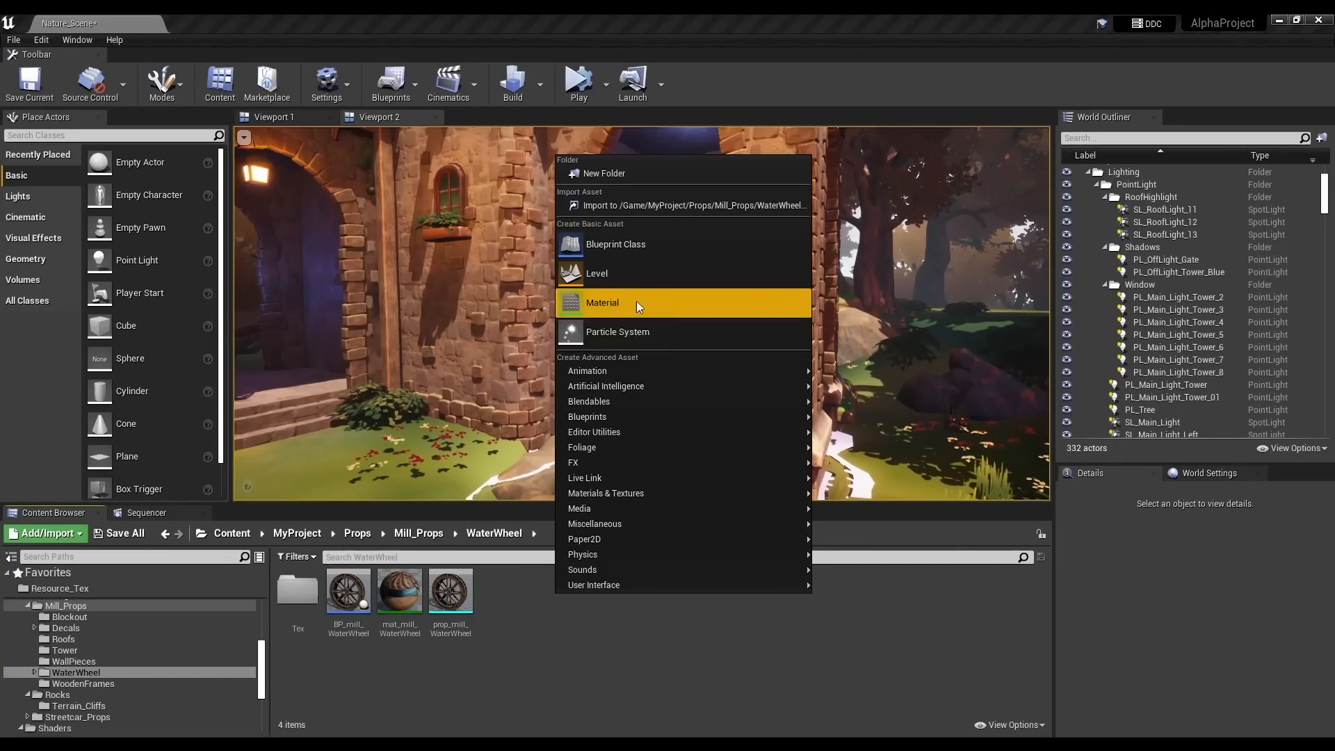
click(615, 246)
text(Example)
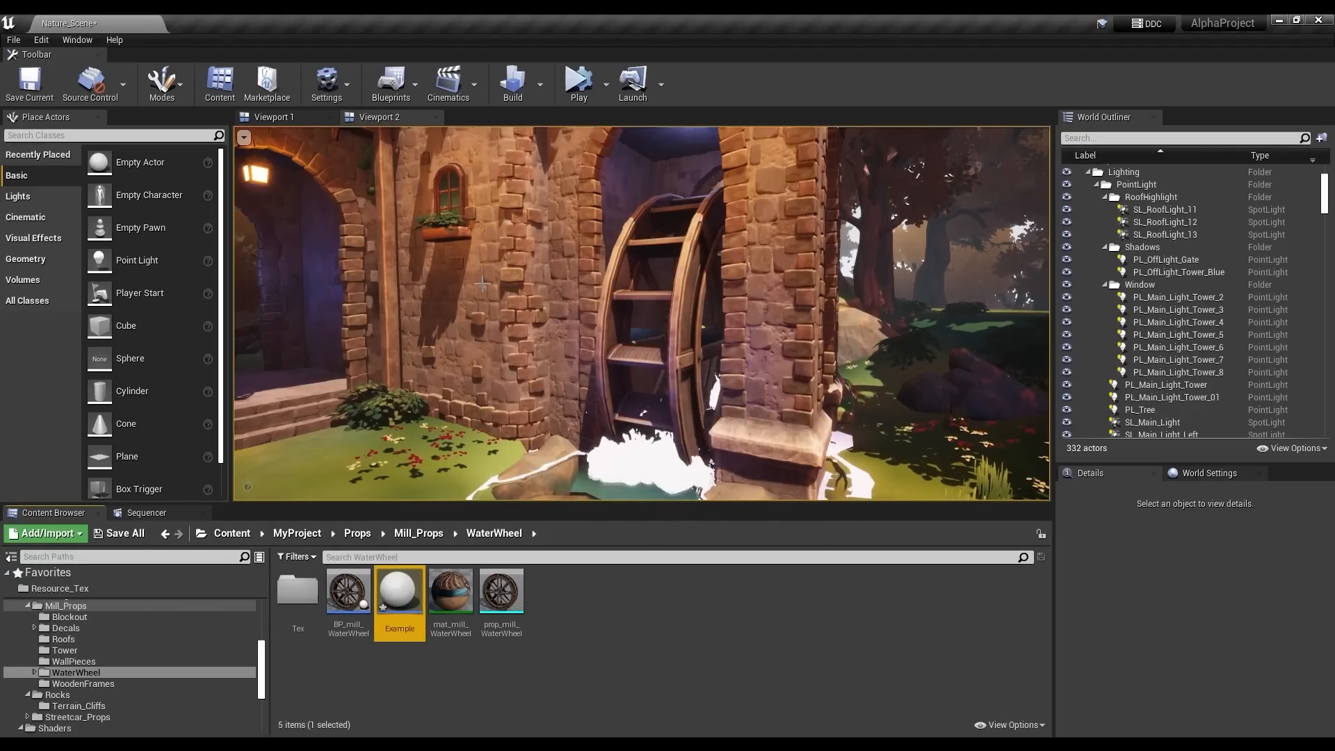
double_click(400, 587)
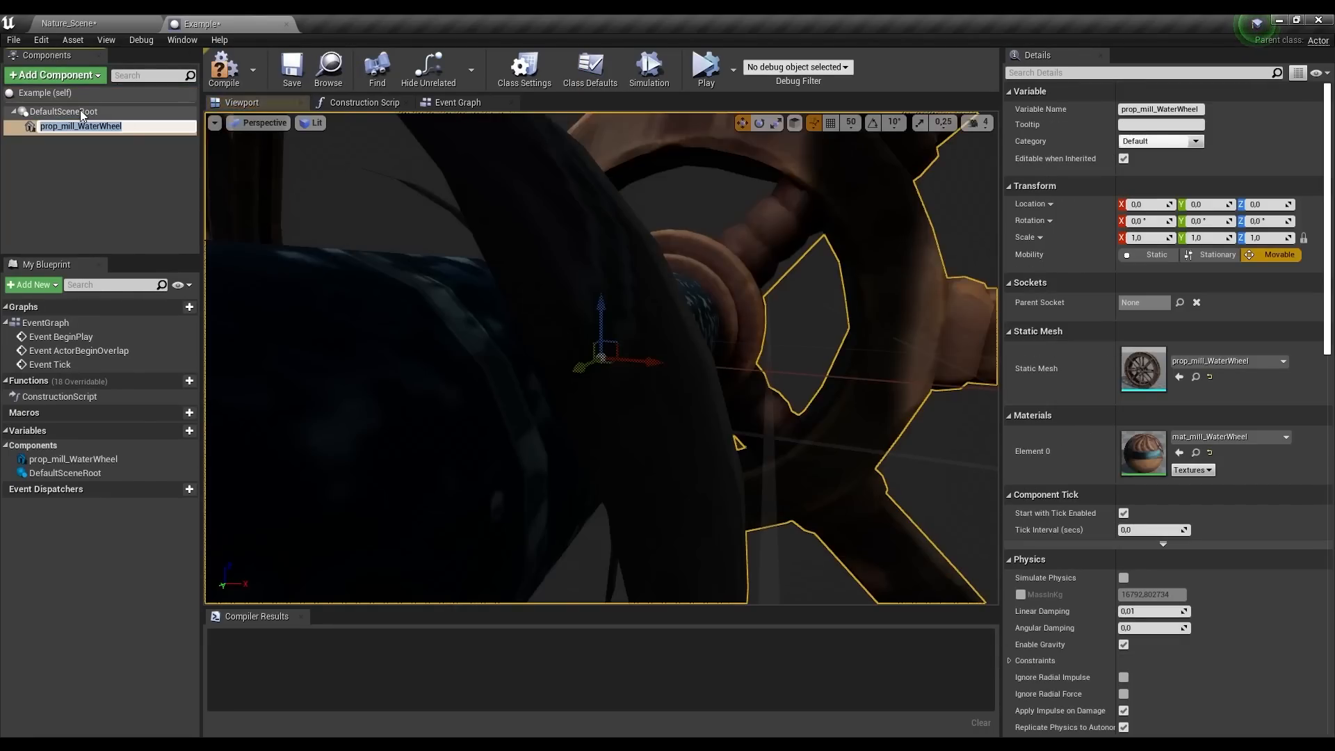
Add prop_mill_WaterWheel and RotatingMovement, setting Rotation Rate to Y 45, Z 0.
click(50, 76)
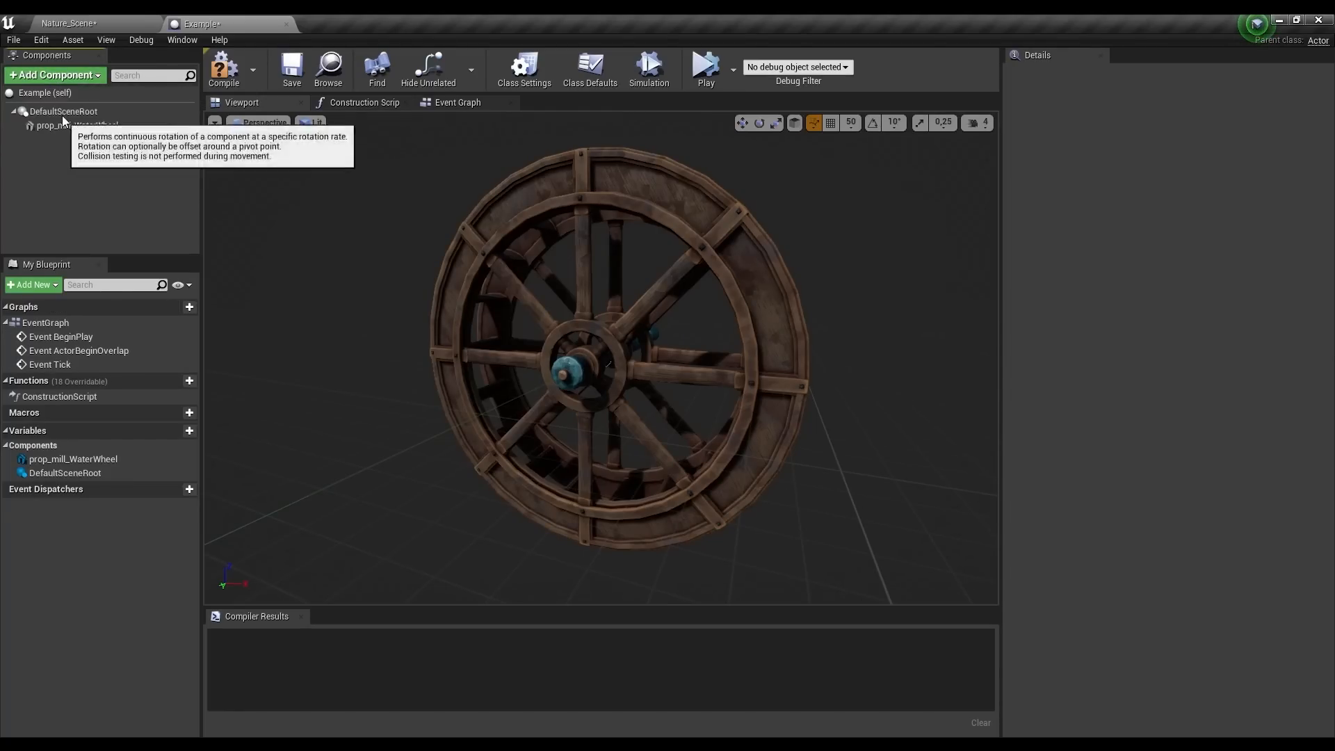
click(51, 75)
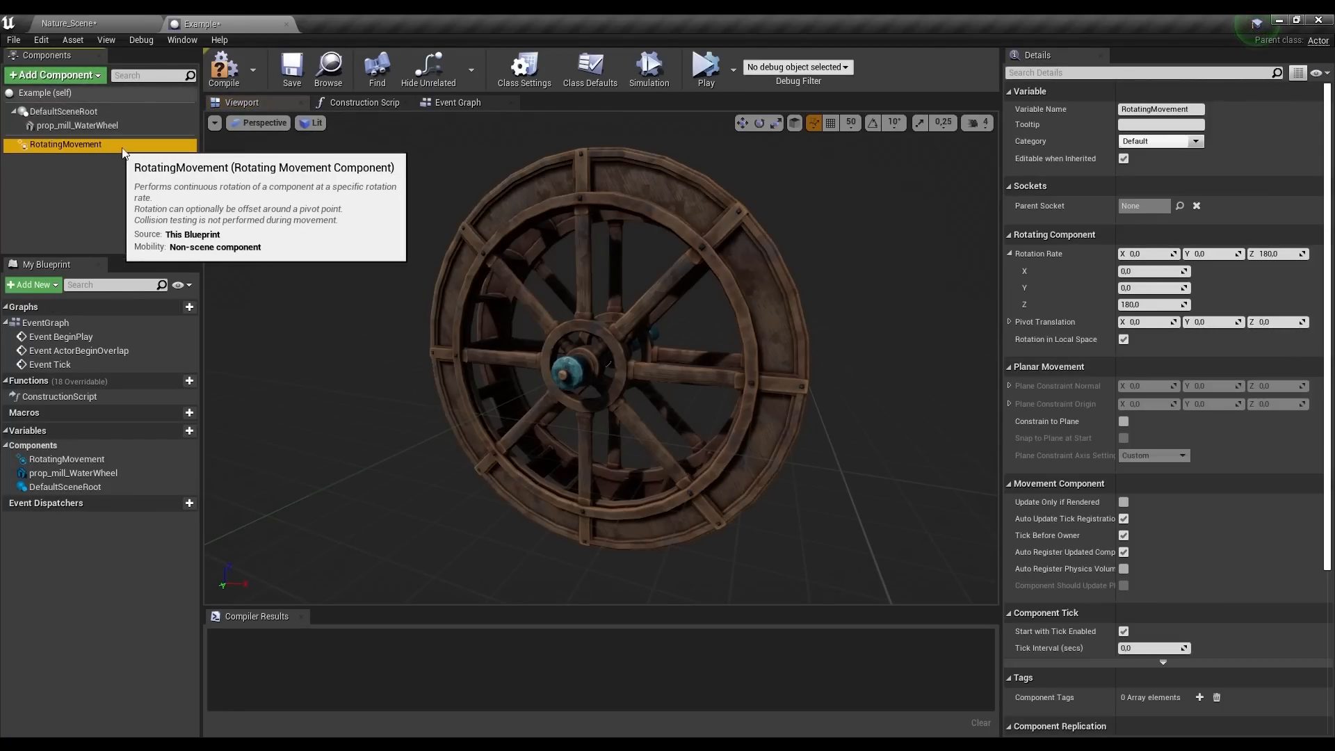
click(649, 70)
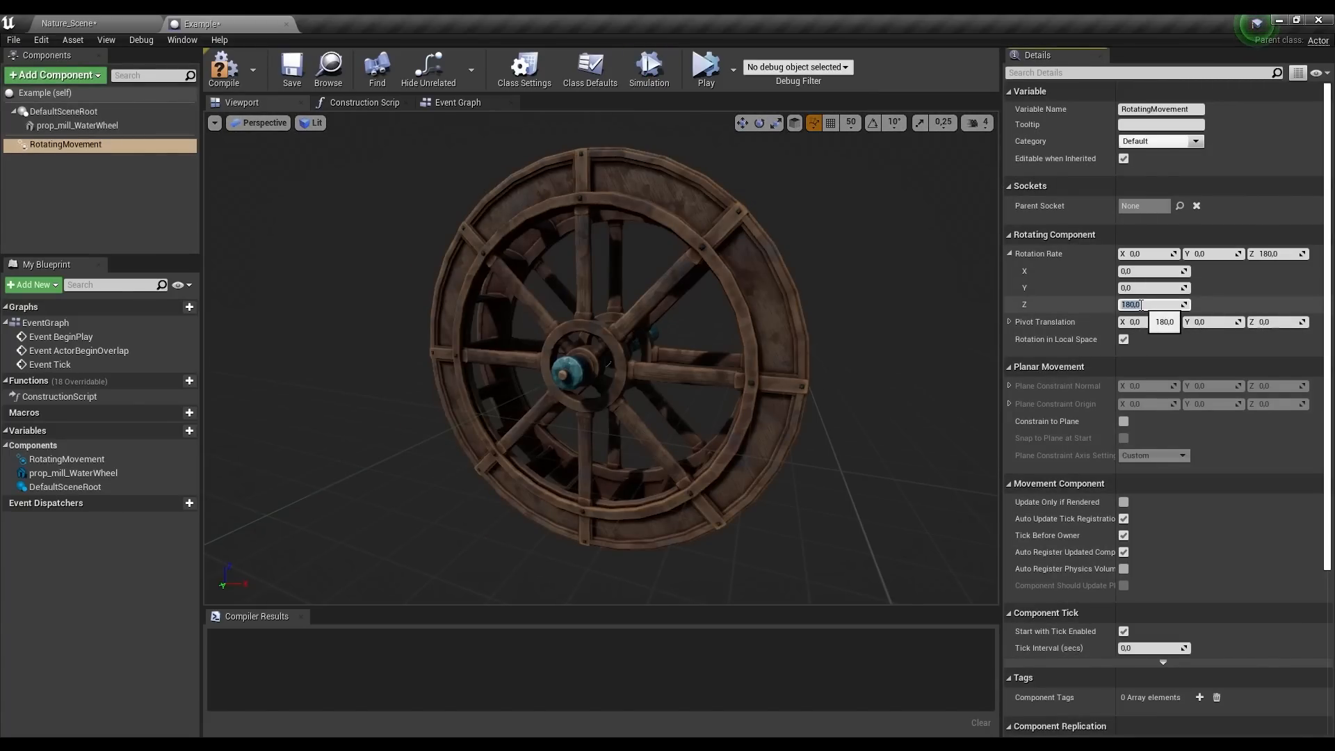
text(18)
text(0)
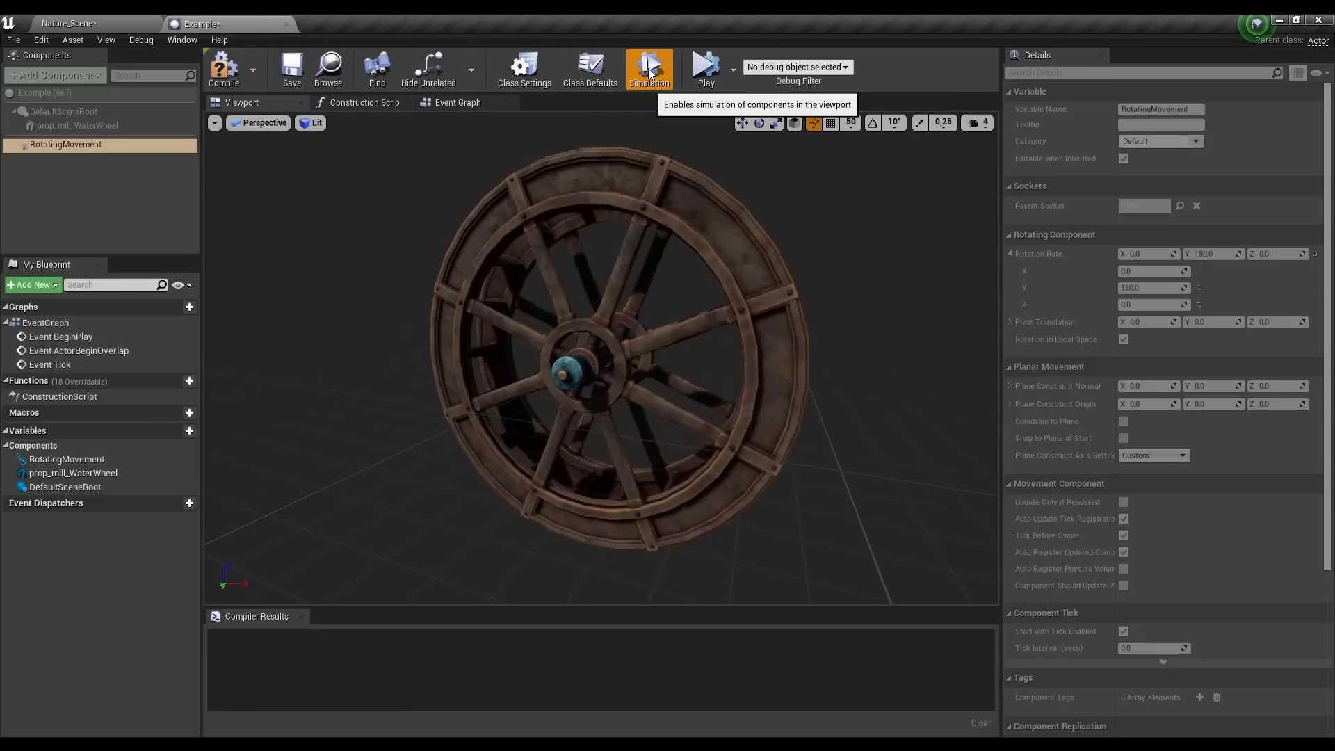
click(649, 69)
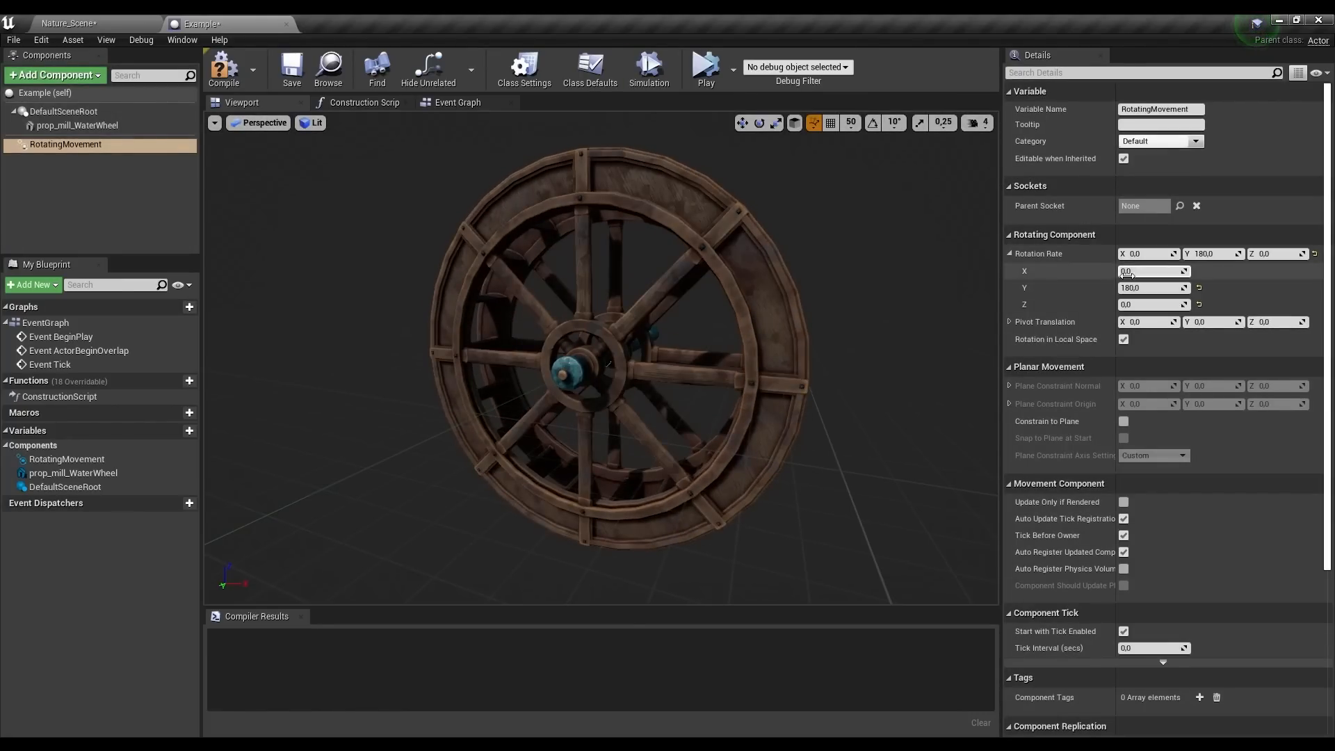
text(45.0)
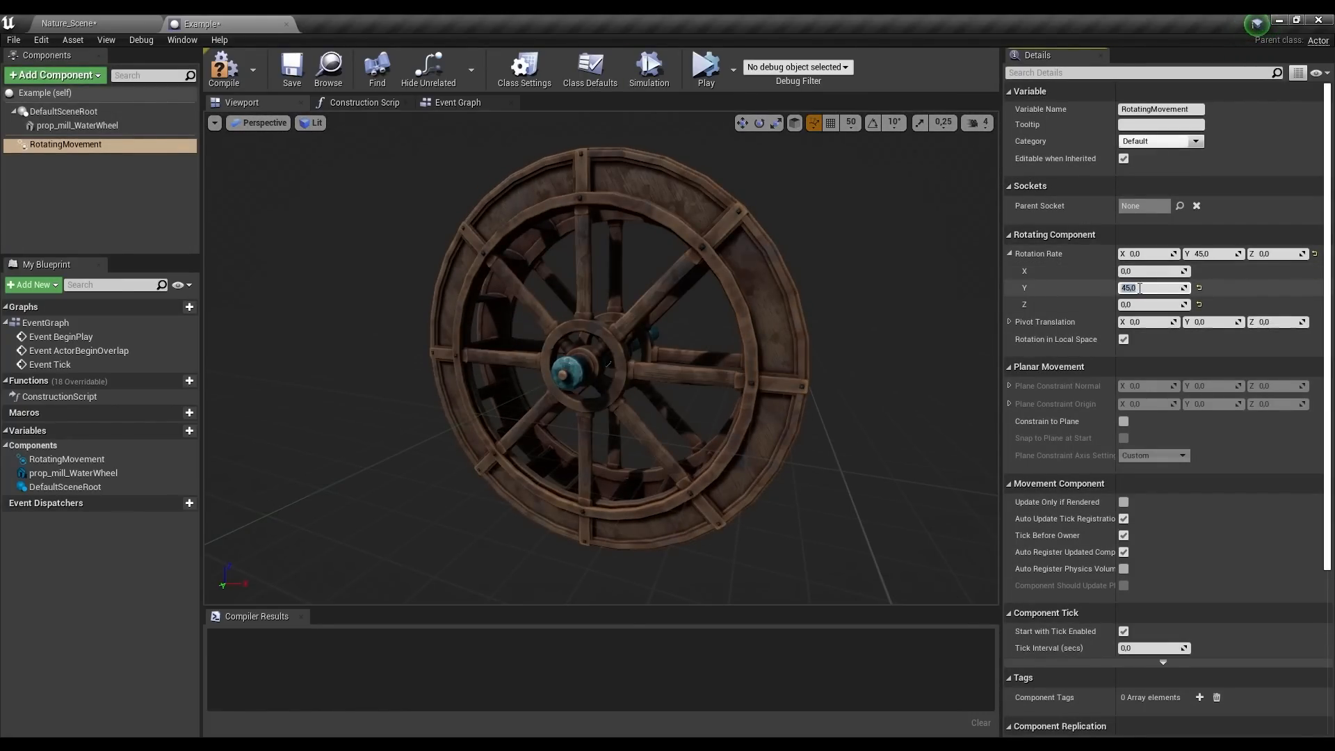
click(648, 70)
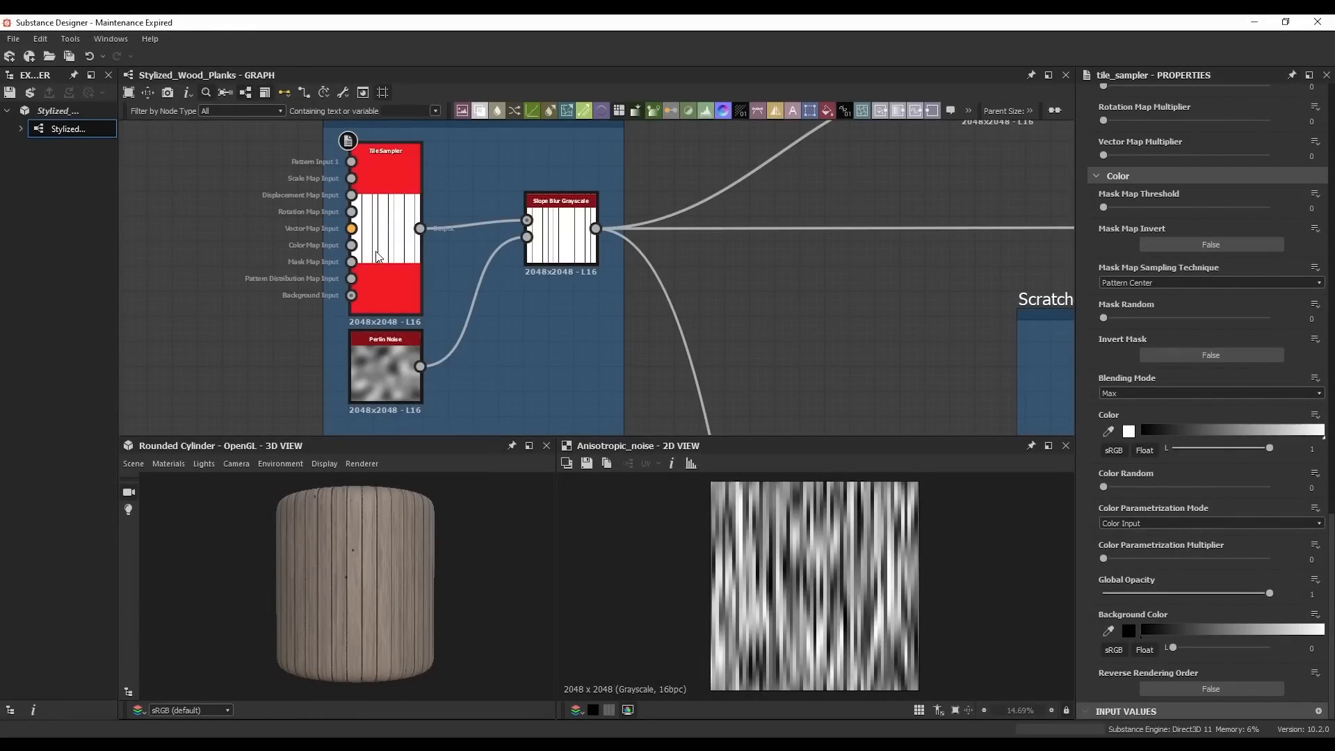
Preview the Levels, anisotropic noise and Warp nodes, raising Warp intensity to about 0.63.
drag(1104, 486, 1108, 486)
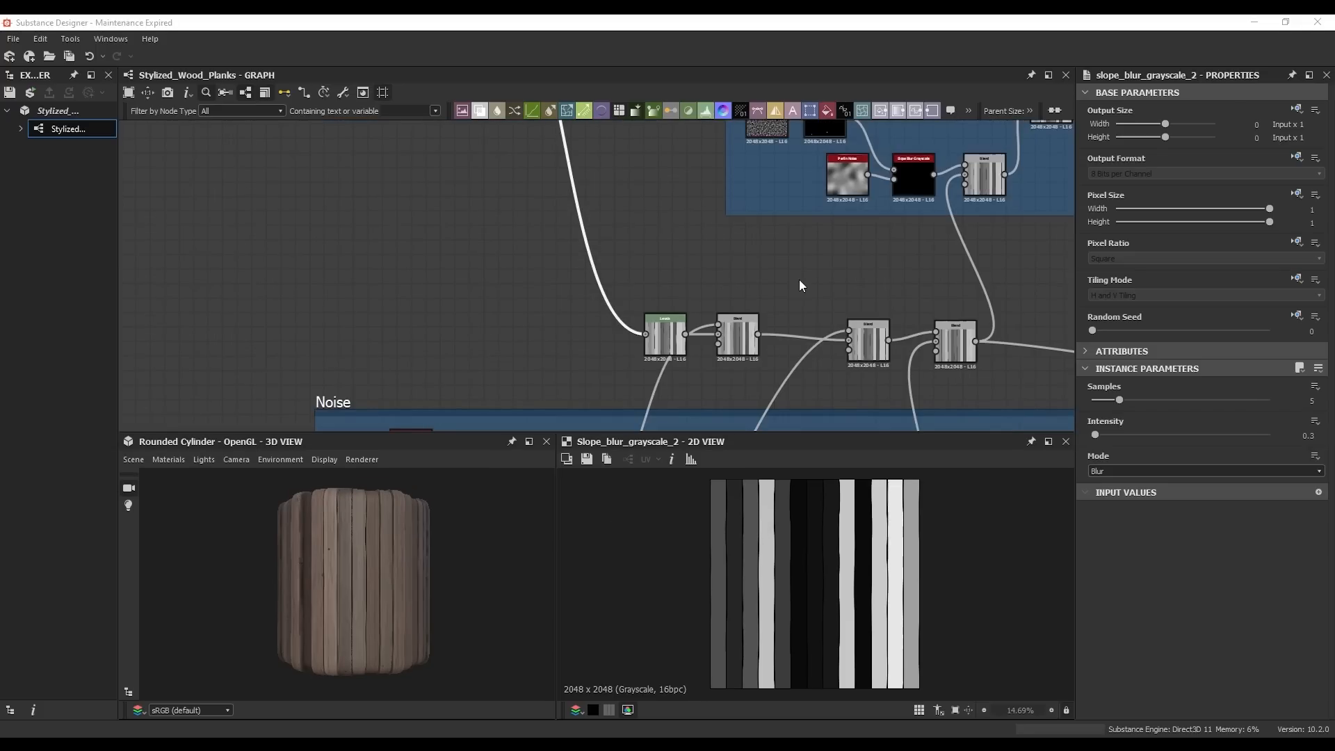
click(665, 333)
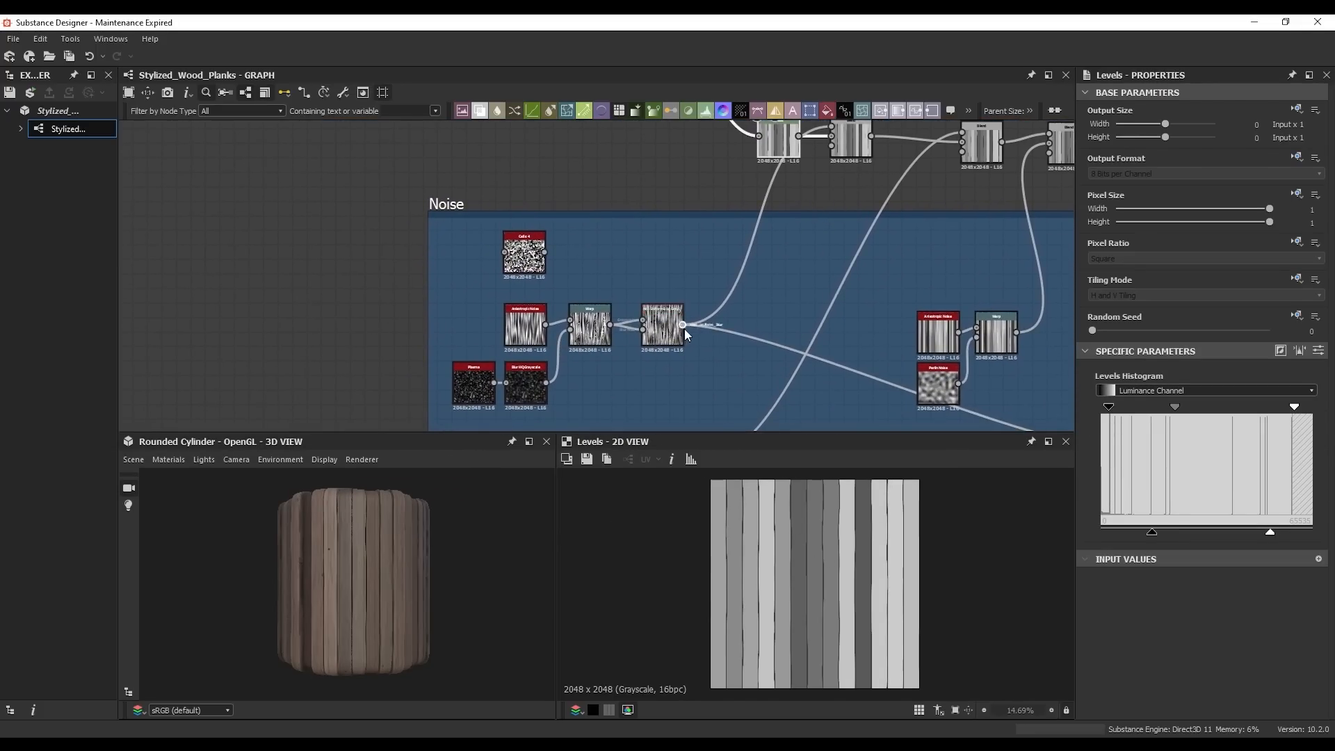
click(524, 325)
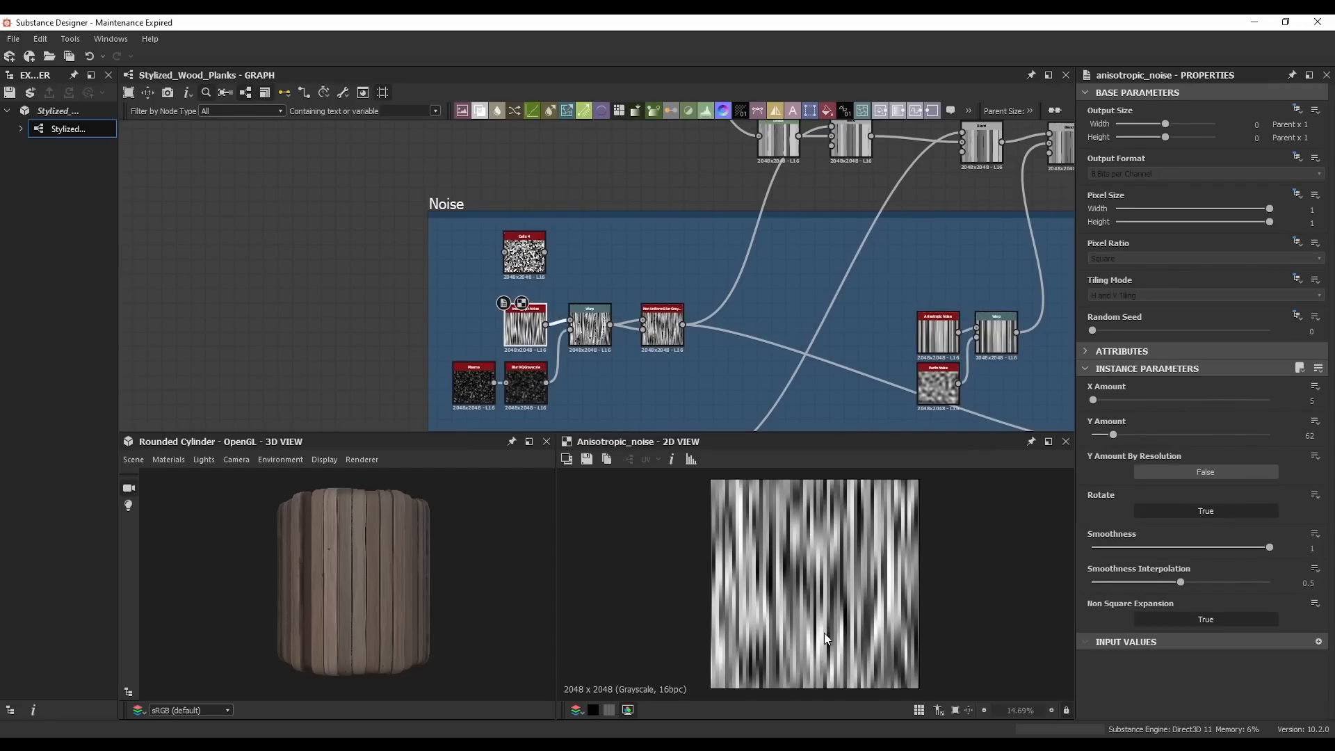
click(661, 324)
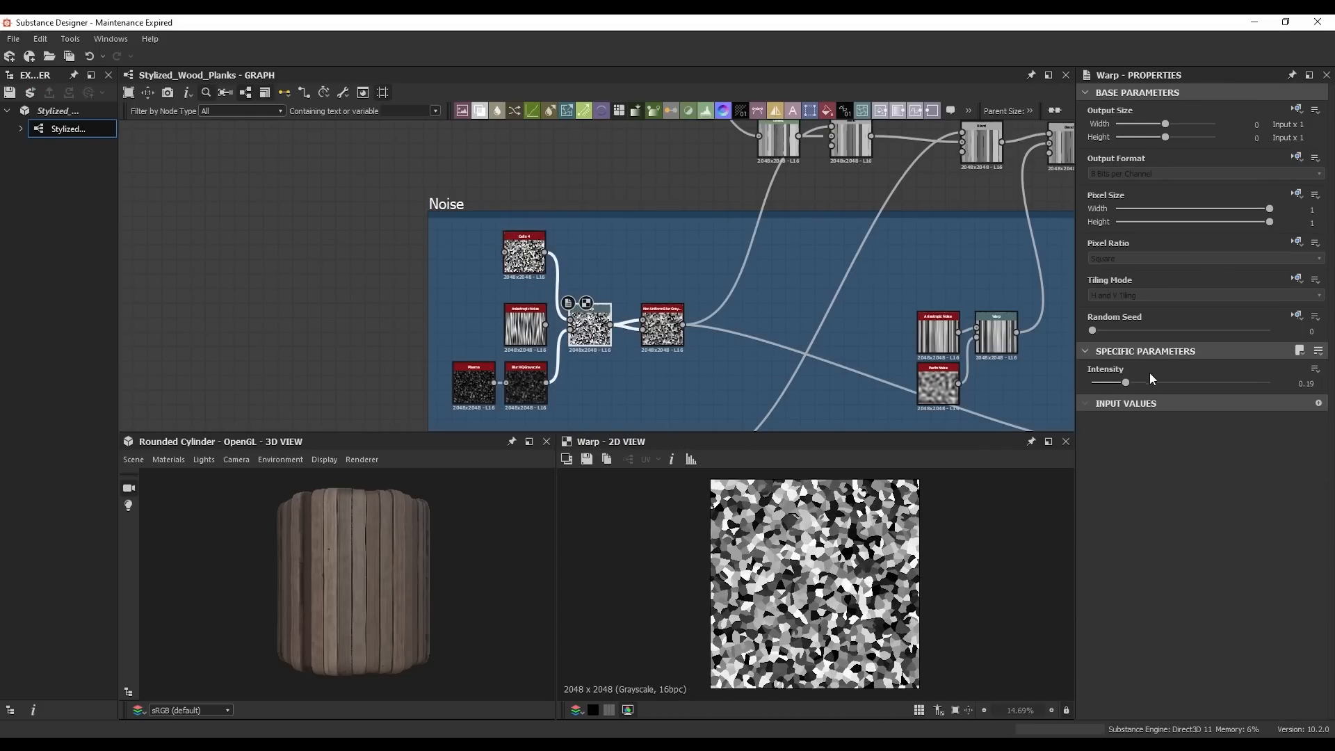
drag(1126, 382, 1202, 383)
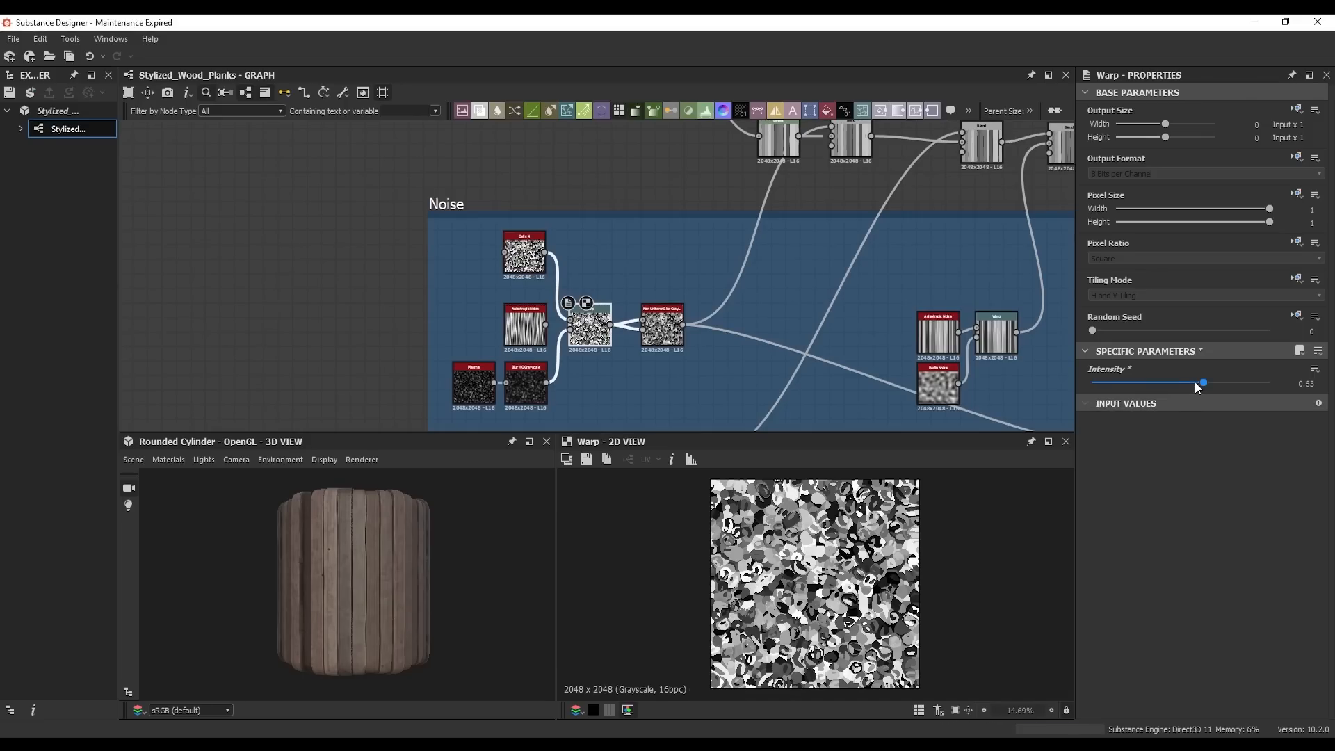
Bring the rest of the Noise frame into view and preview the non-uniform blur result.
drag(1202, 383, 1183, 383)
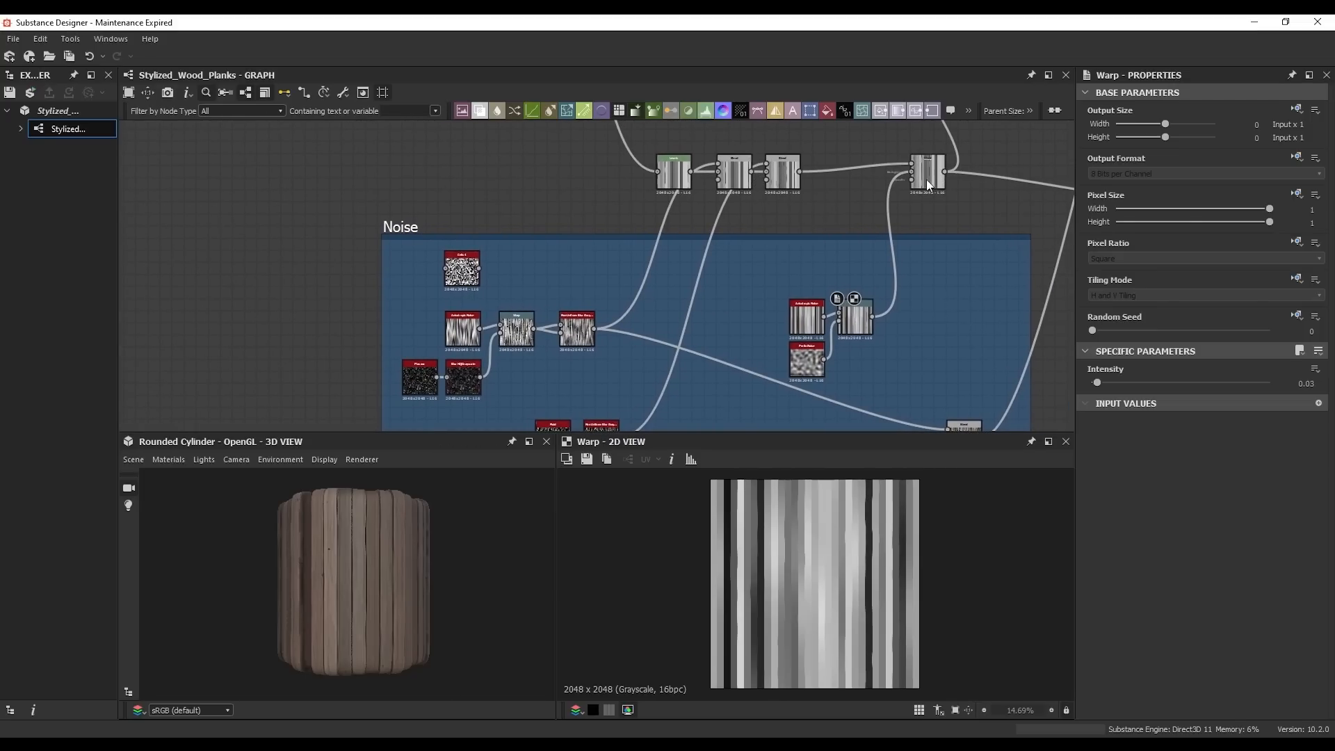
click(577, 330)
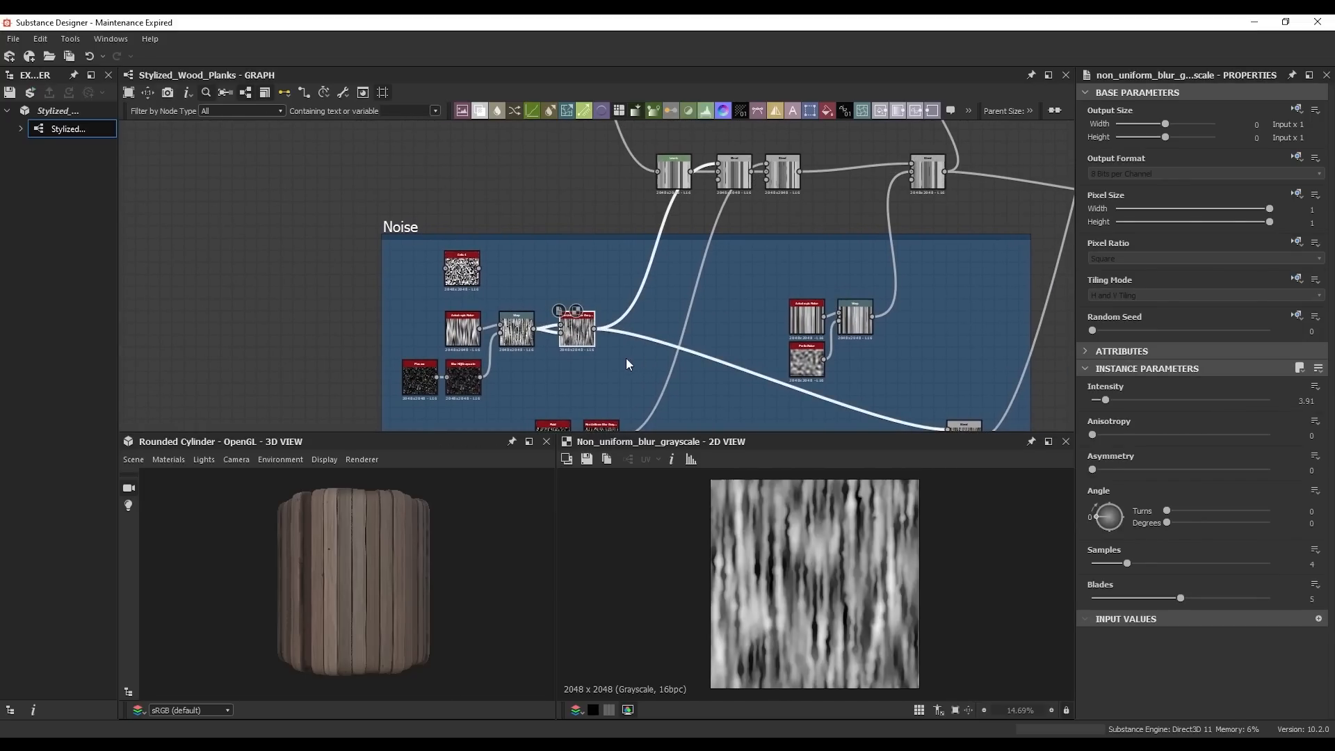
click(854, 319)
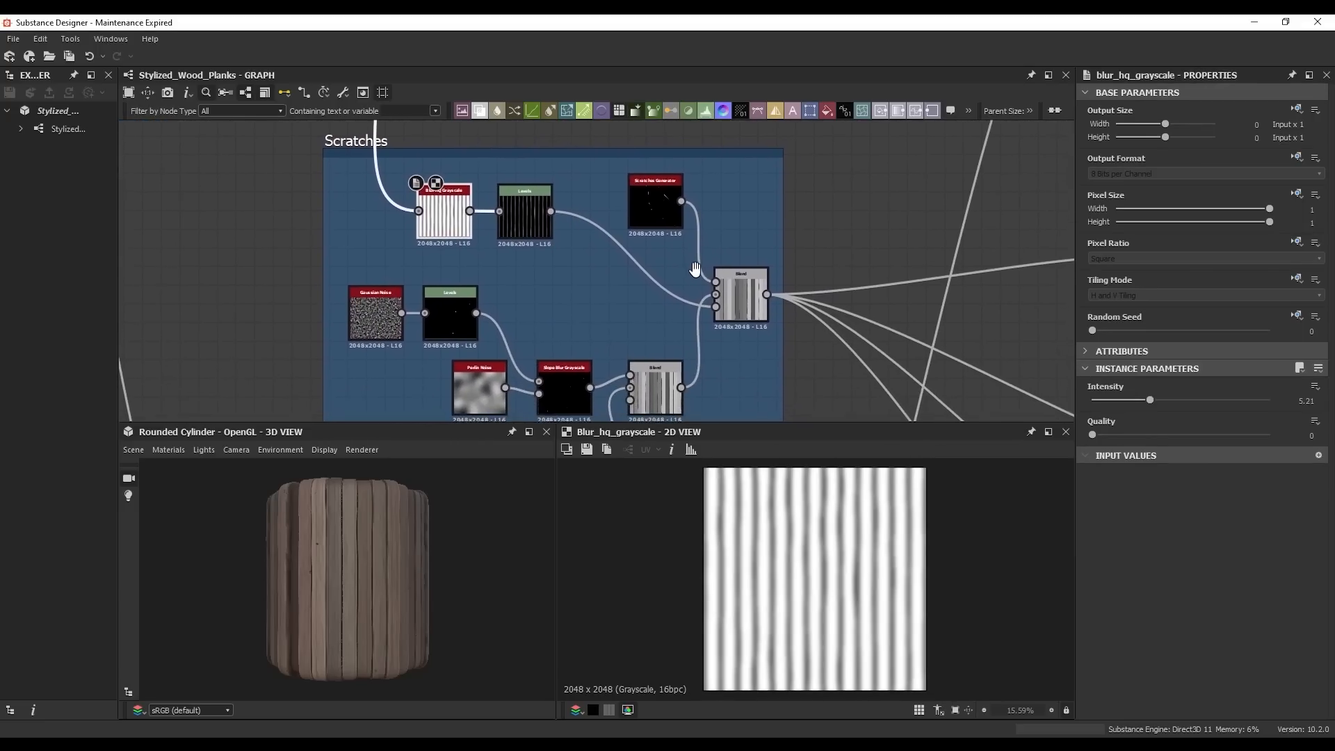
click(741, 293)
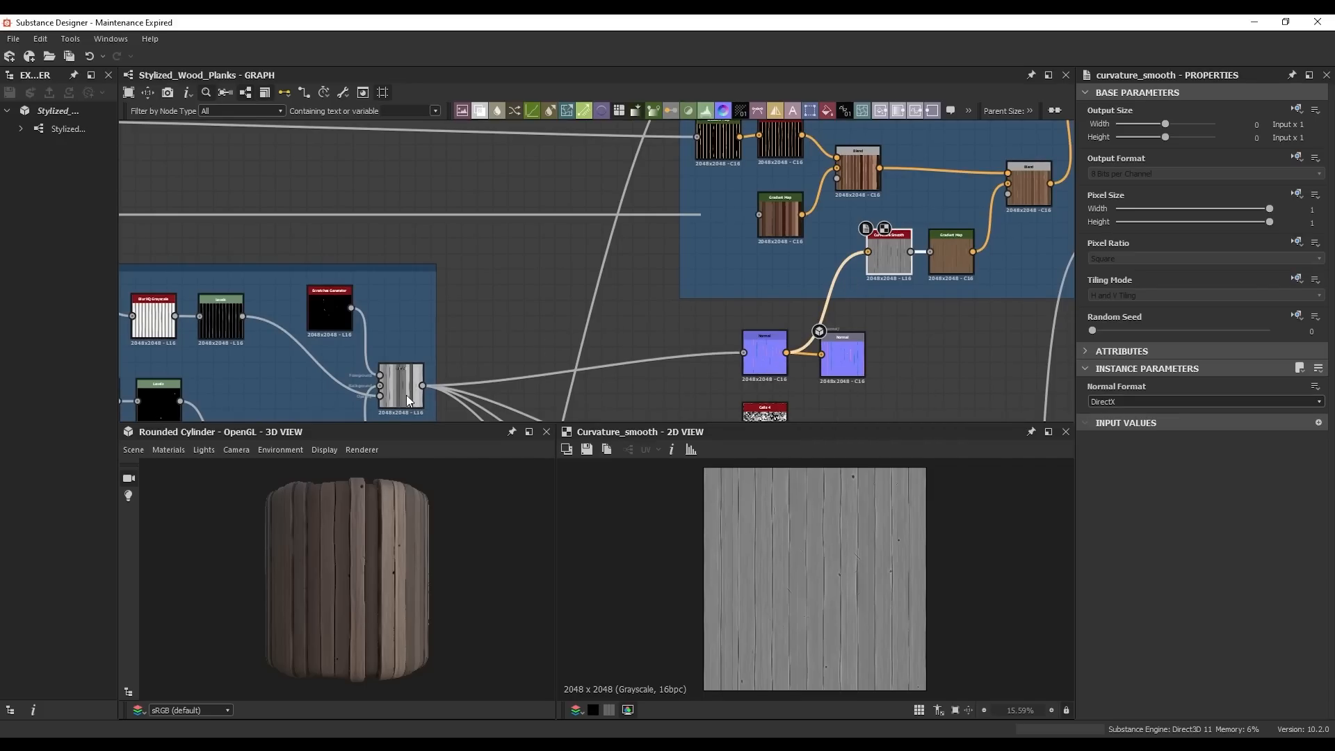
click(857, 152)
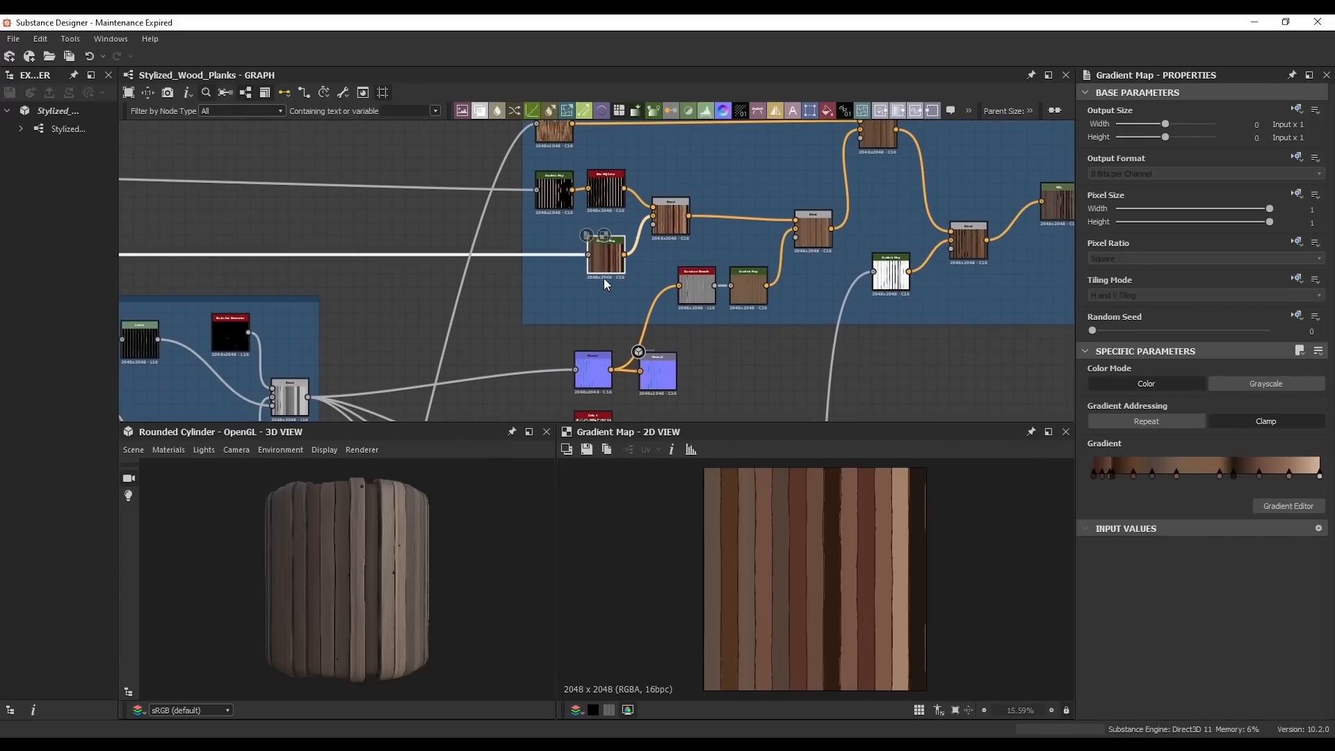
click(809, 226)
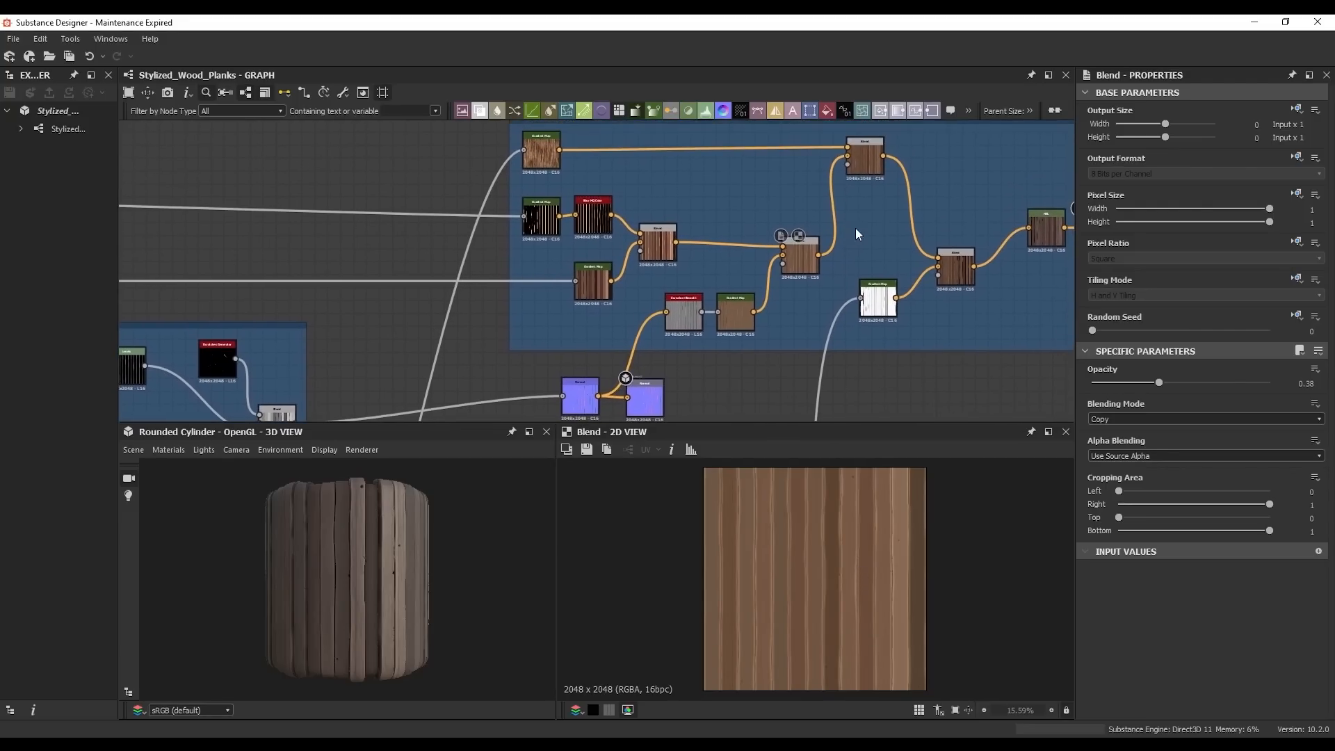
click(541, 151)
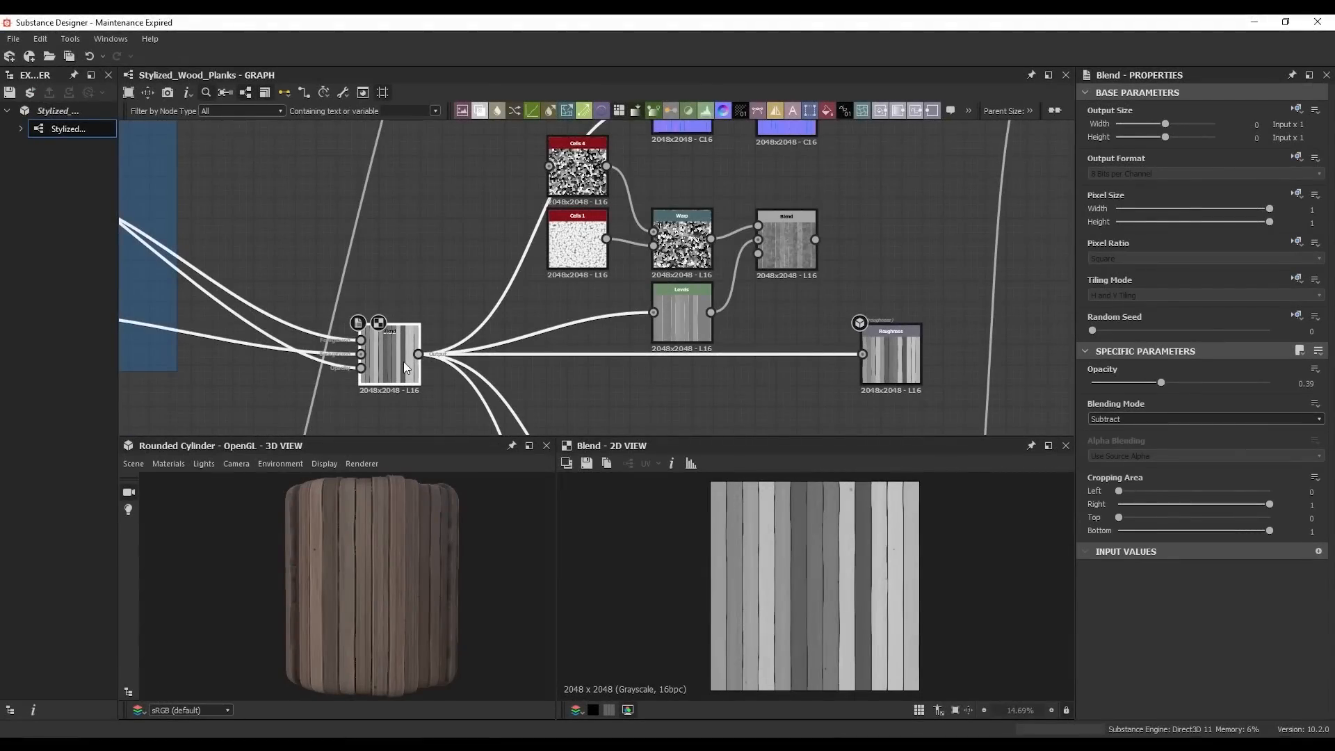
click(682, 315)
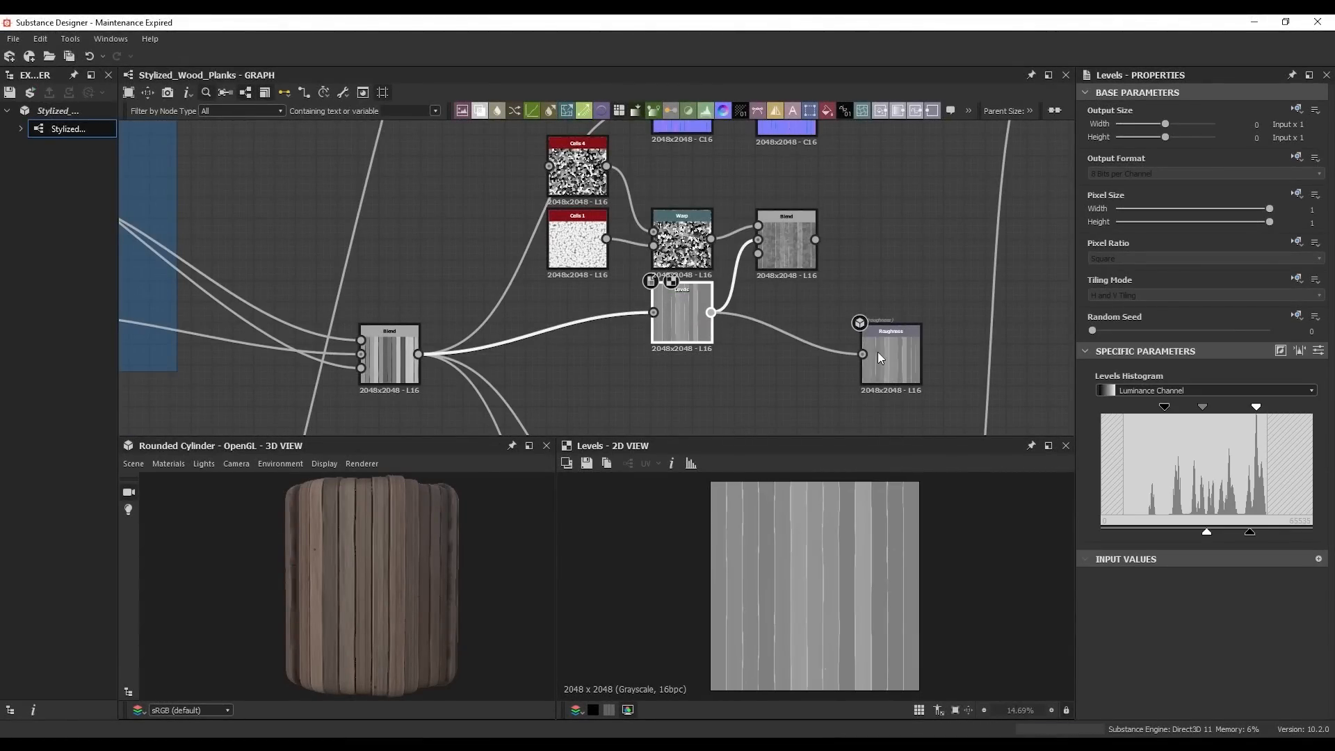
click(786, 238)
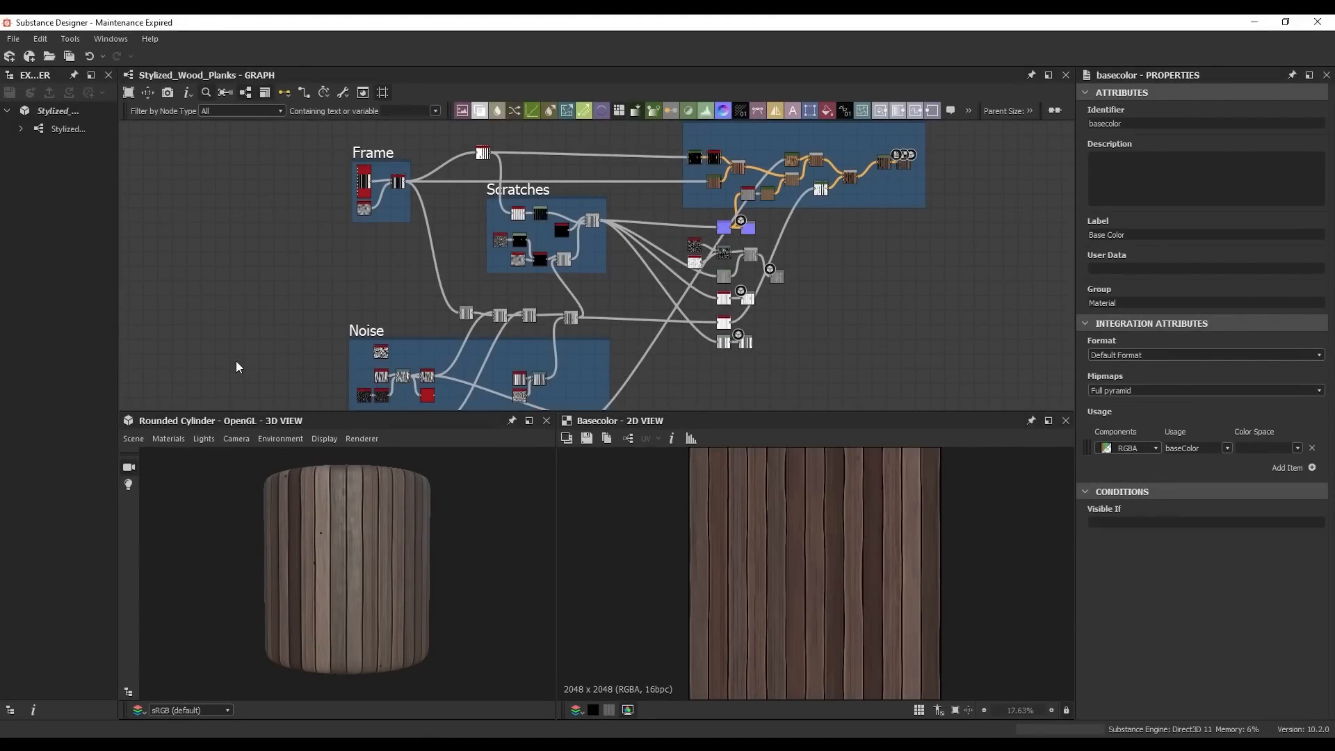
Show the preview material's channel settings with Materials > Default in the 3D View.
click(167, 439)
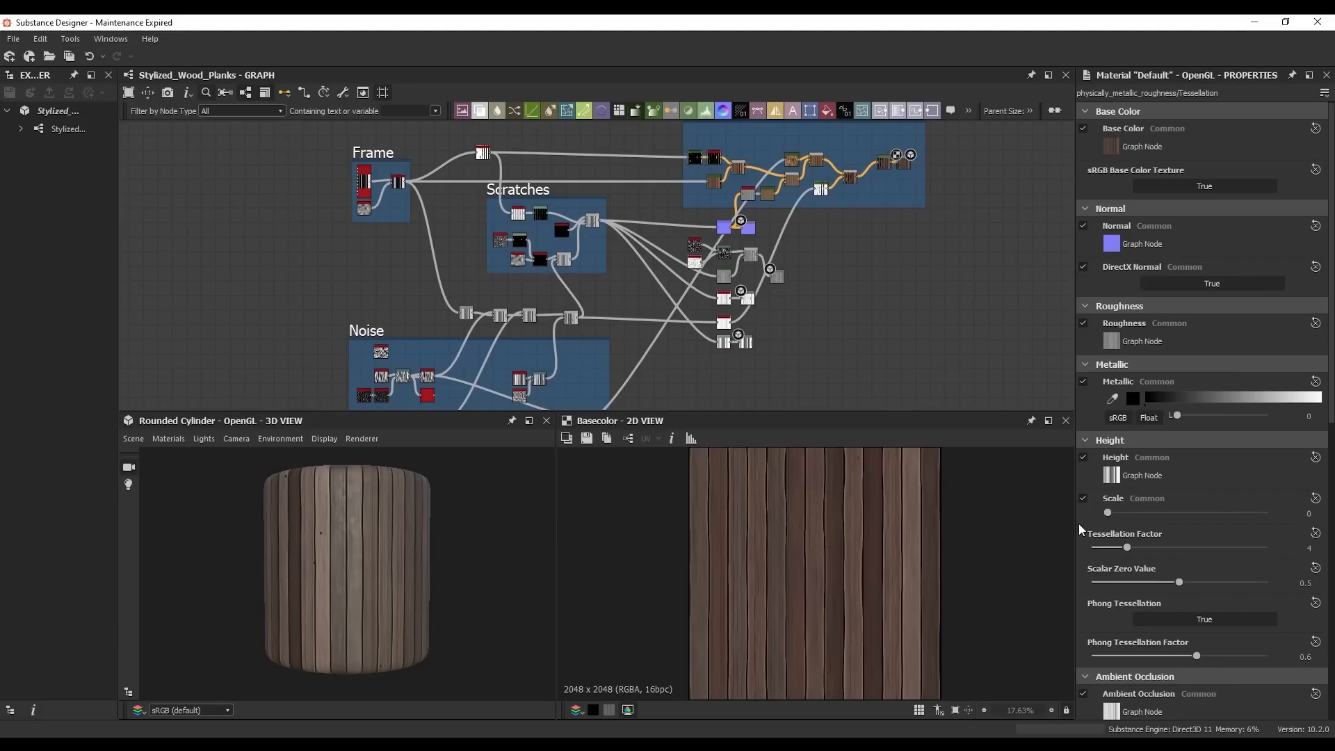
drag(1108, 512, 1180, 512)
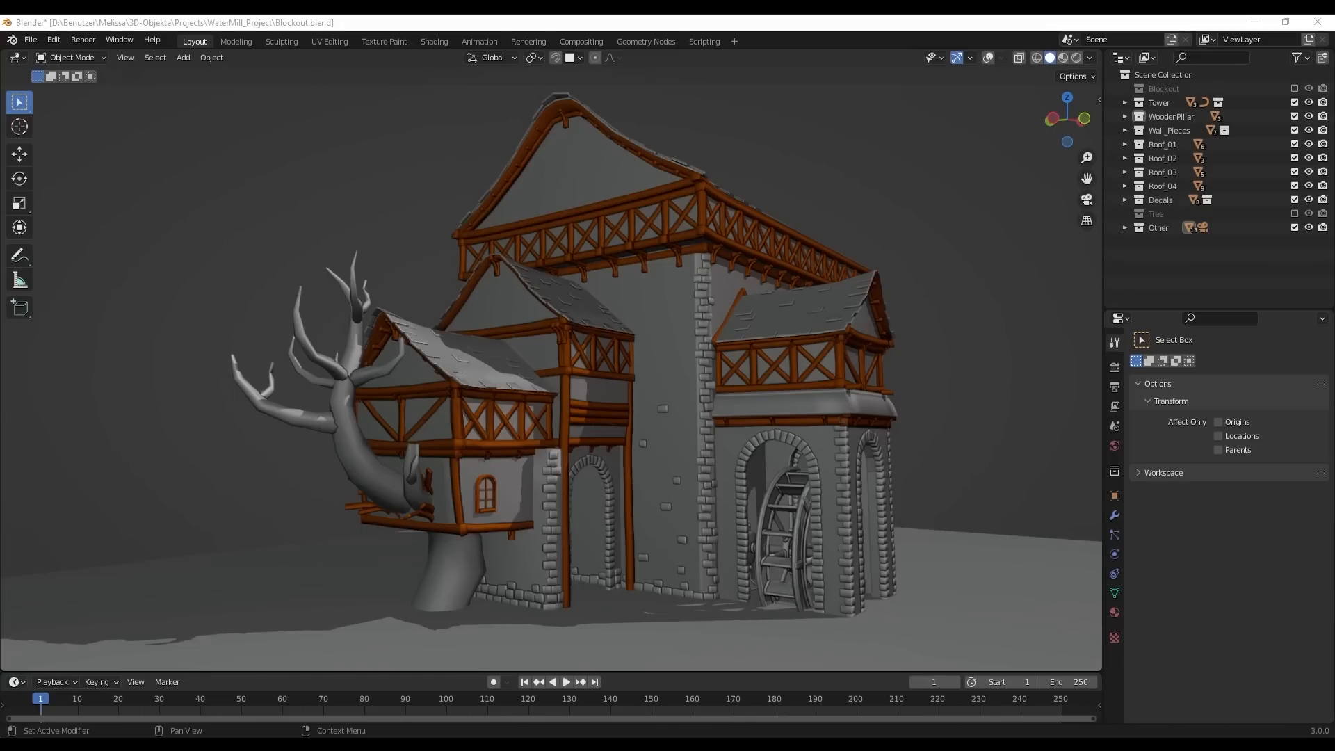
Tile the high-poly pillar sculpt along Z with offset 4.00, then view Pillar_Low's UVs.
click(281, 41)
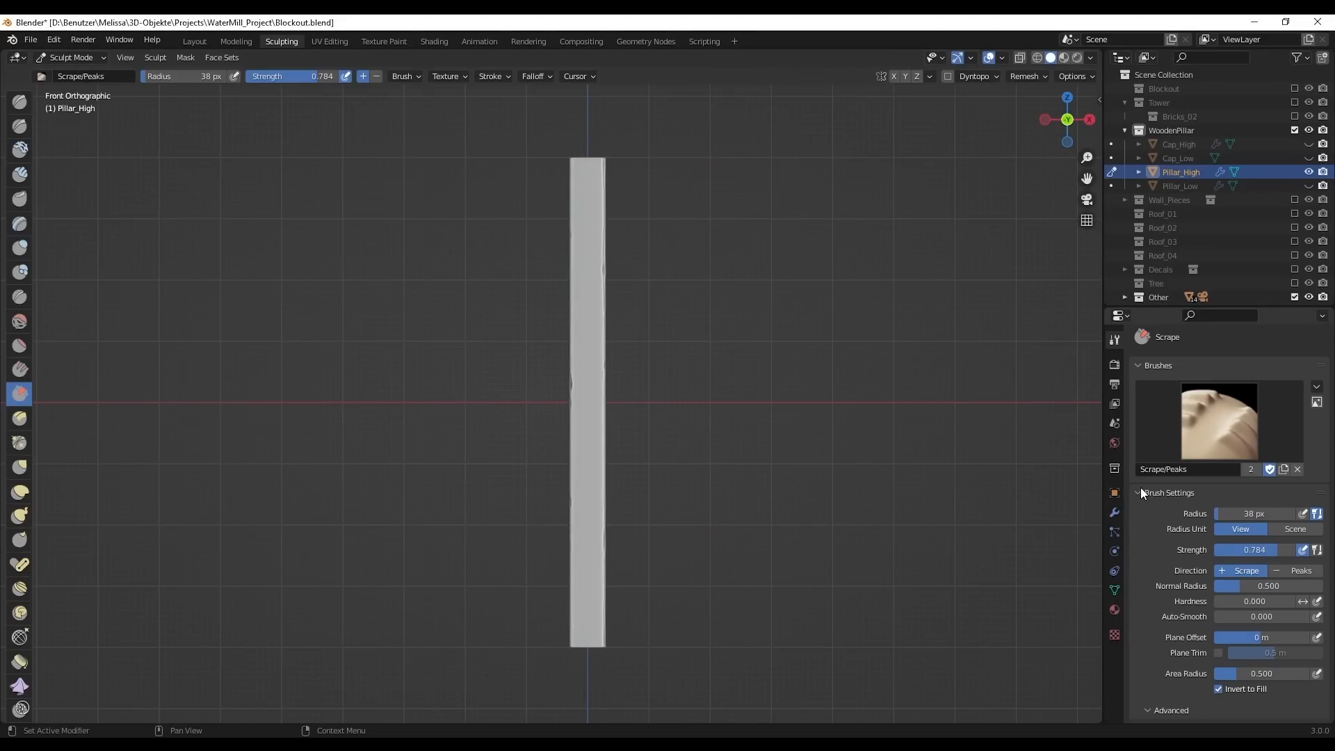
scroll(down, 3)
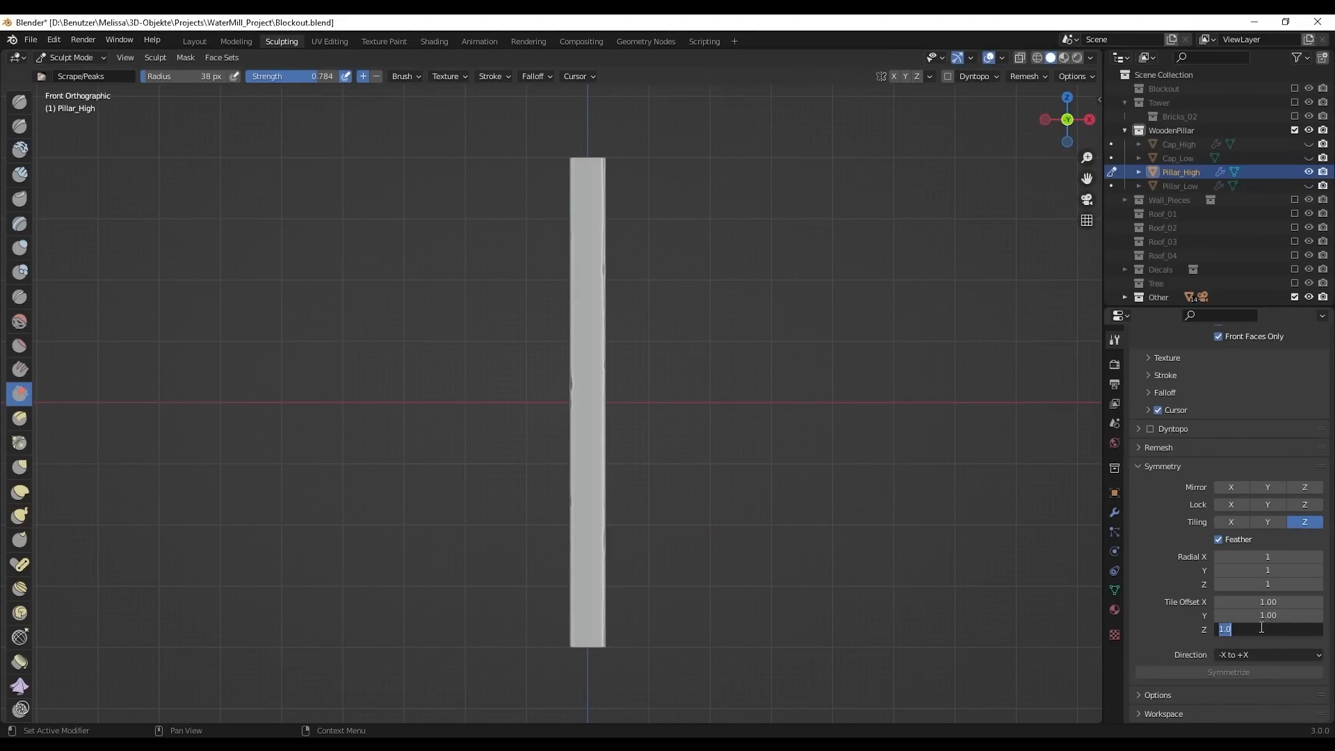
text(8.00)
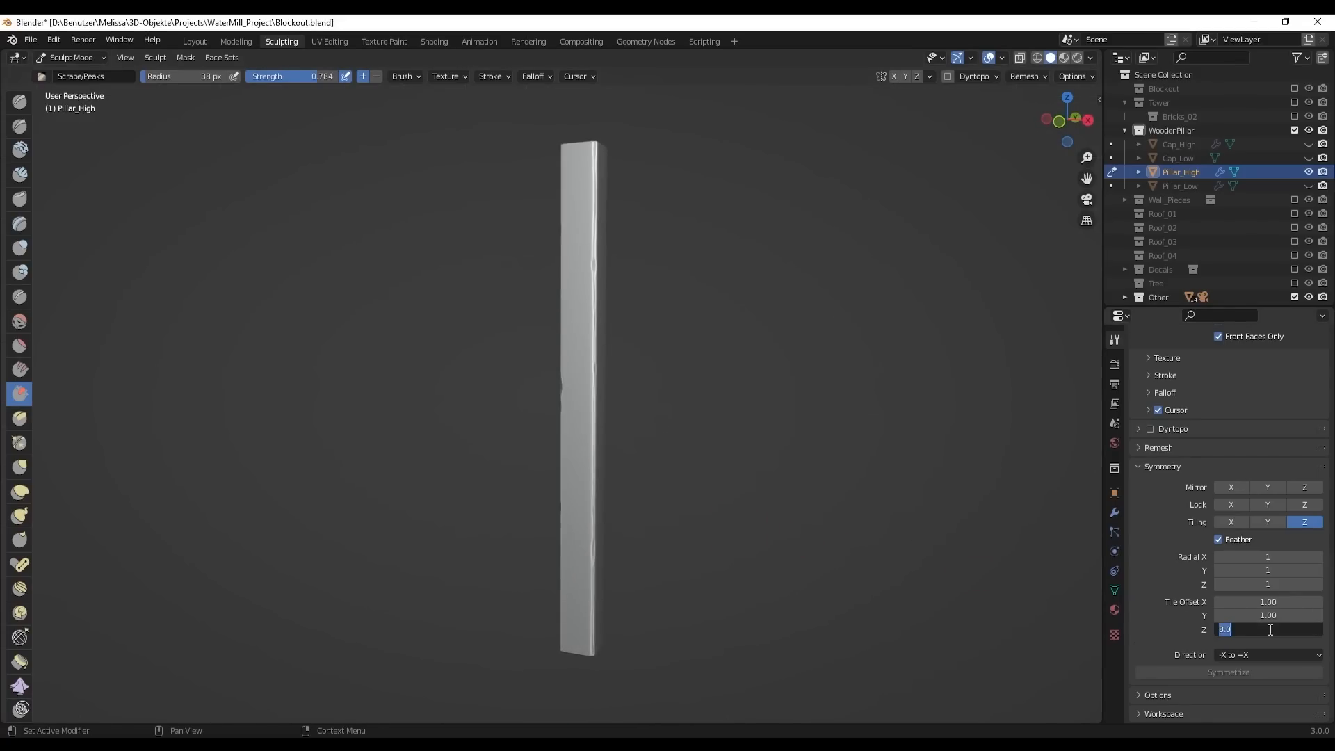
text(4.00)
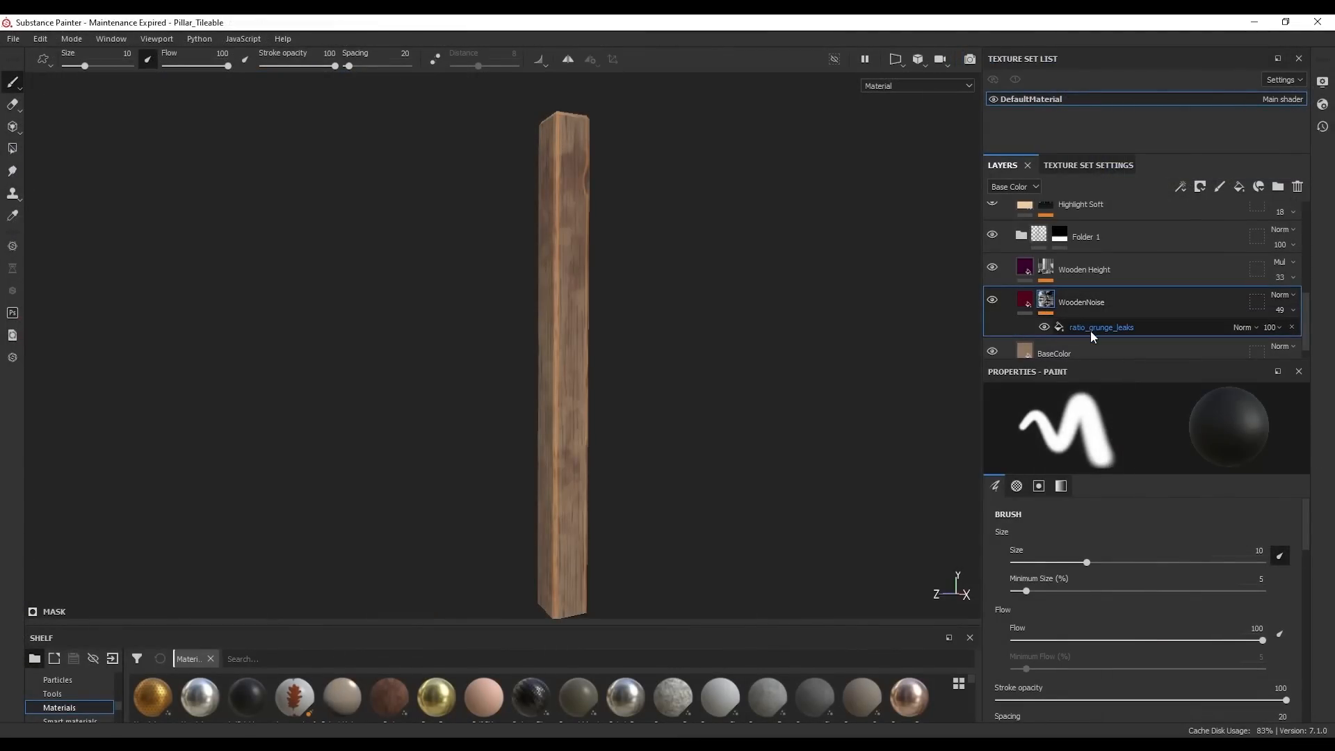
click(1101, 326)
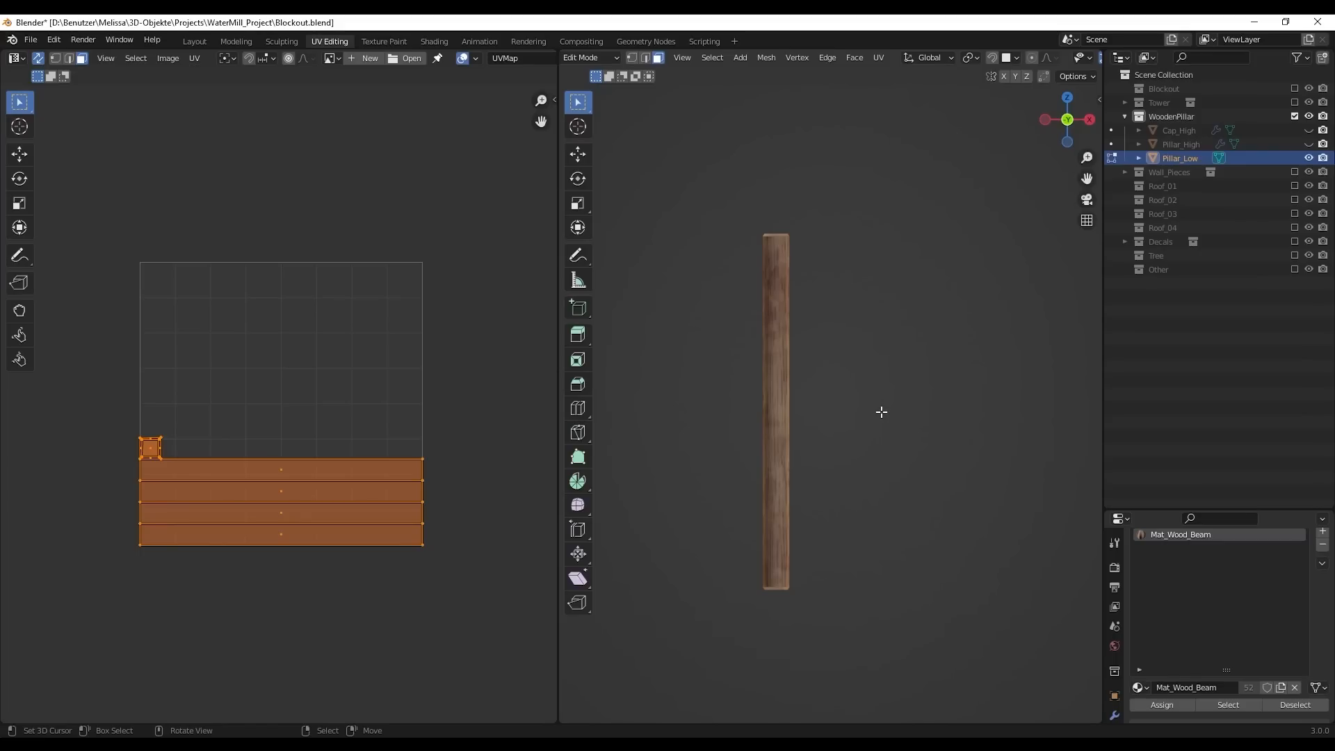
Scale the pillar UV islands along X, then loop-cut and bend the horizontal beam.
key(s)
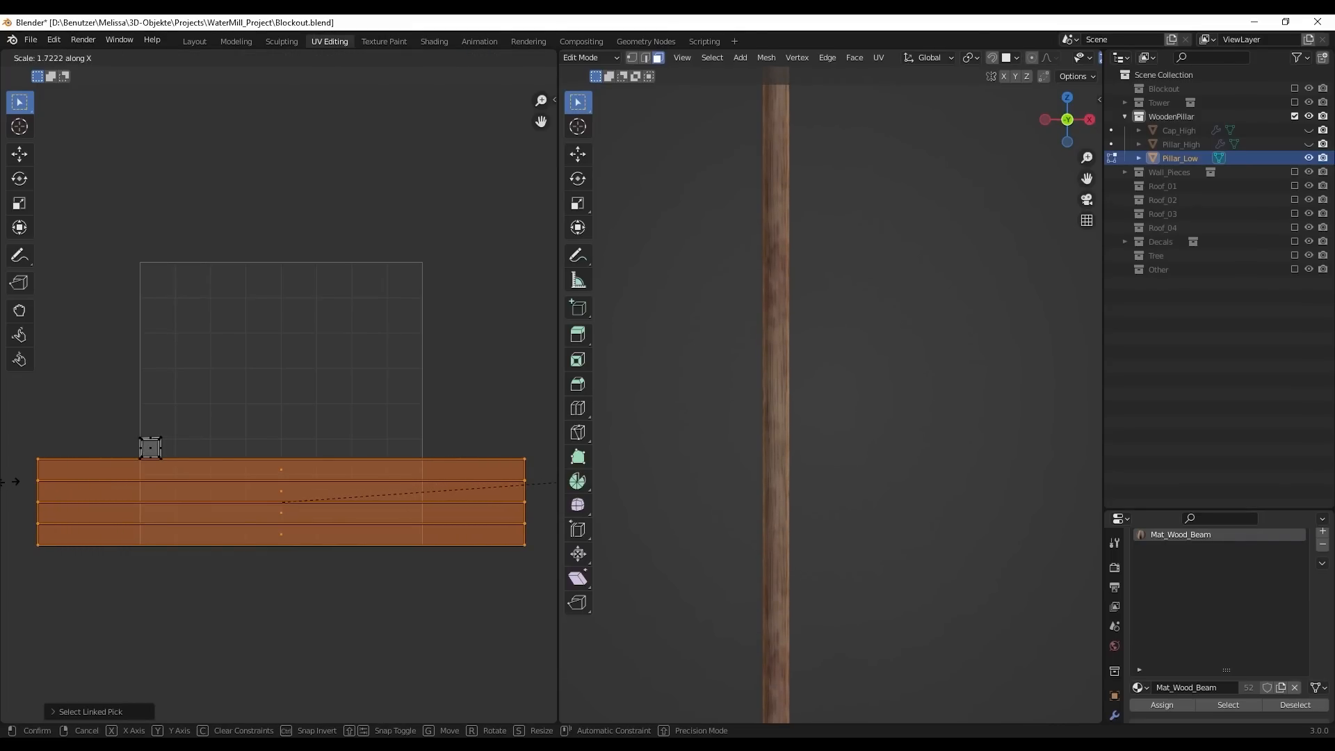
click(193, 41)
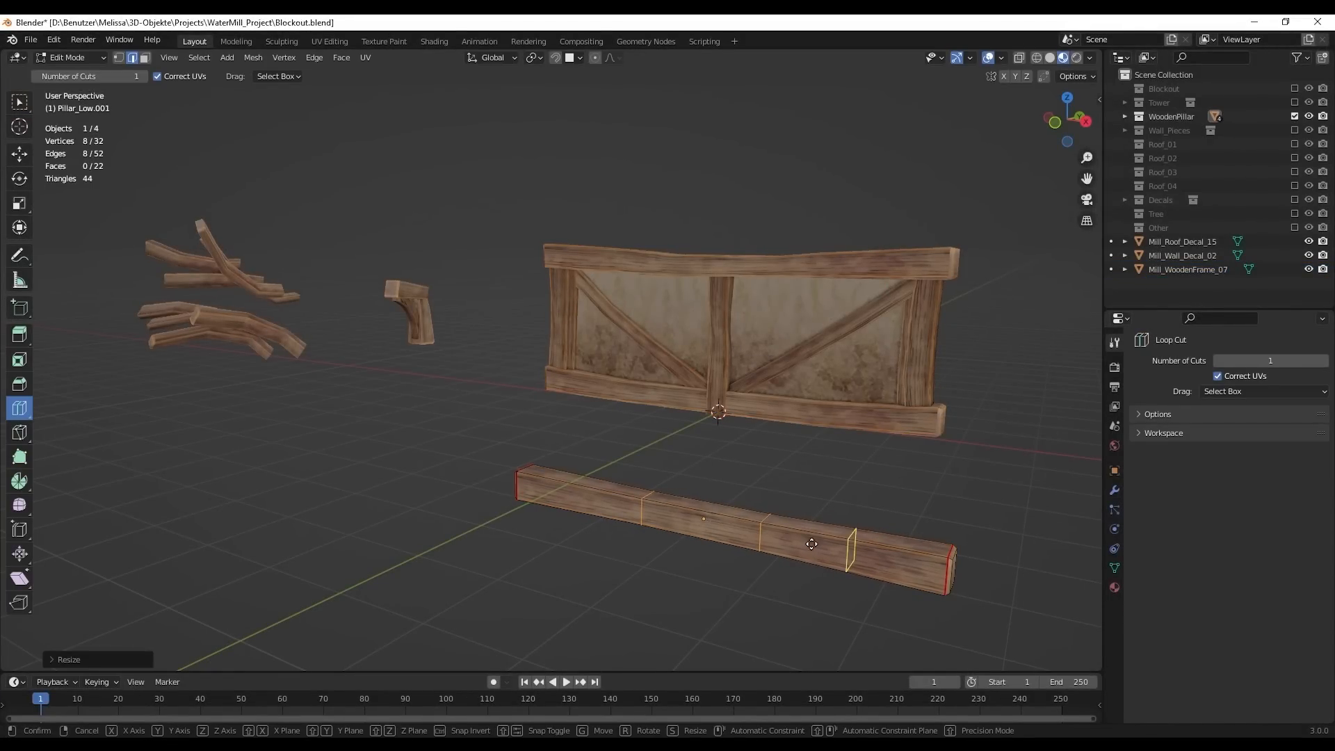
key(Tab)
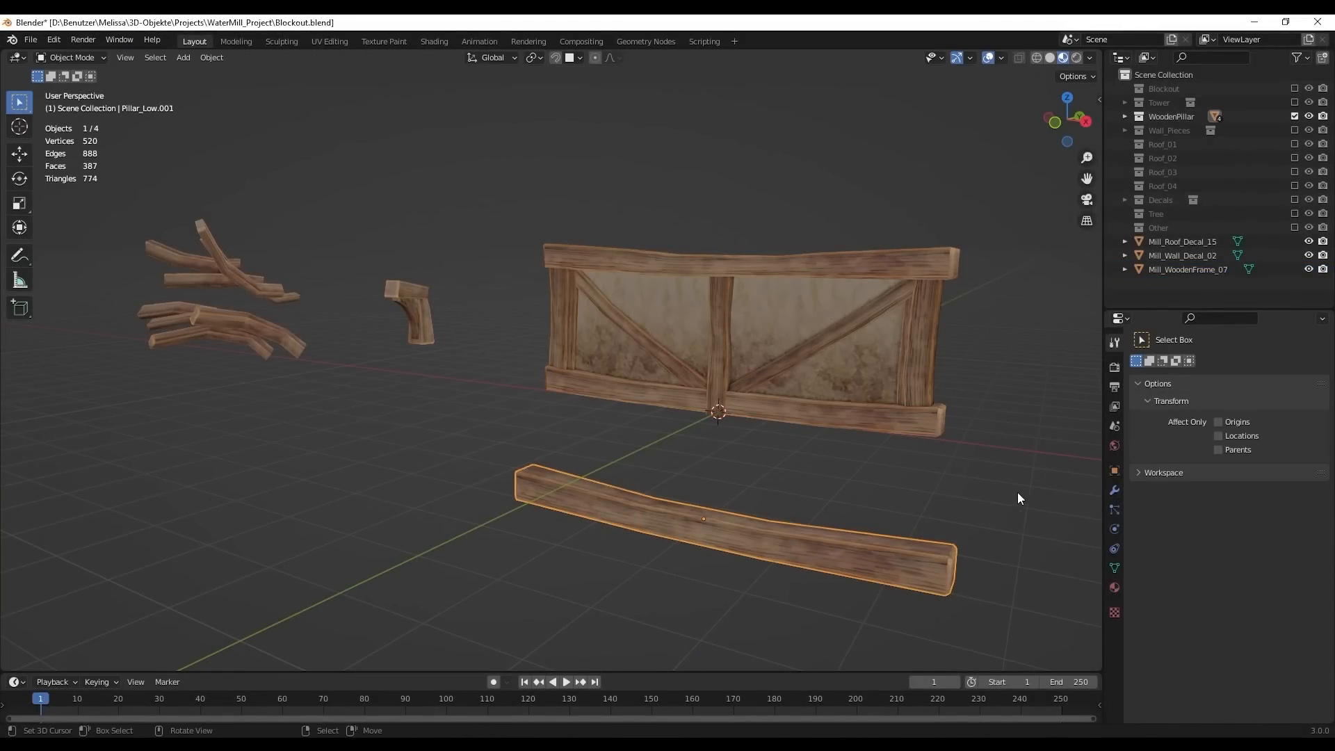
click(329, 41)
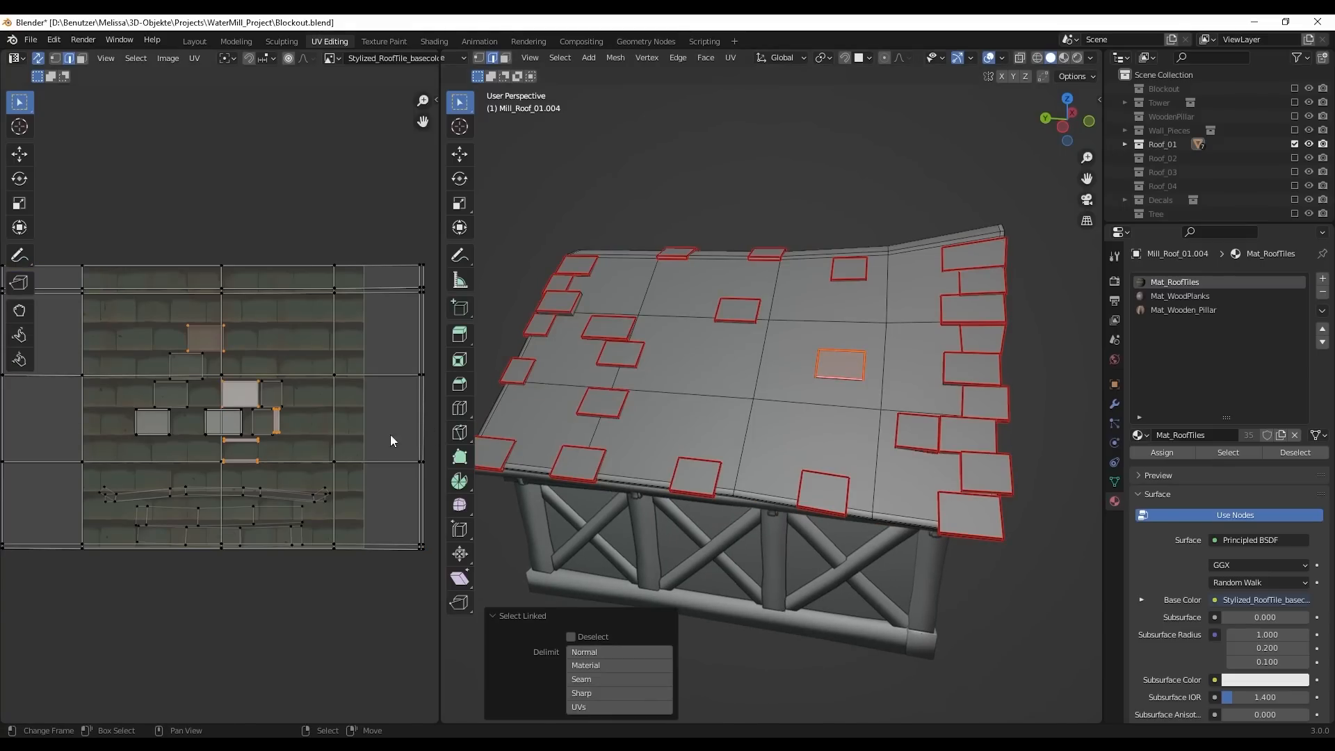
Select a roof tile piece of Mill_Roof_01.004 in the UV layout.
click(281, 41)
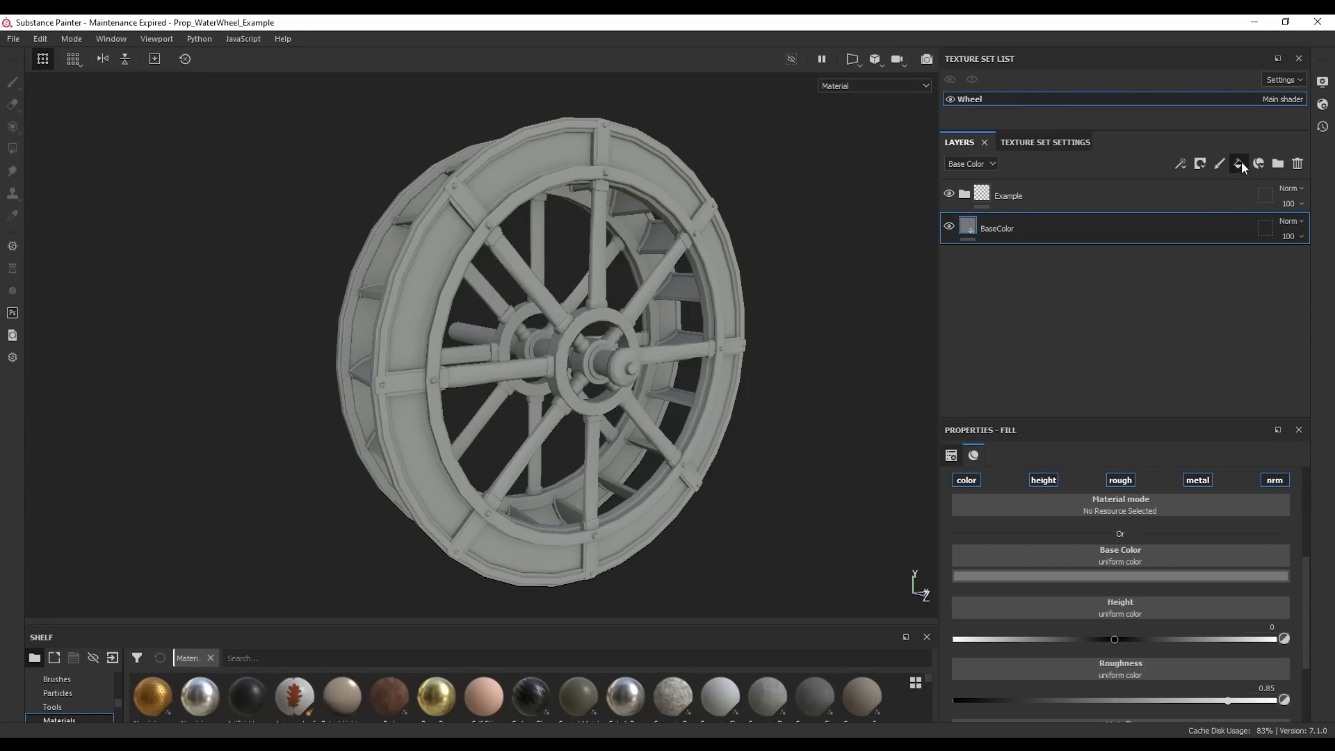
Add a fill layer with a Baked Lighting Stylized filter, excluding one channel.
click(1240, 164)
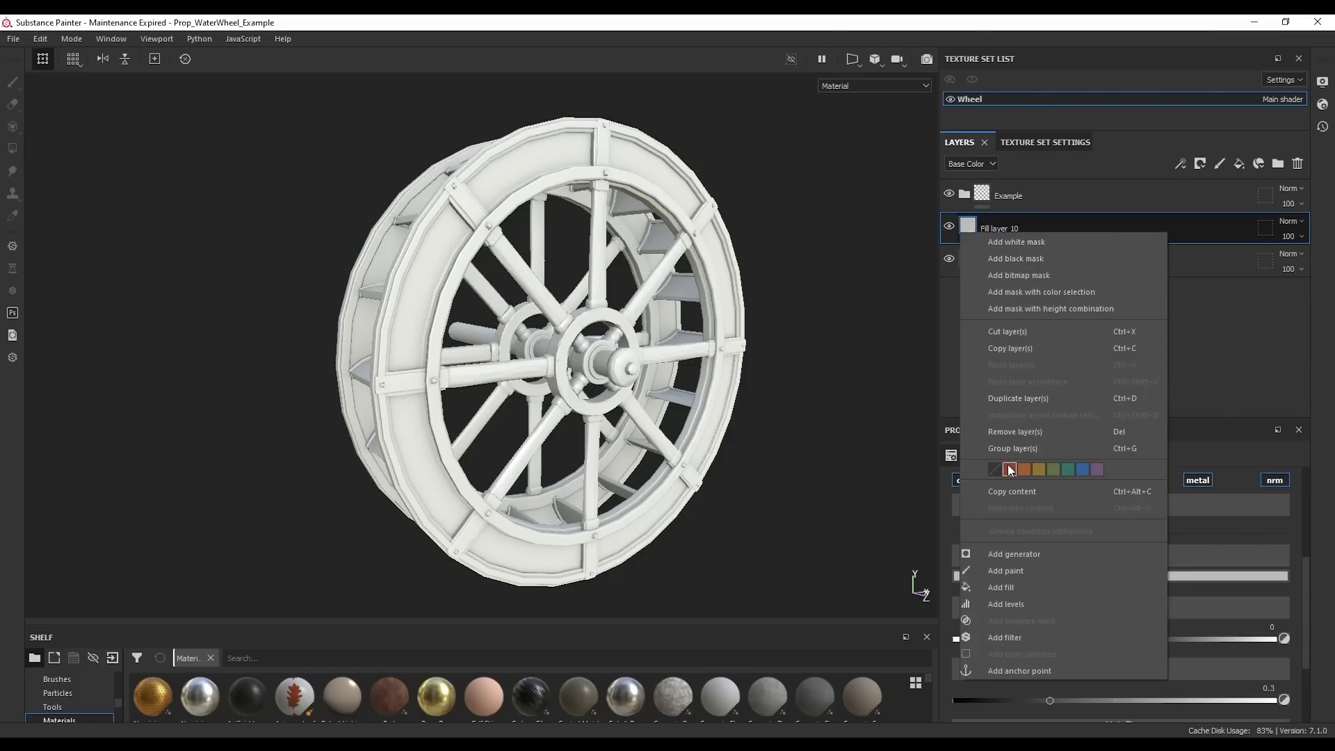
click(1005, 637)
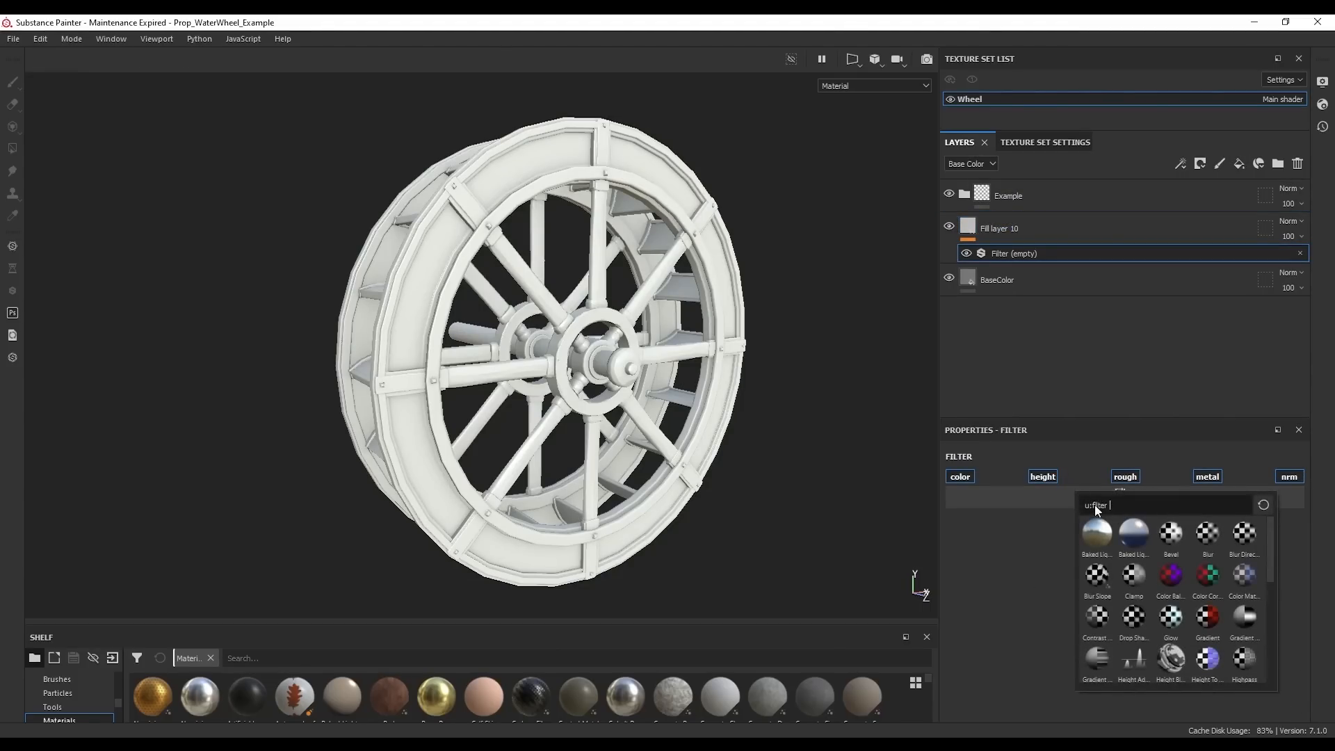
click(1097, 532)
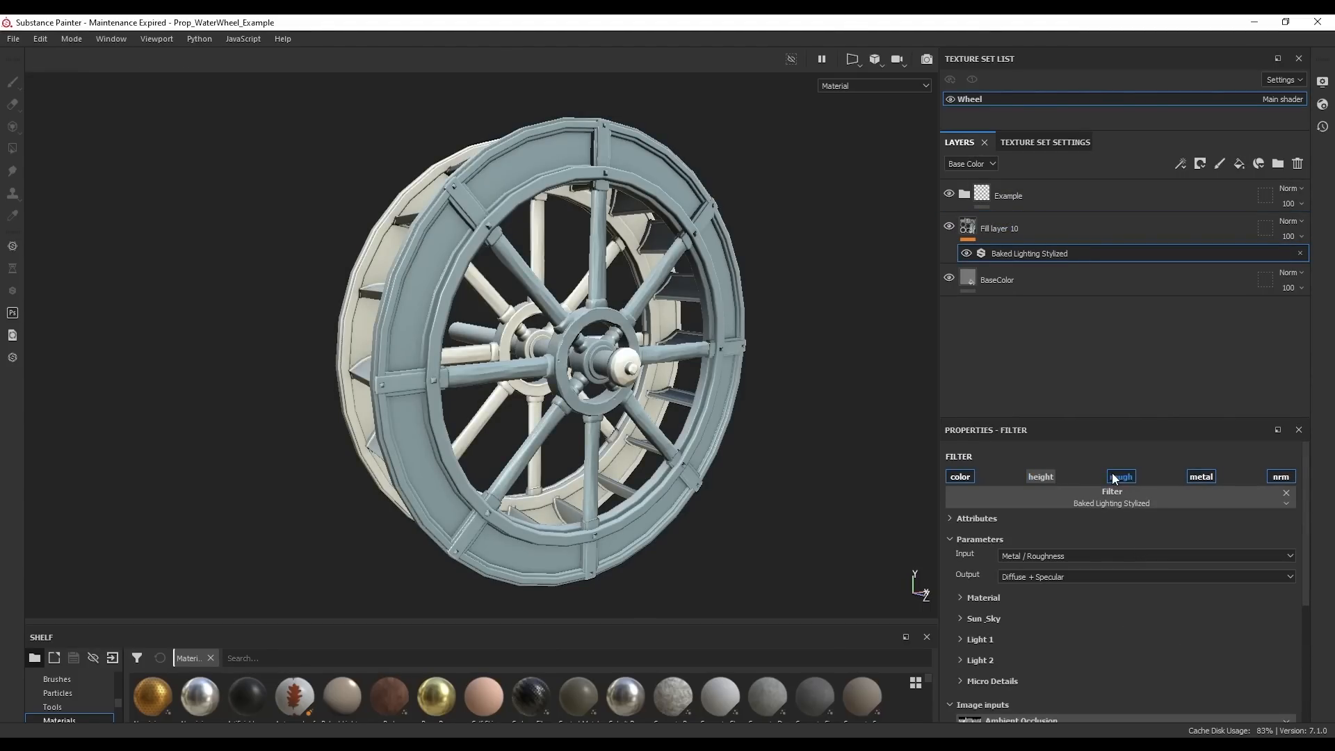
click(999, 228)
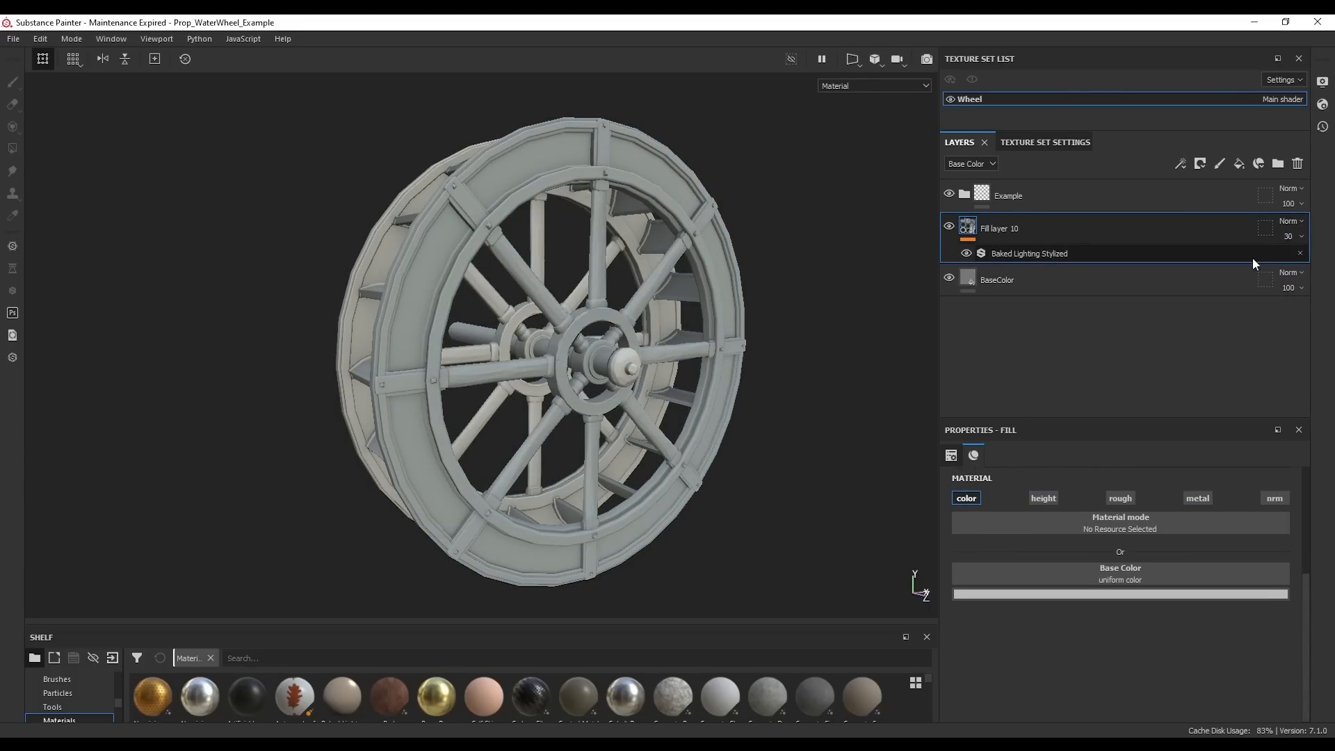
Blend the lighting layer as Soft light at 30 opacity, then inspect the BaseColor layer.
click(1291, 221)
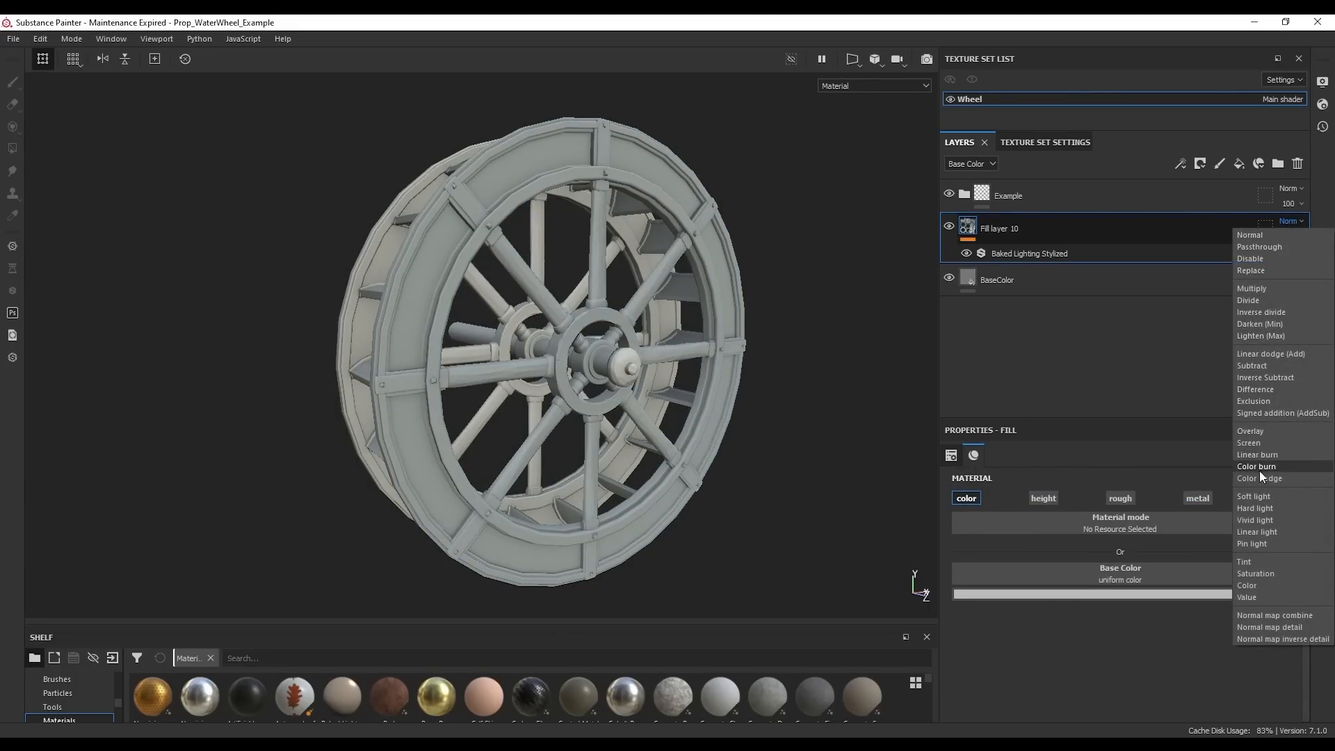
click(1253, 496)
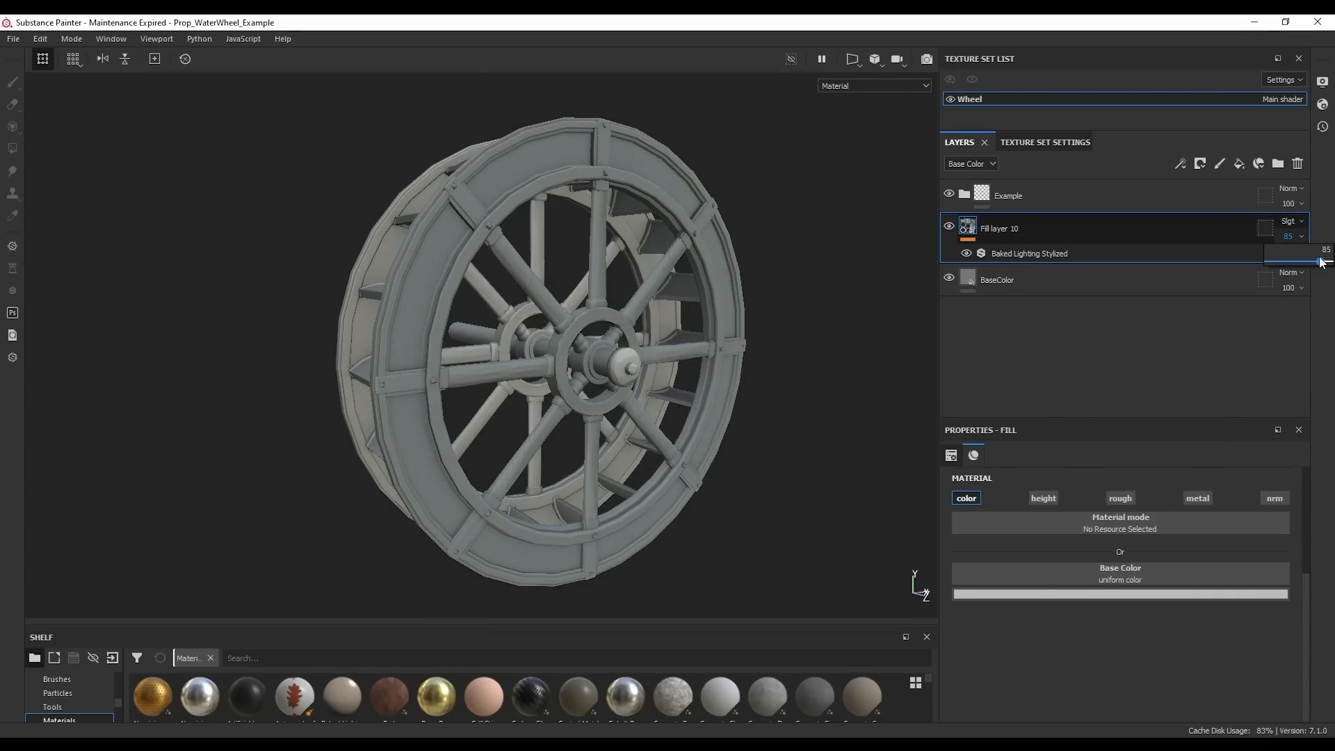
drag(1319, 262, 1294, 262)
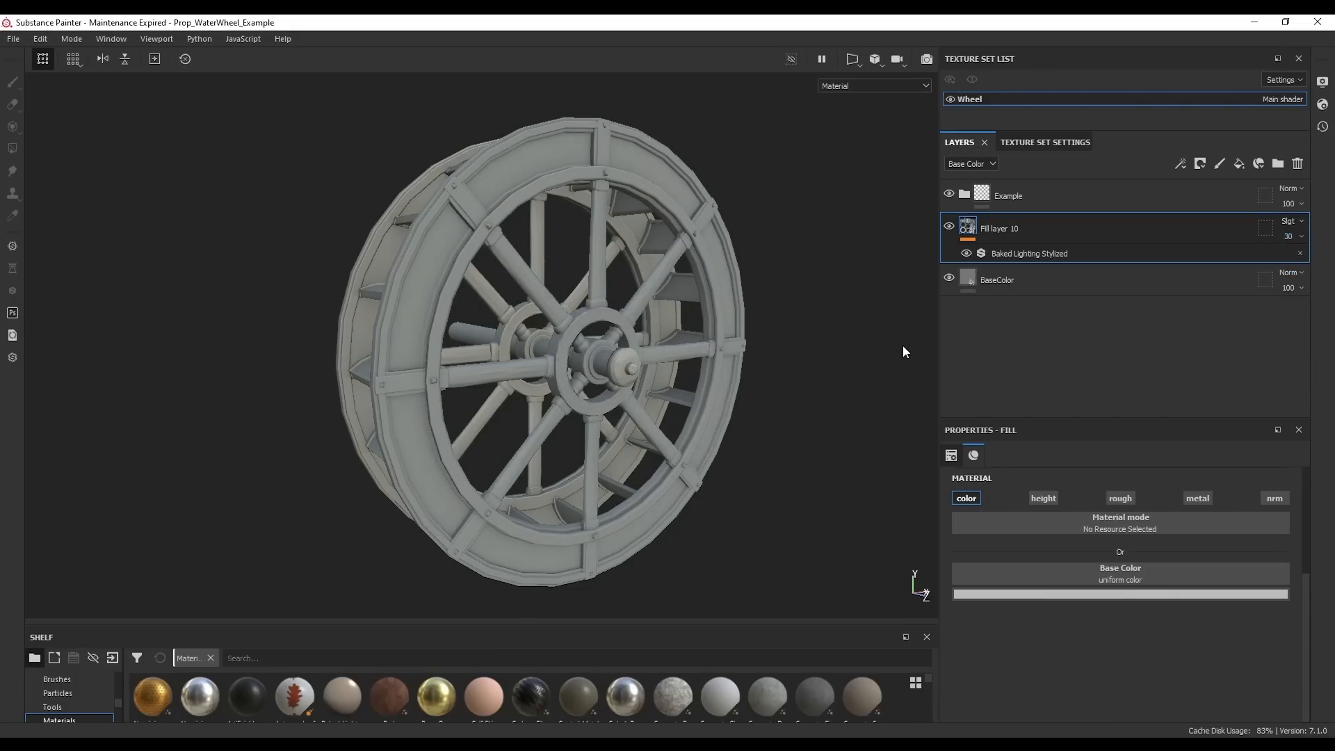
mouse_move(805, 356)
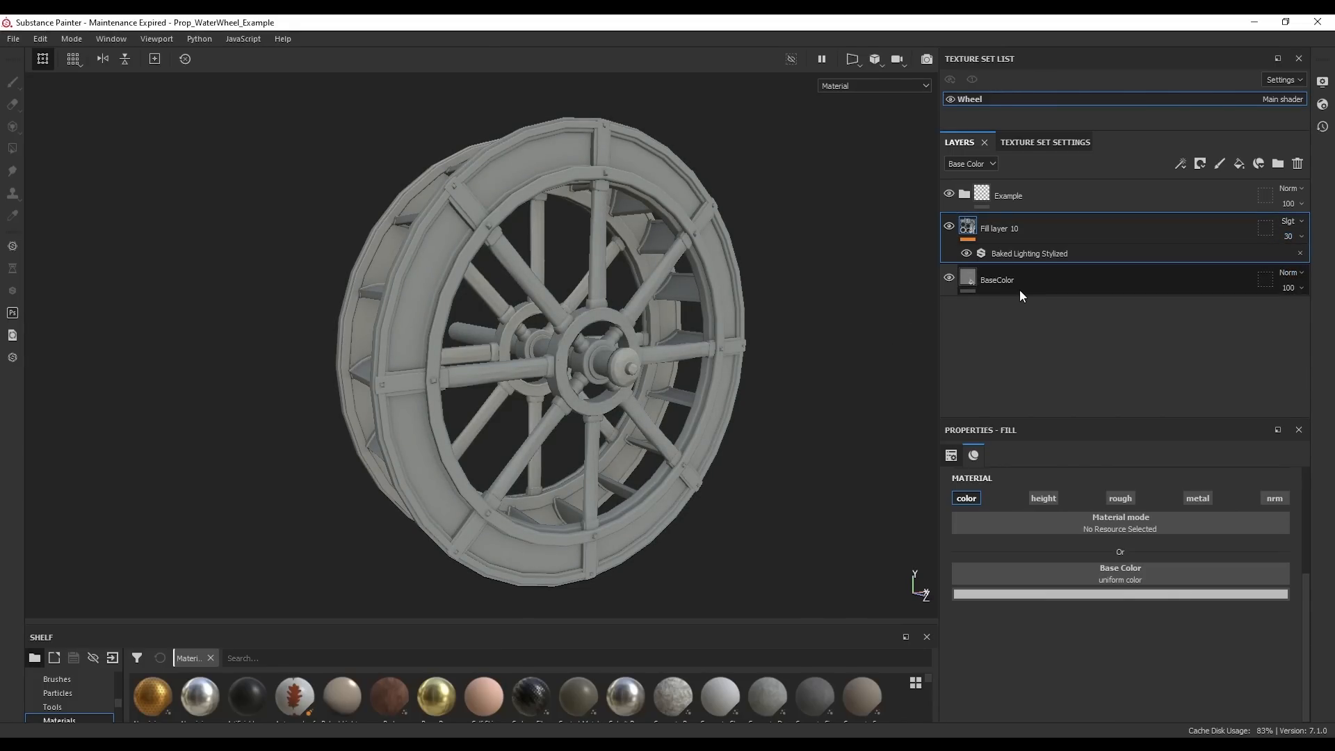
click(996, 280)
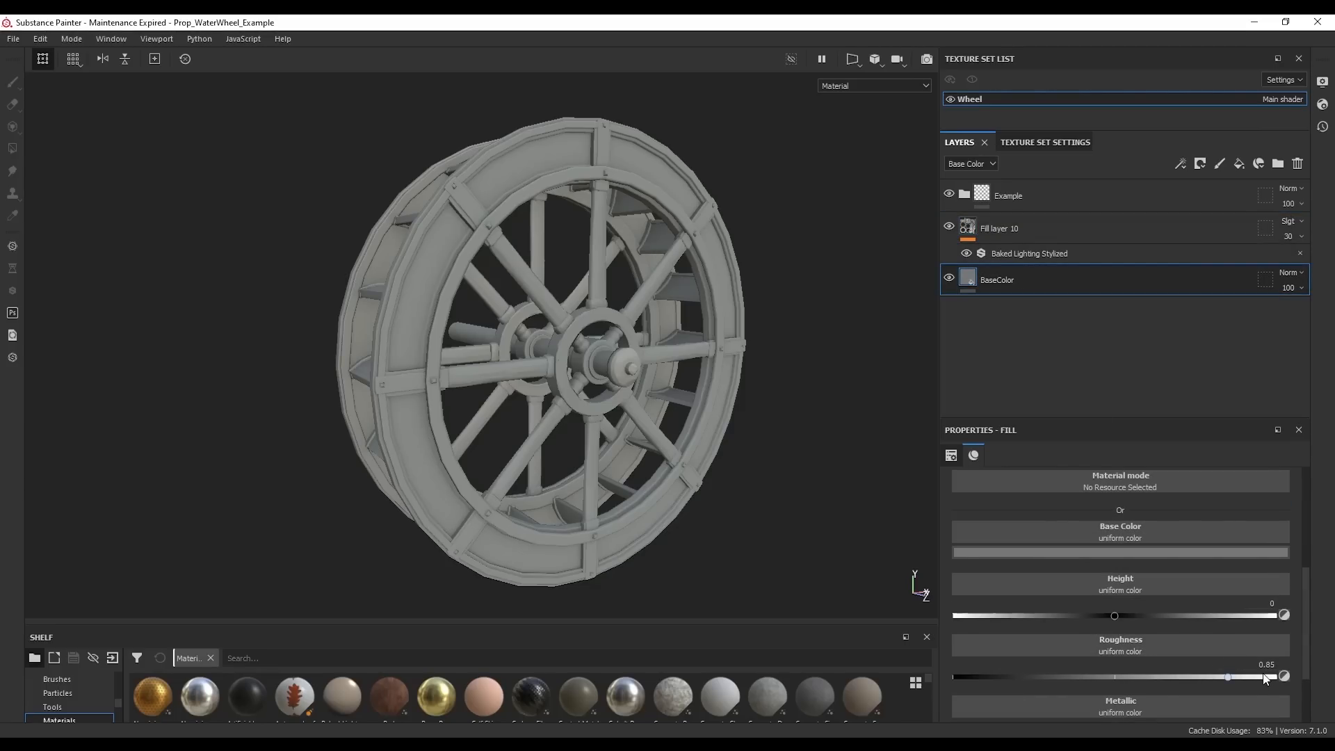
mouse_move(1260, 680)
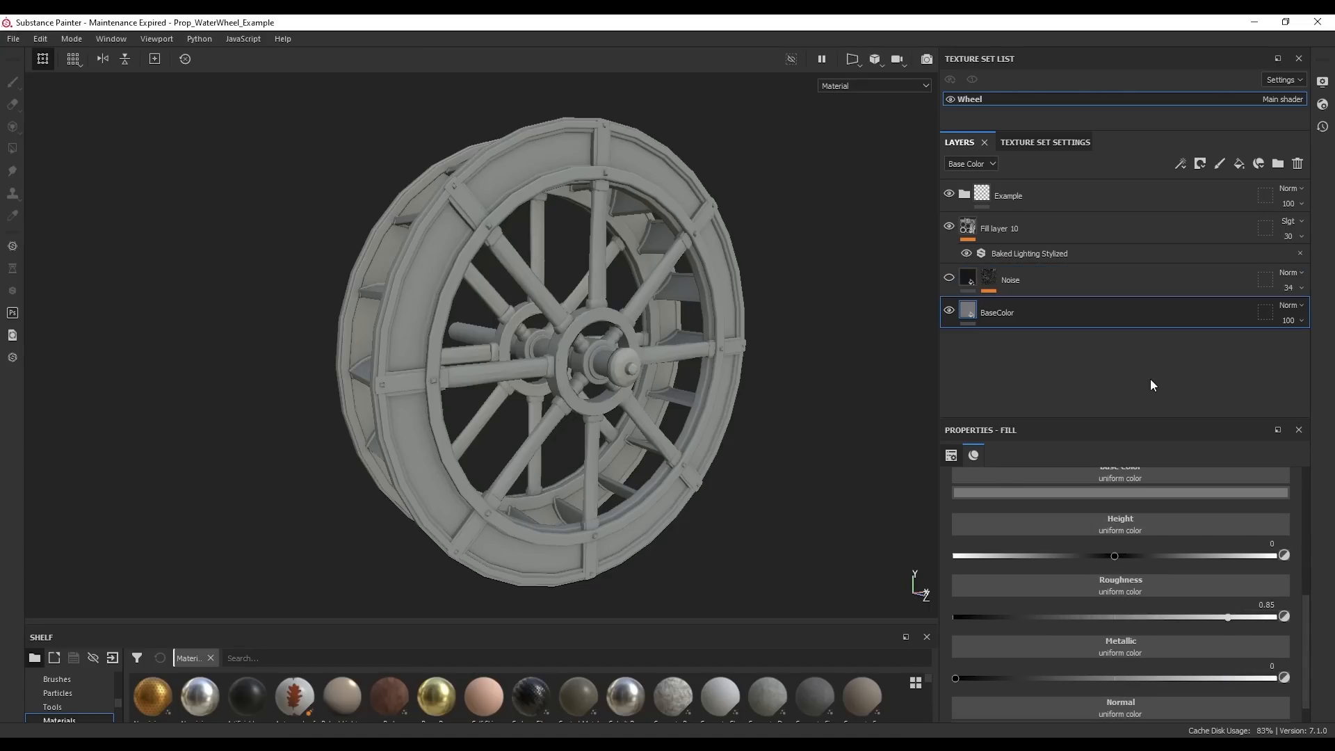
Show the Noise layer and tune its height, settling on a slight dip around -0.045.
click(989, 279)
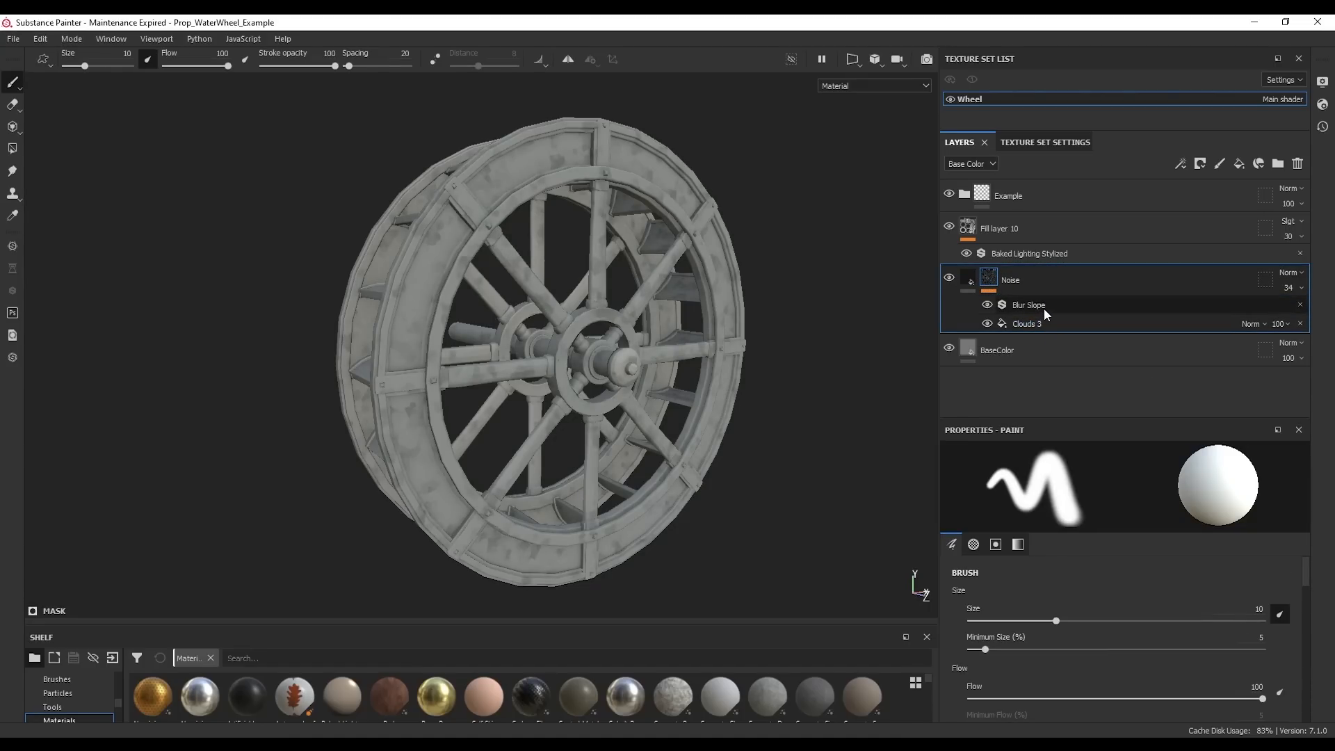
mouse_move(1057, 310)
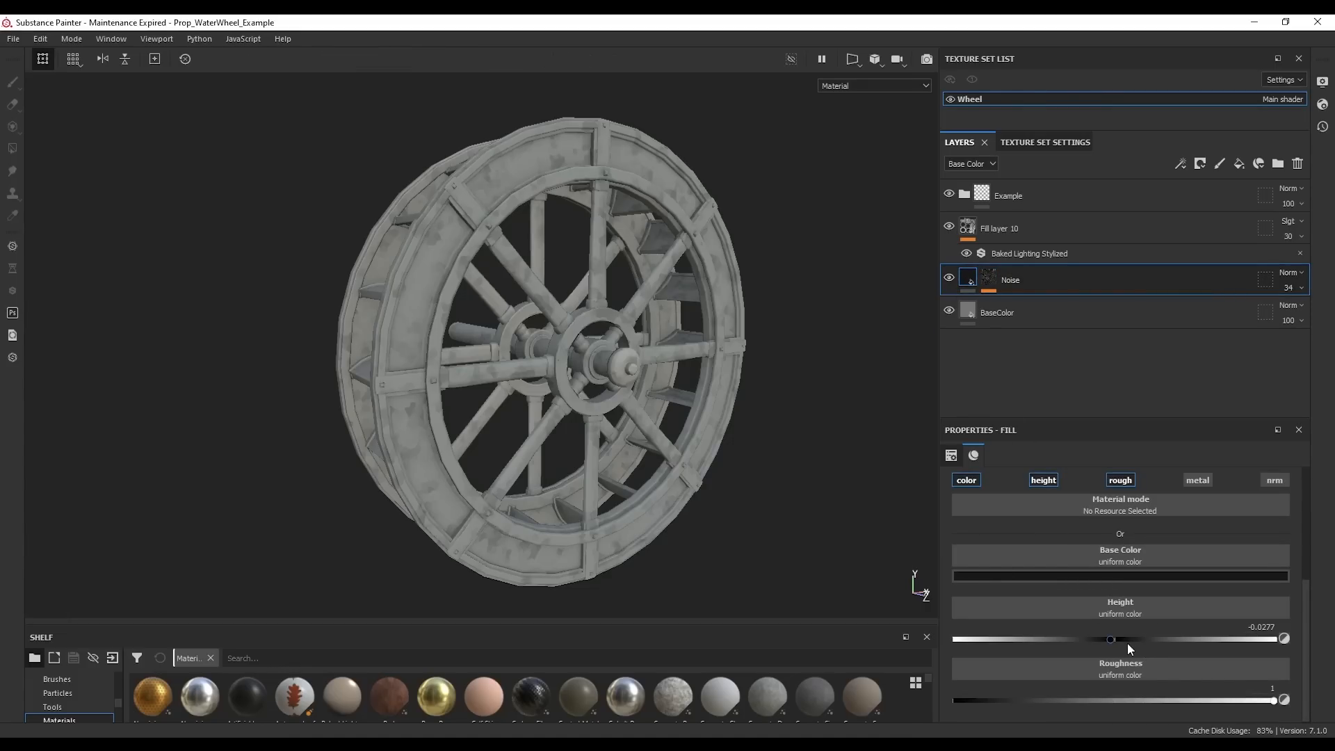
drag(1111, 638, 1082, 639)
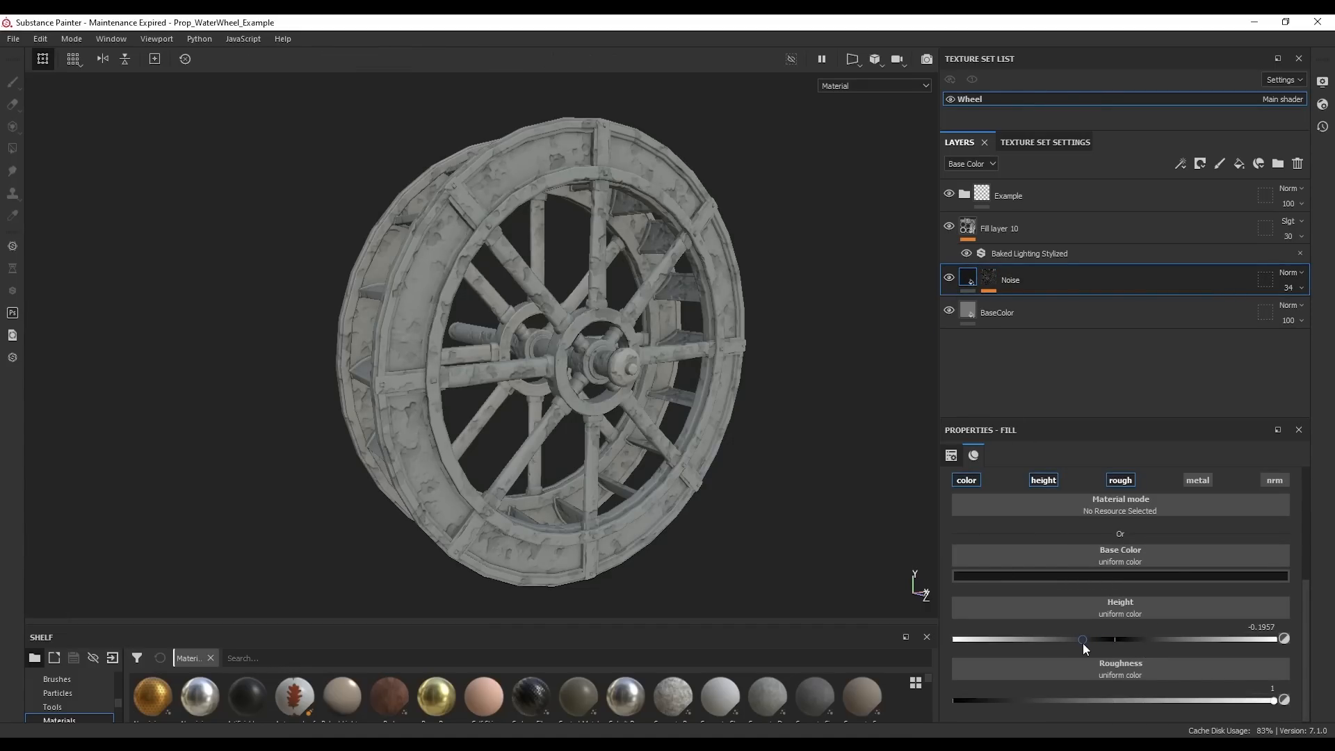
drag(1081, 640, 1108, 639)
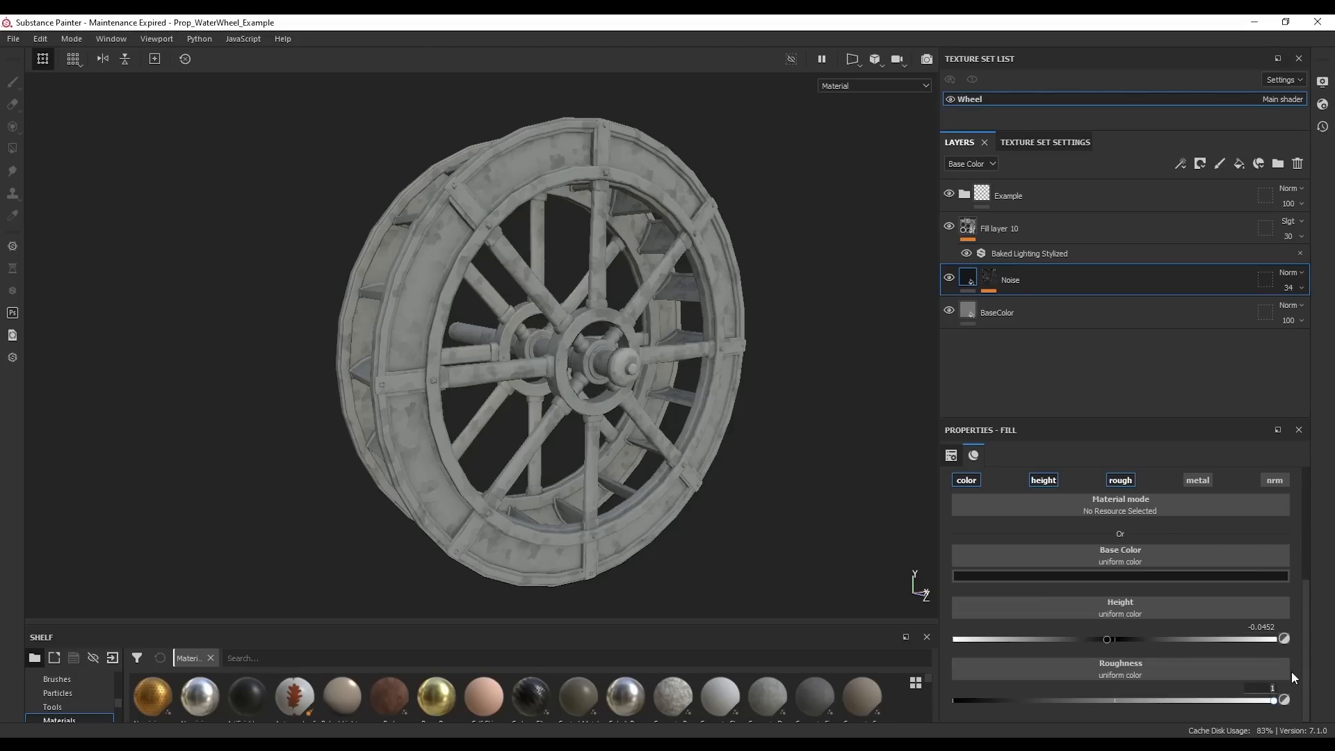
drag(1273, 699, 1262, 699)
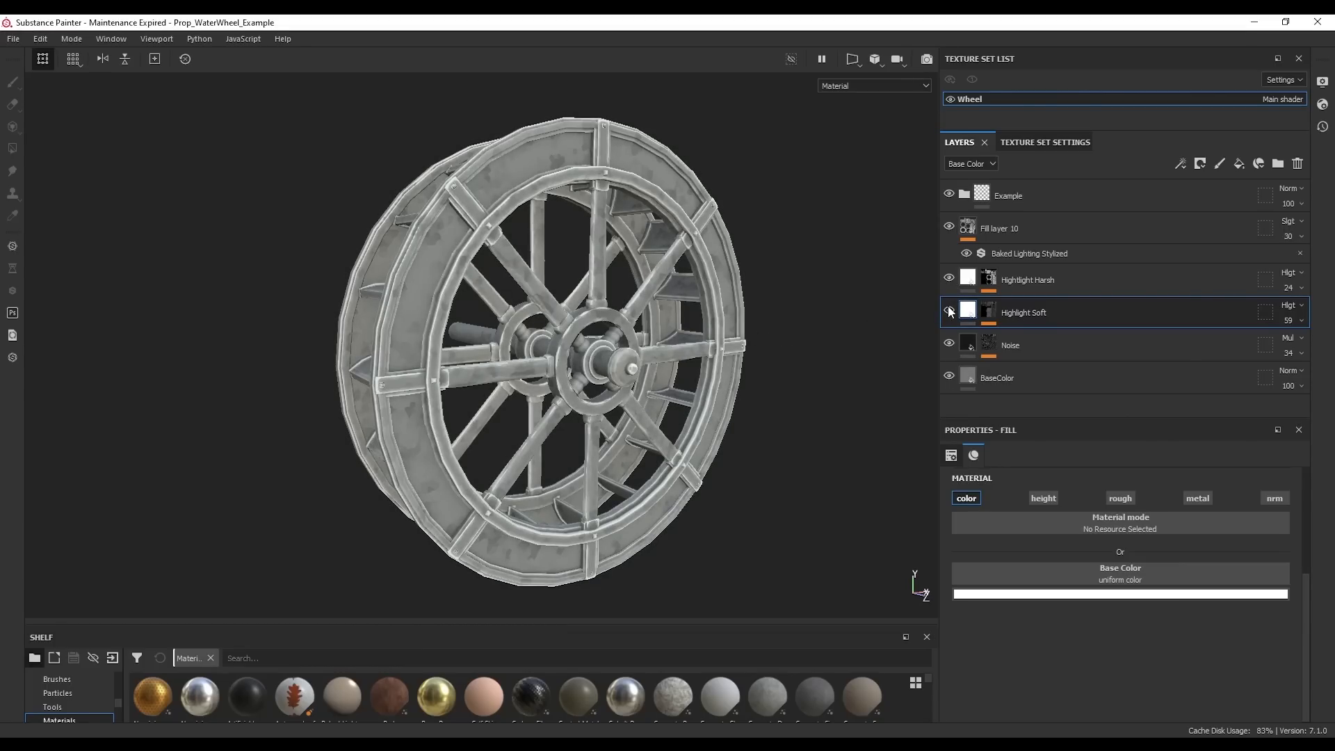
Compare the Highlight Soft layer, then add a new fill layer with an ambient occlusion generator.
click(948, 311)
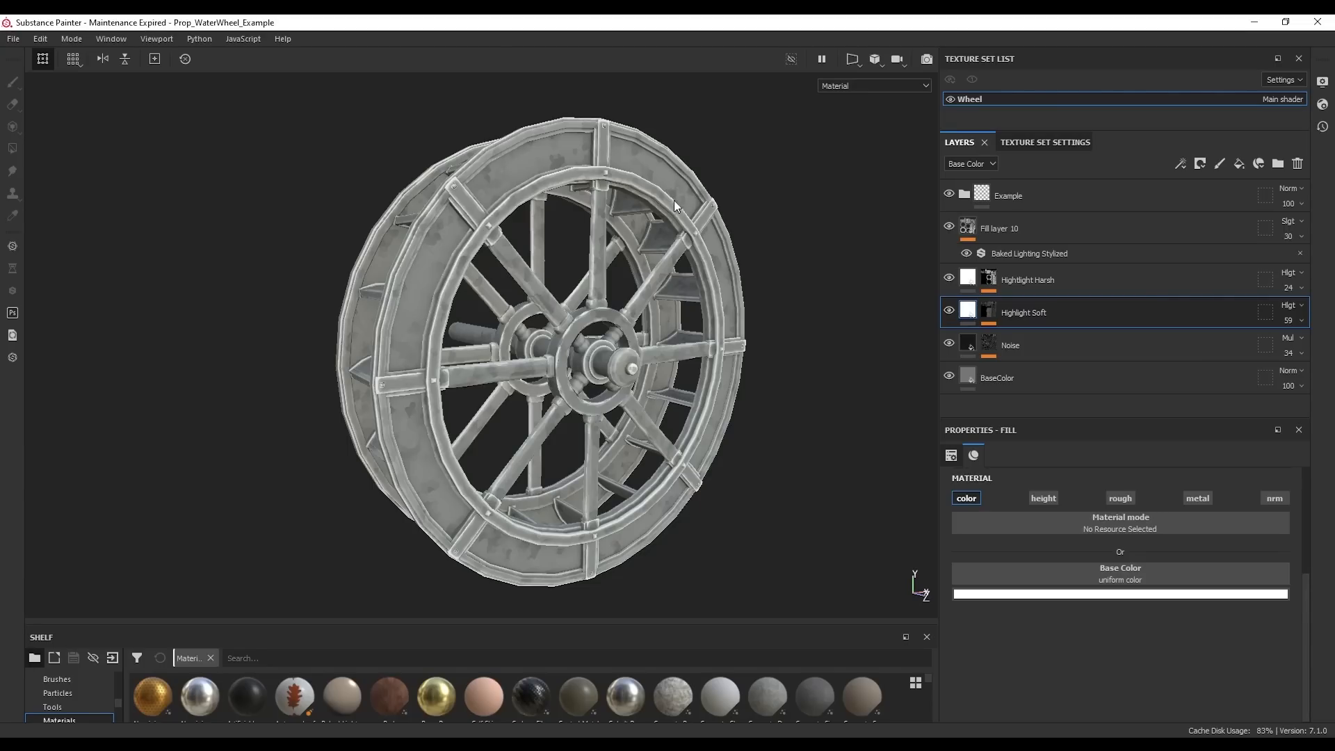
mouse_move(832, 334)
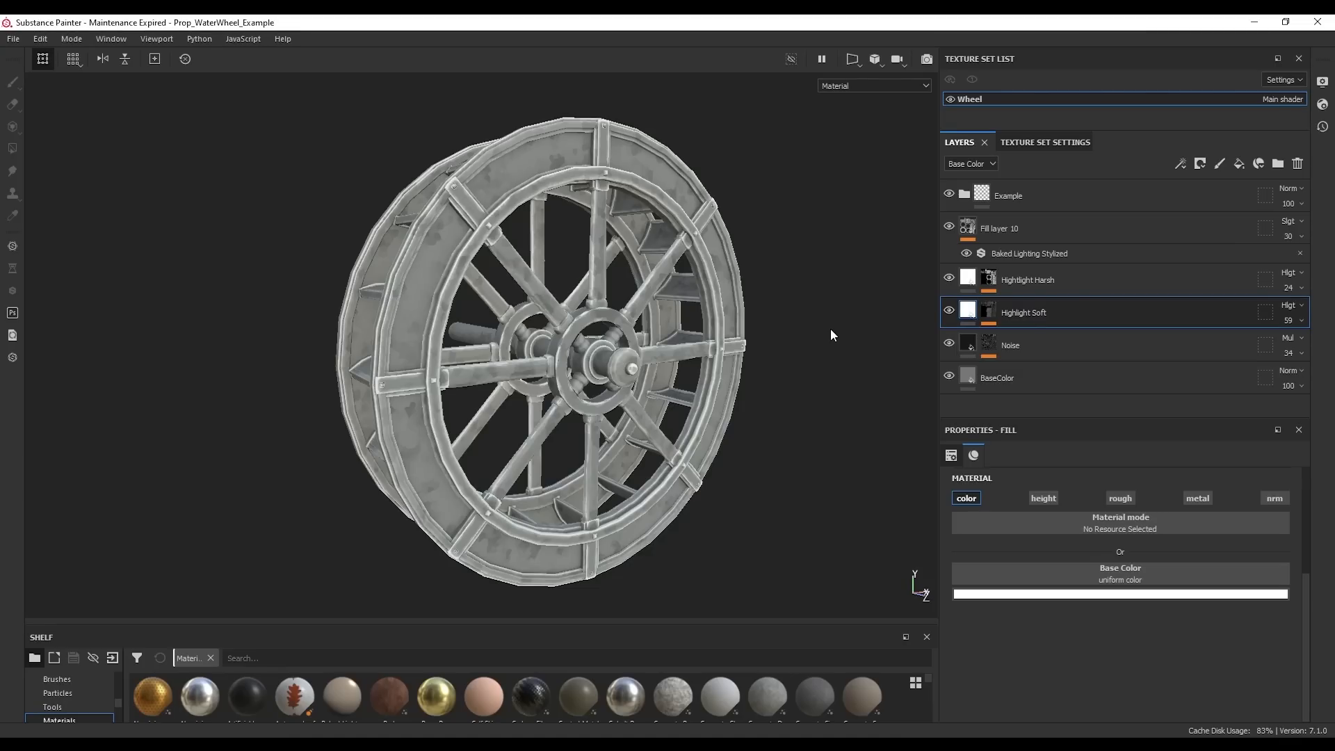
mouse_move(870, 338)
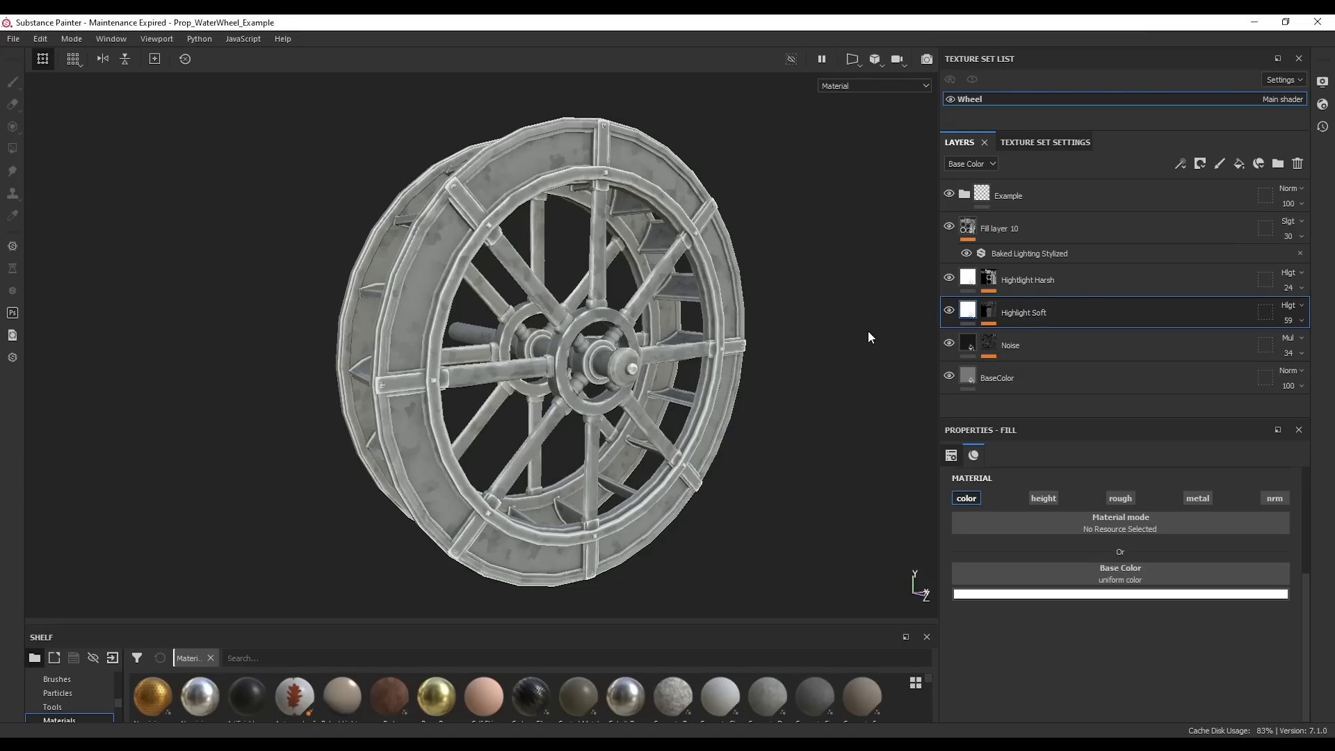
click(1240, 163)
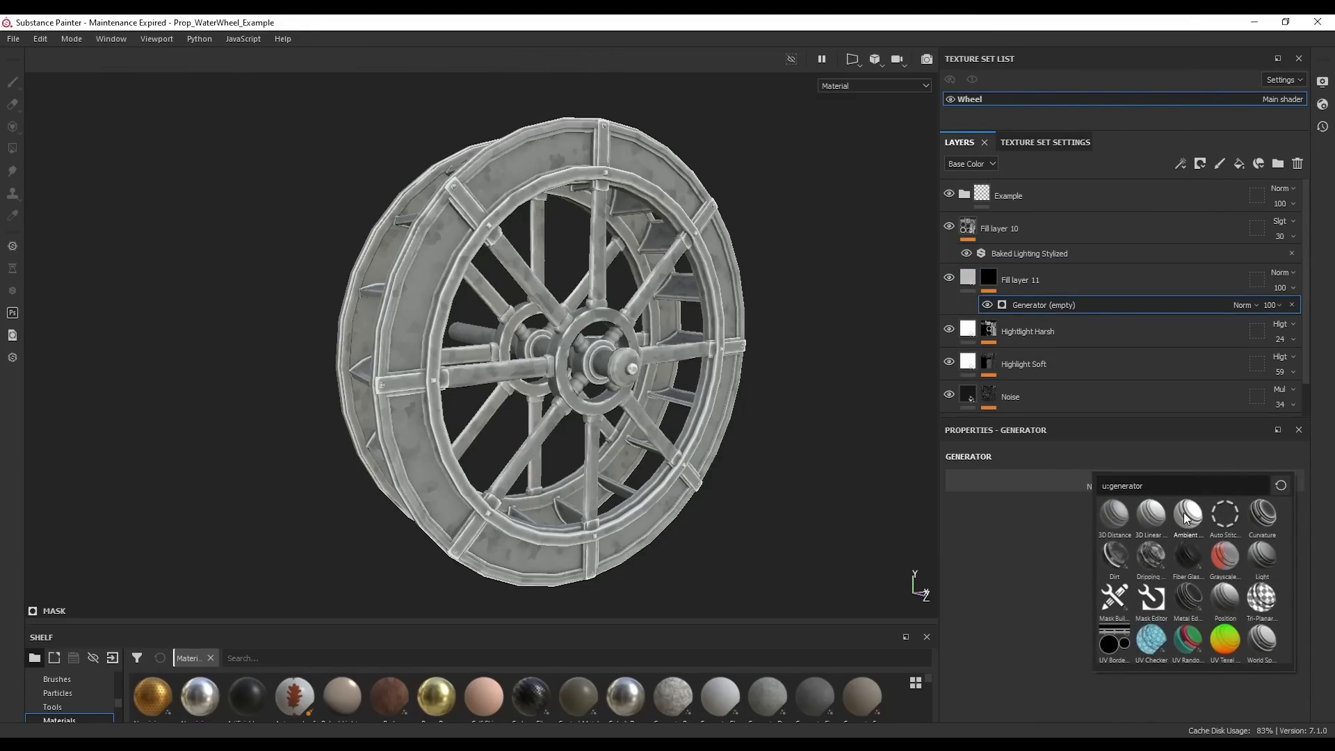
click(1187, 512)
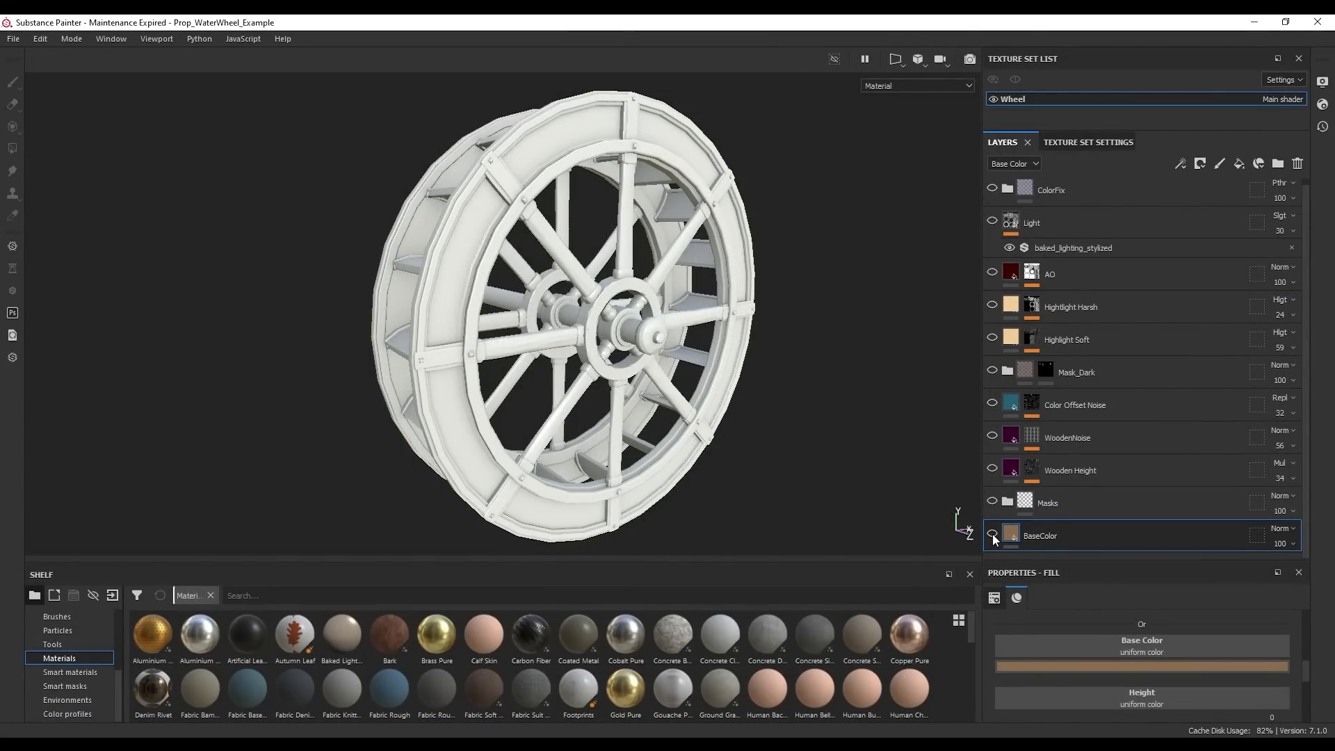
Show BaseColor and toggle Wooden Height, another wood layer and Highlight Soft to compare.
click(990, 534)
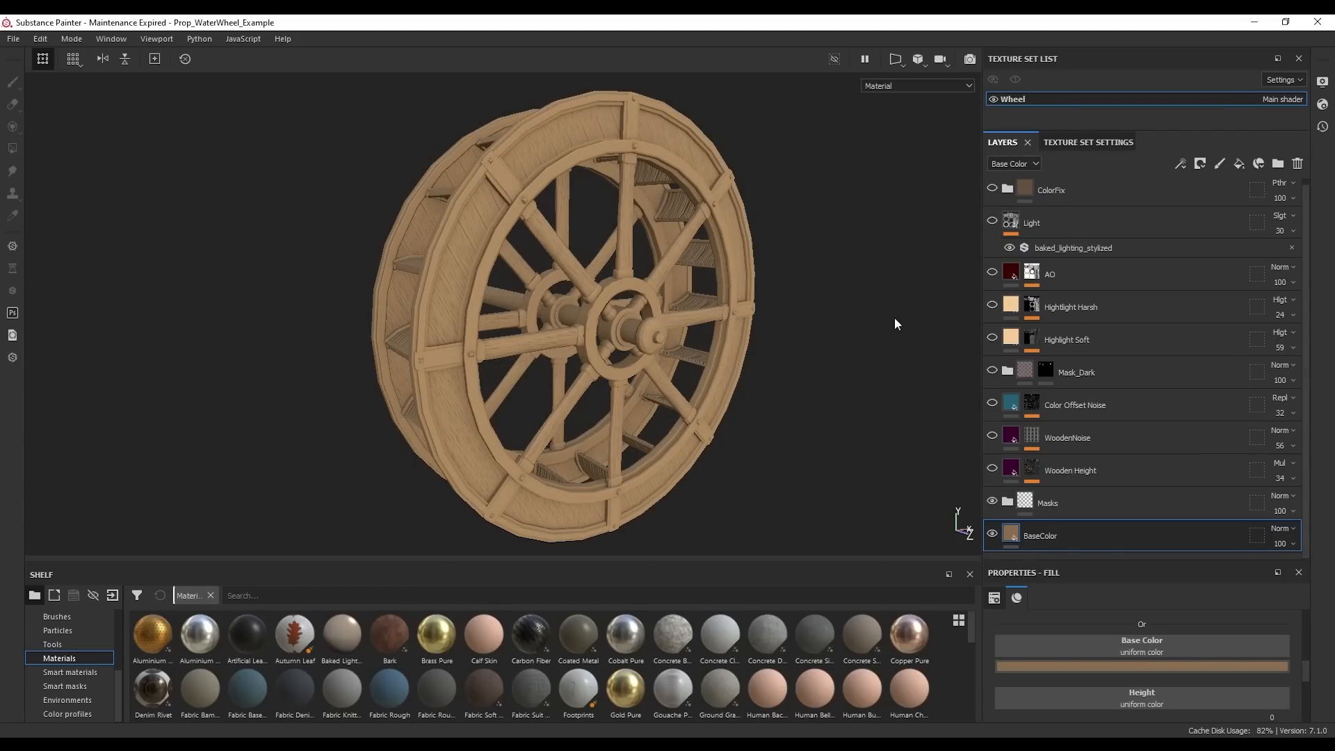
click(991, 471)
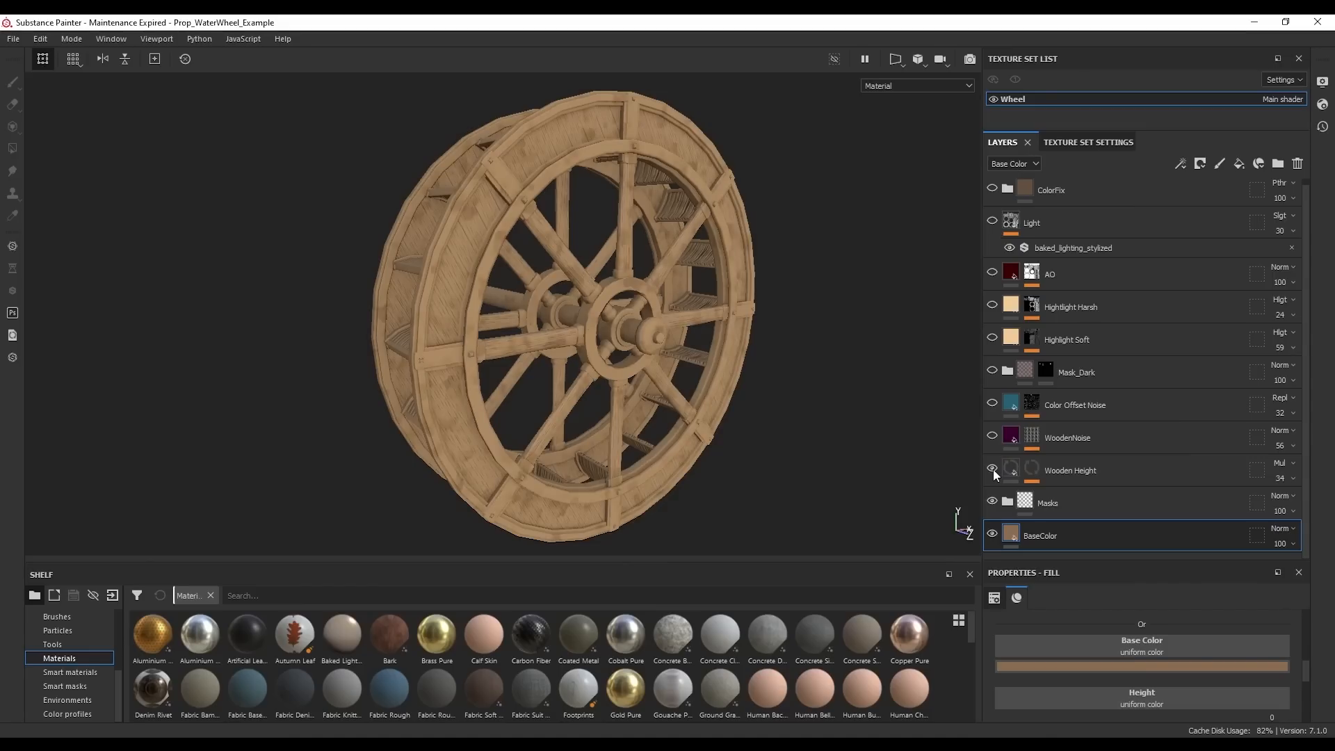
click(991, 470)
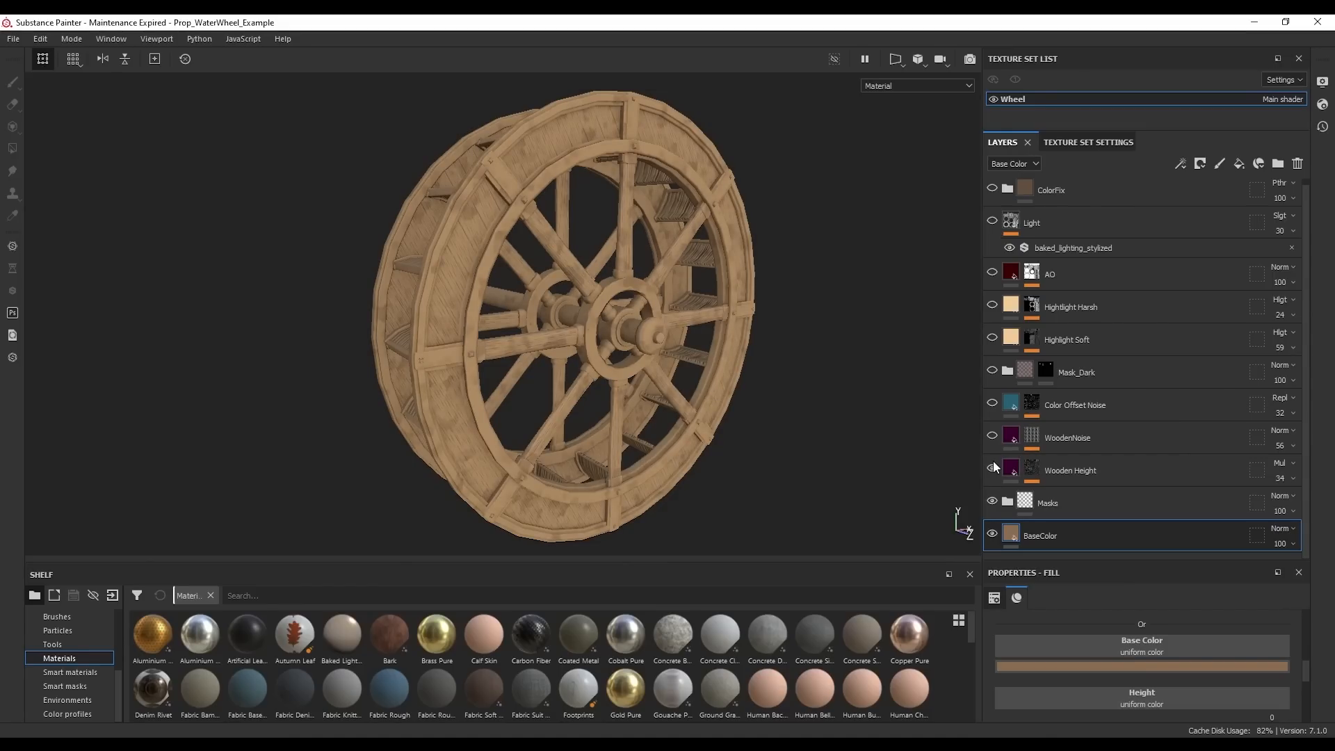
click(991, 440)
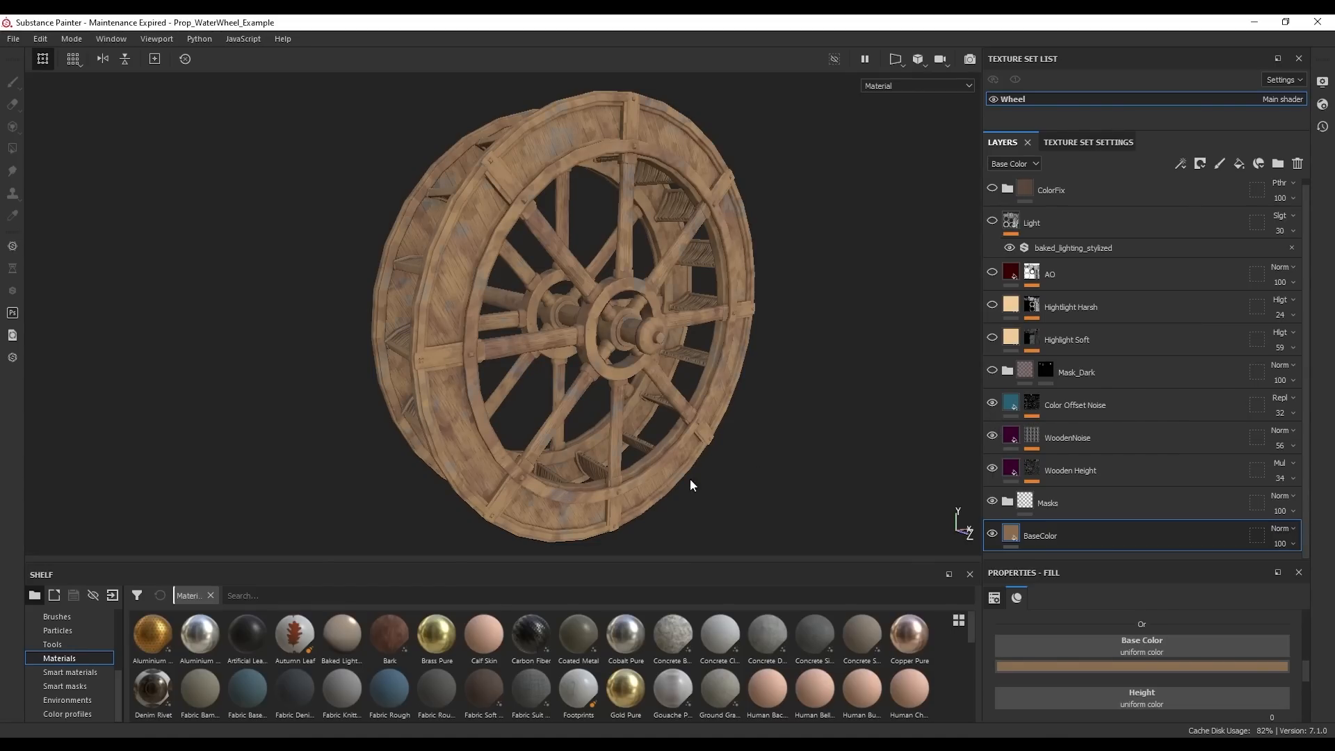
click(991, 339)
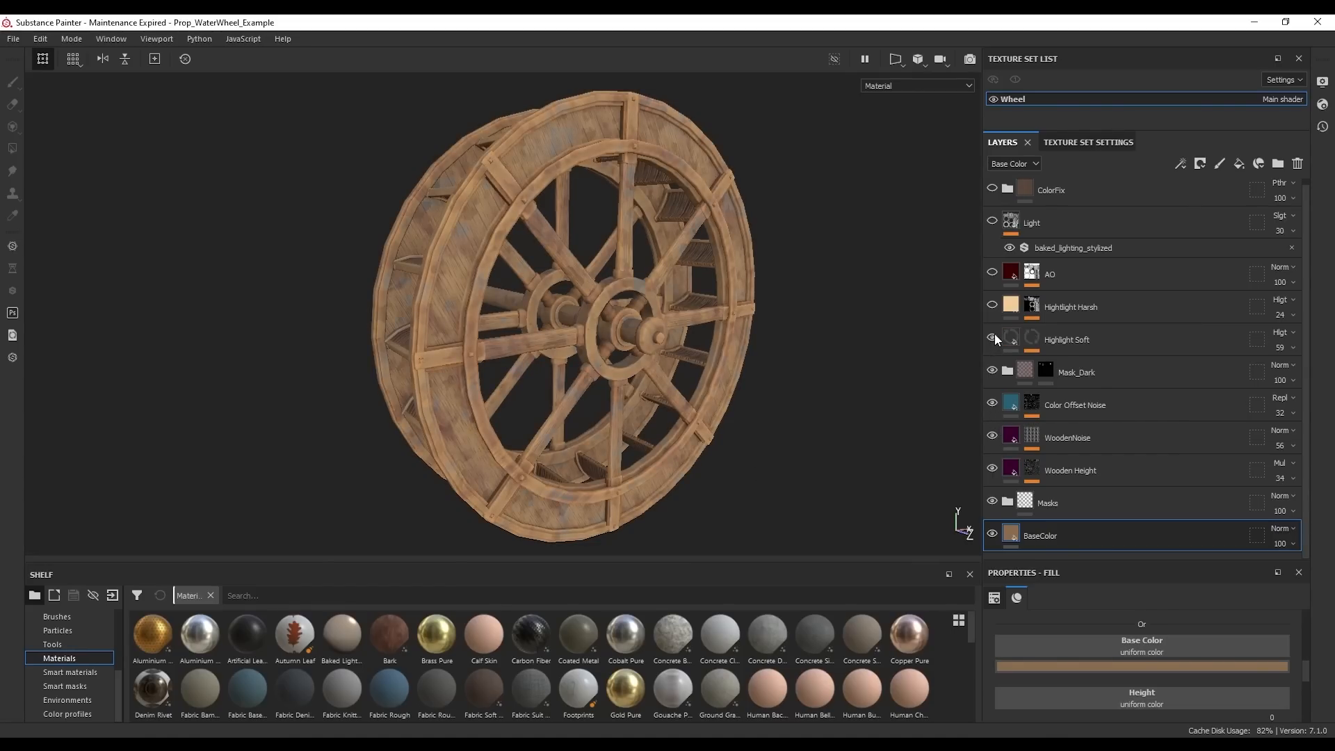
click(990, 338)
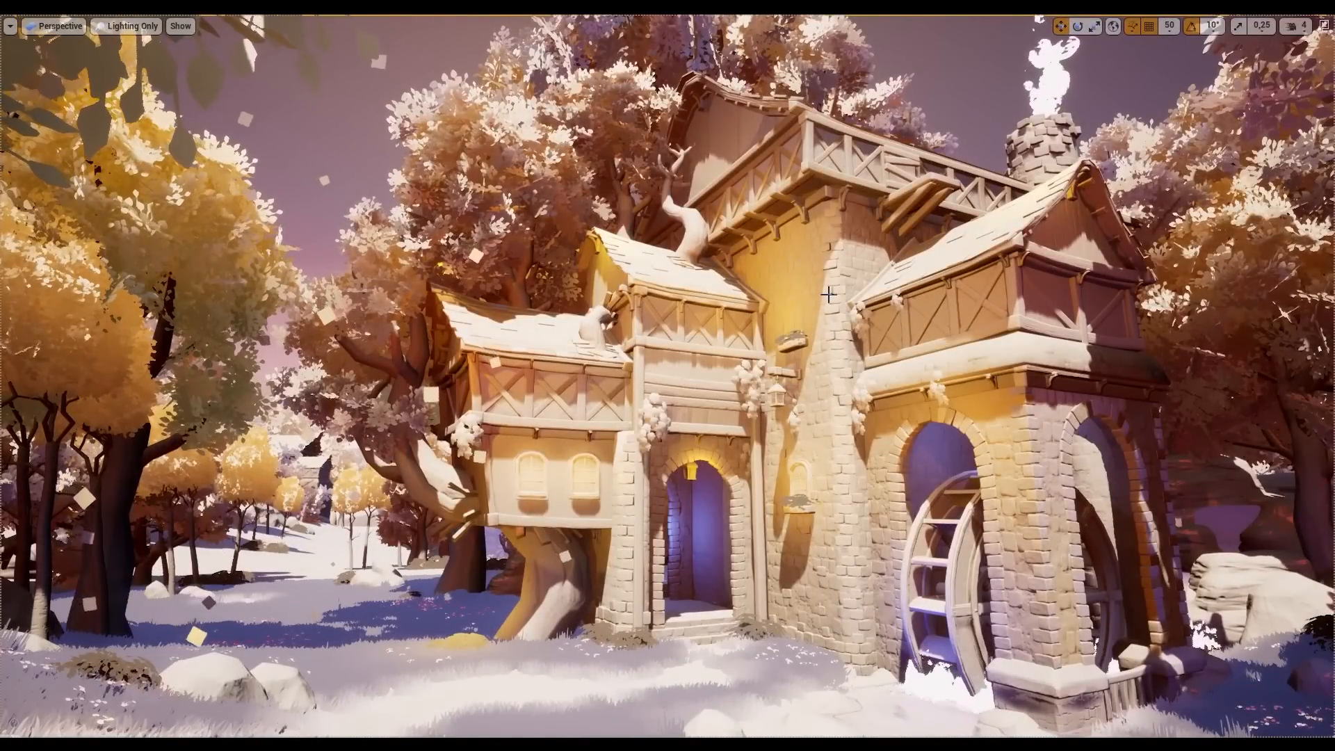
Set the level viewport view mode to Lighting Only to see the mill untextured.
click(126, 25)
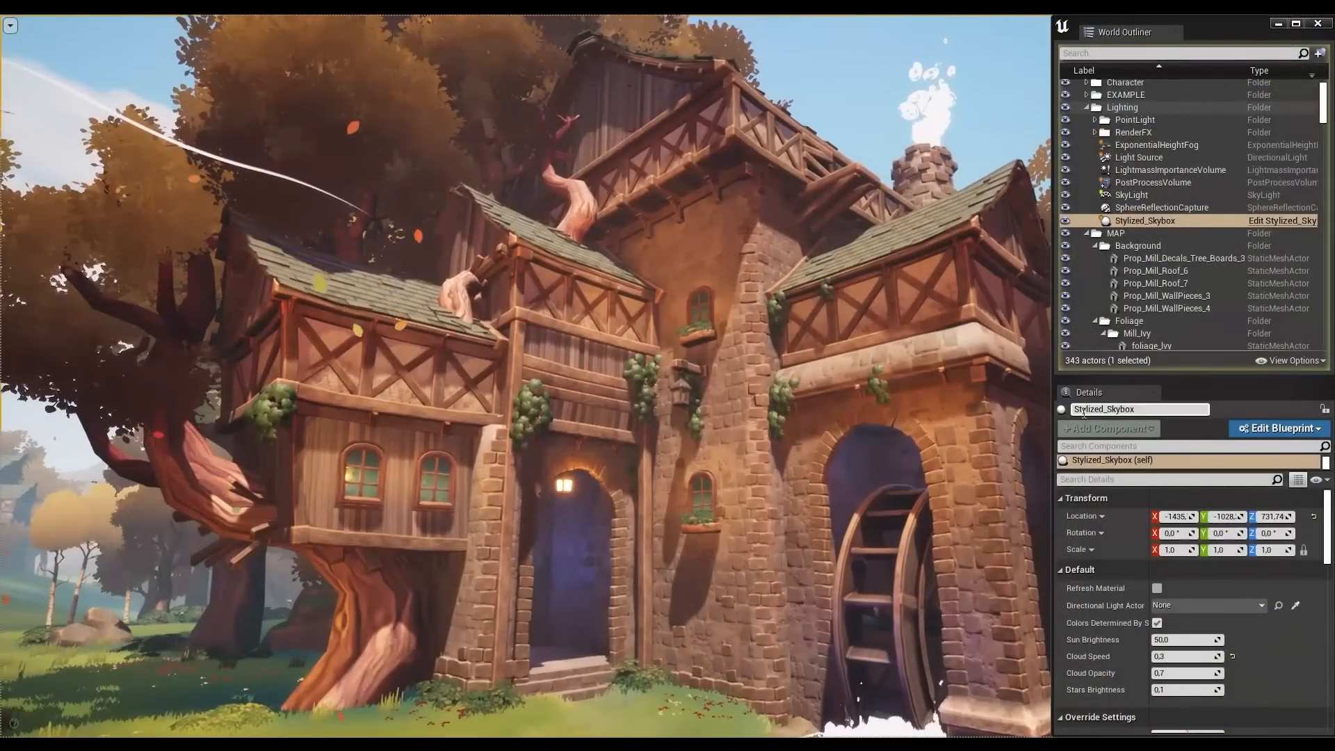
Raise the PostProcessVolume's Bloom Intensity slightly.
click(1138, 156)
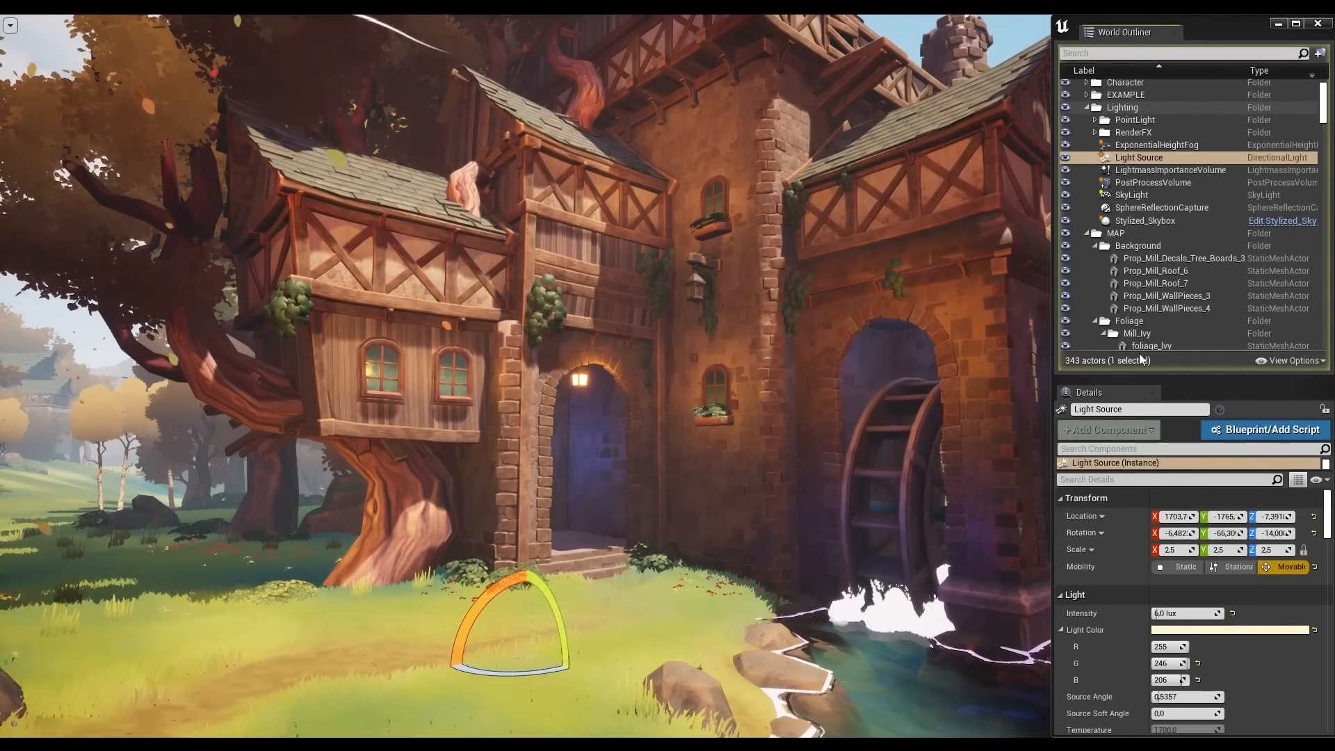
click(1153, 182)
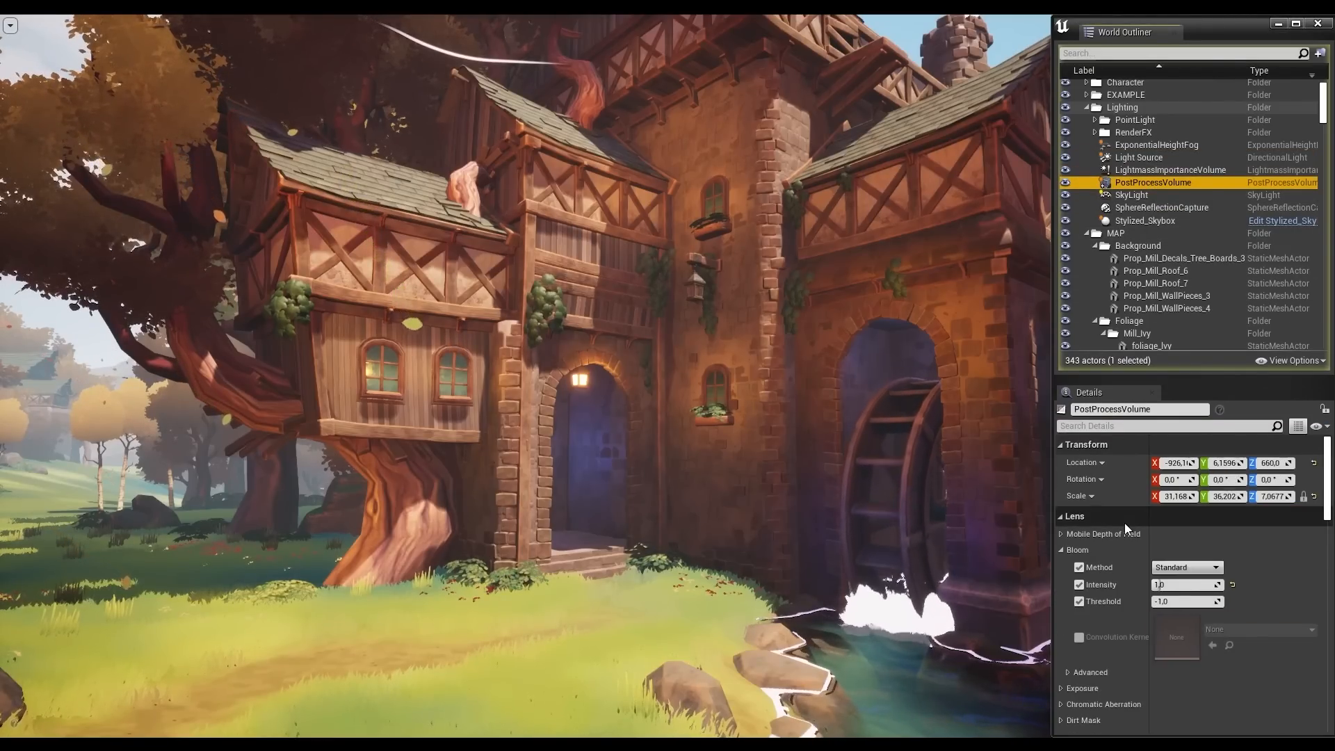
scroll(down, 3)
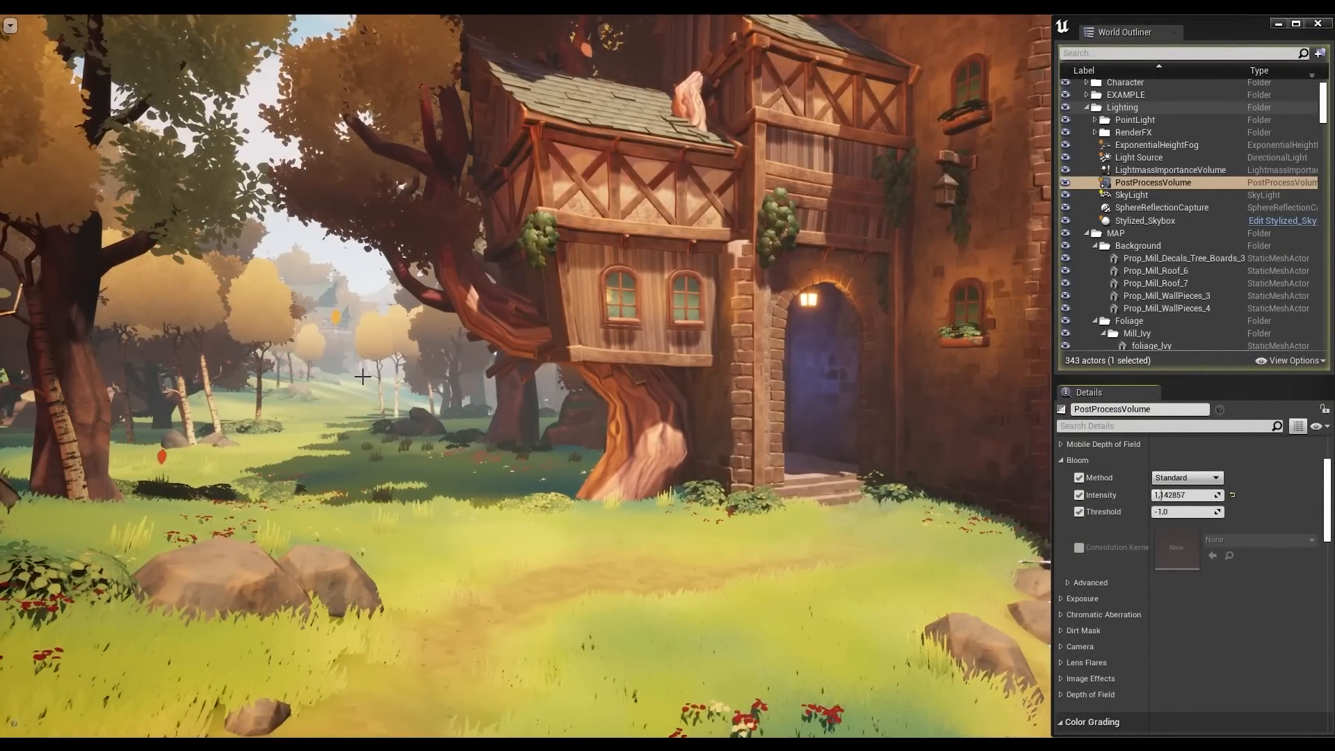
Tick Actor Hidden In Game on the ExponentialHeightFog.
click(1157, 145)
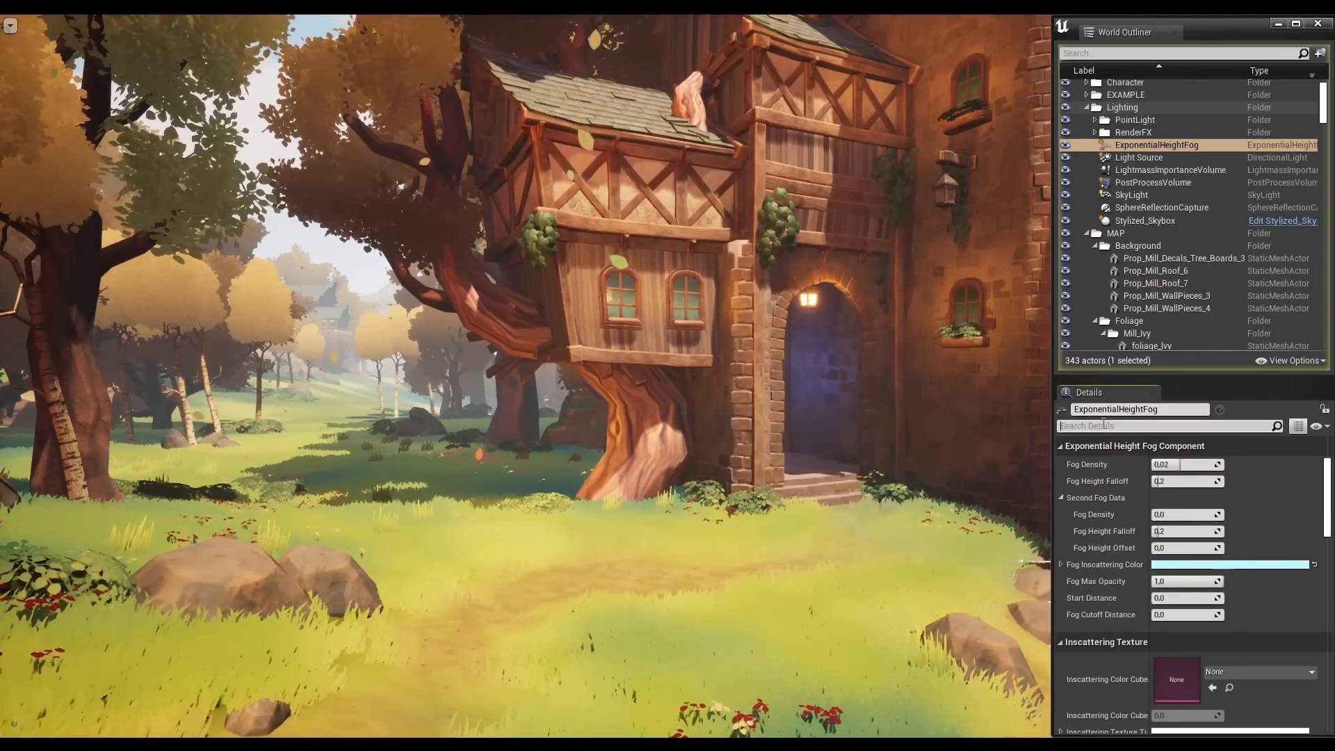
text(hidden)
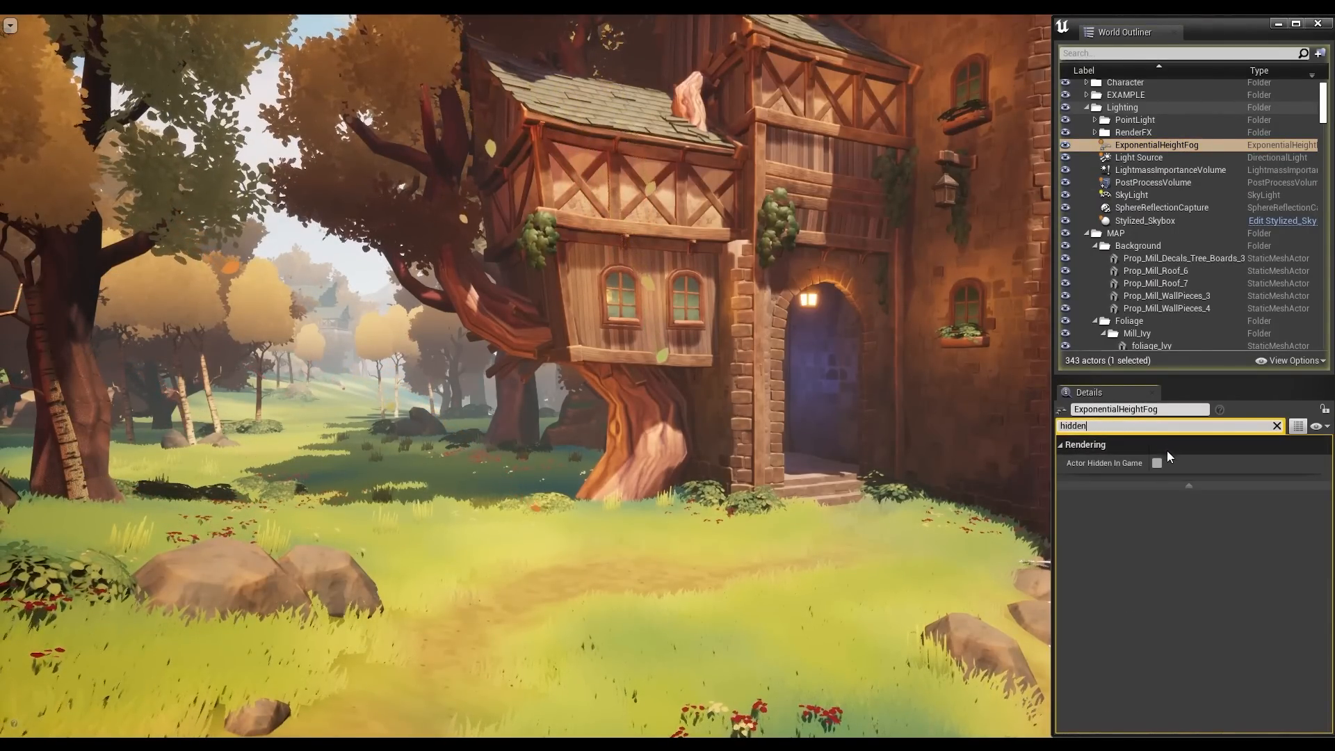
click(1157, 463)
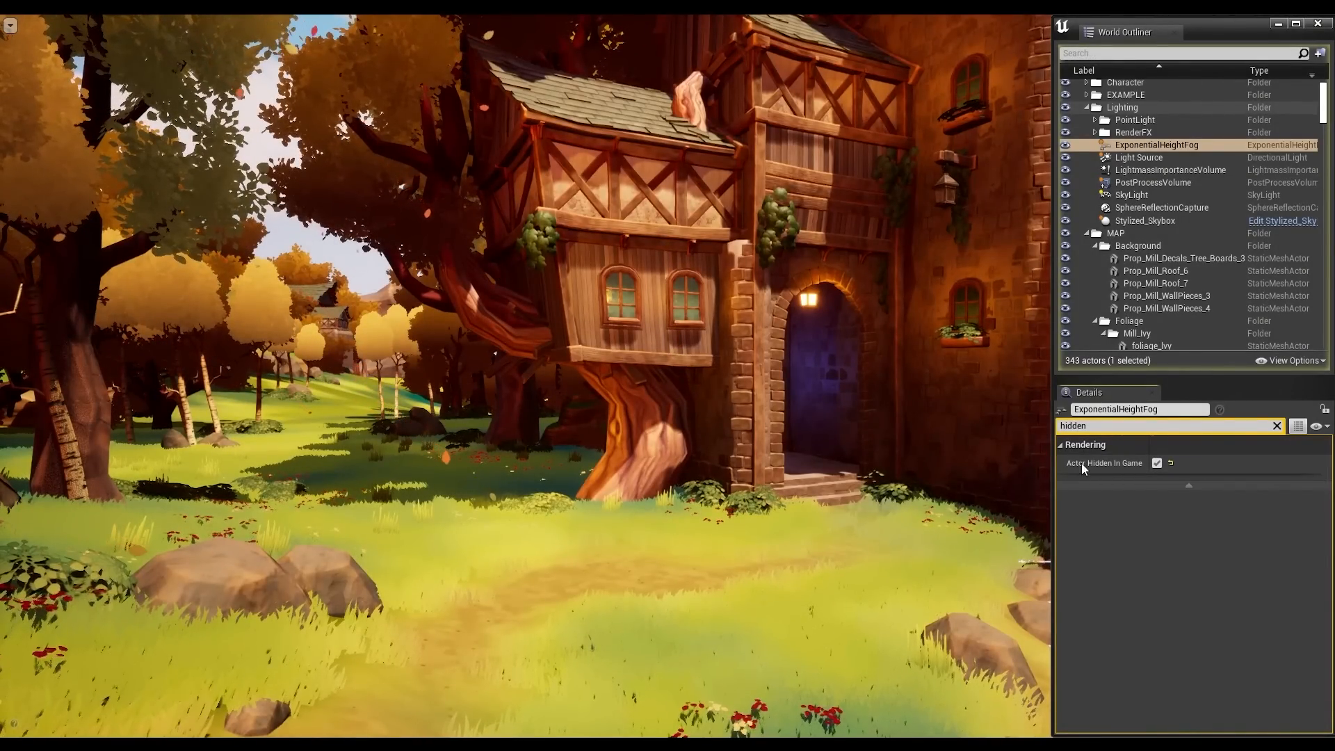
click(1157, 462)
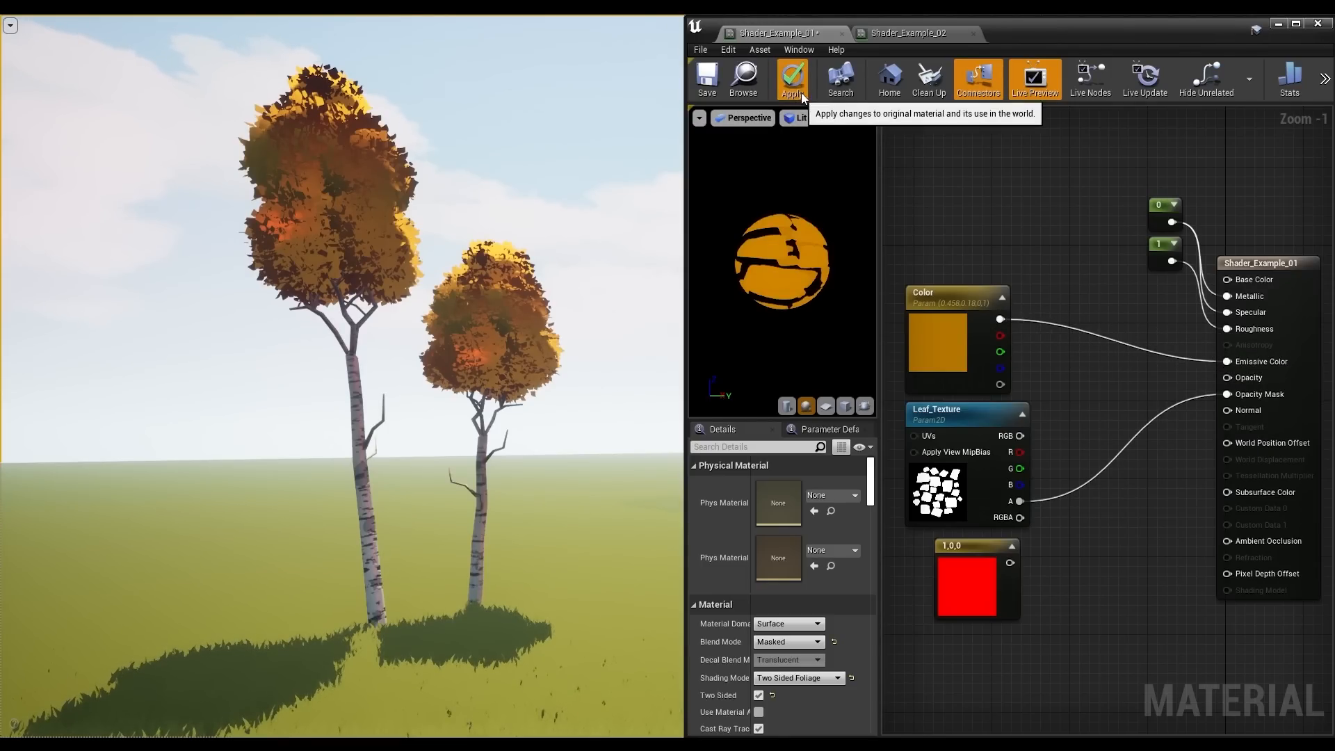
Wire BoundingBoxBased_0-1_UVW B through Divide by Gradient_Balance into CheapContrast with Gradient_Contrast, and apply.
click(792, 79)
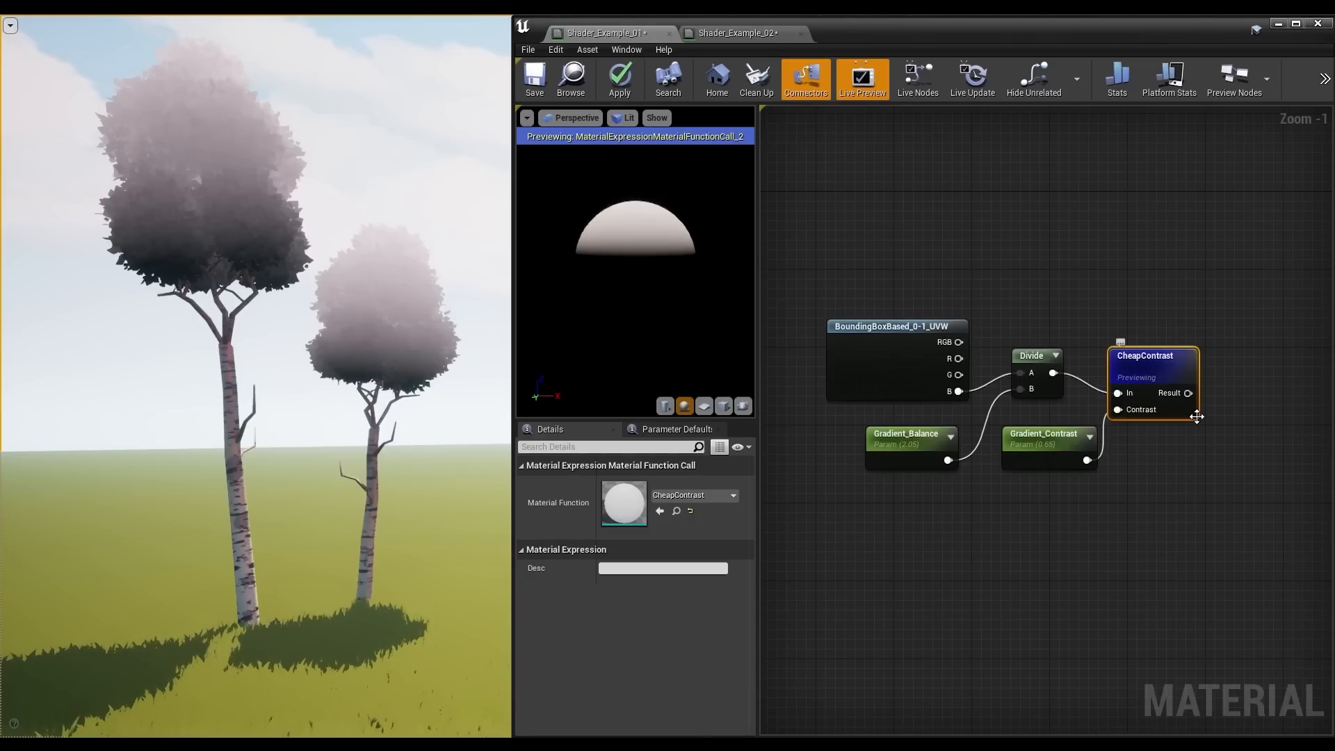
mouse_move(959, 392)
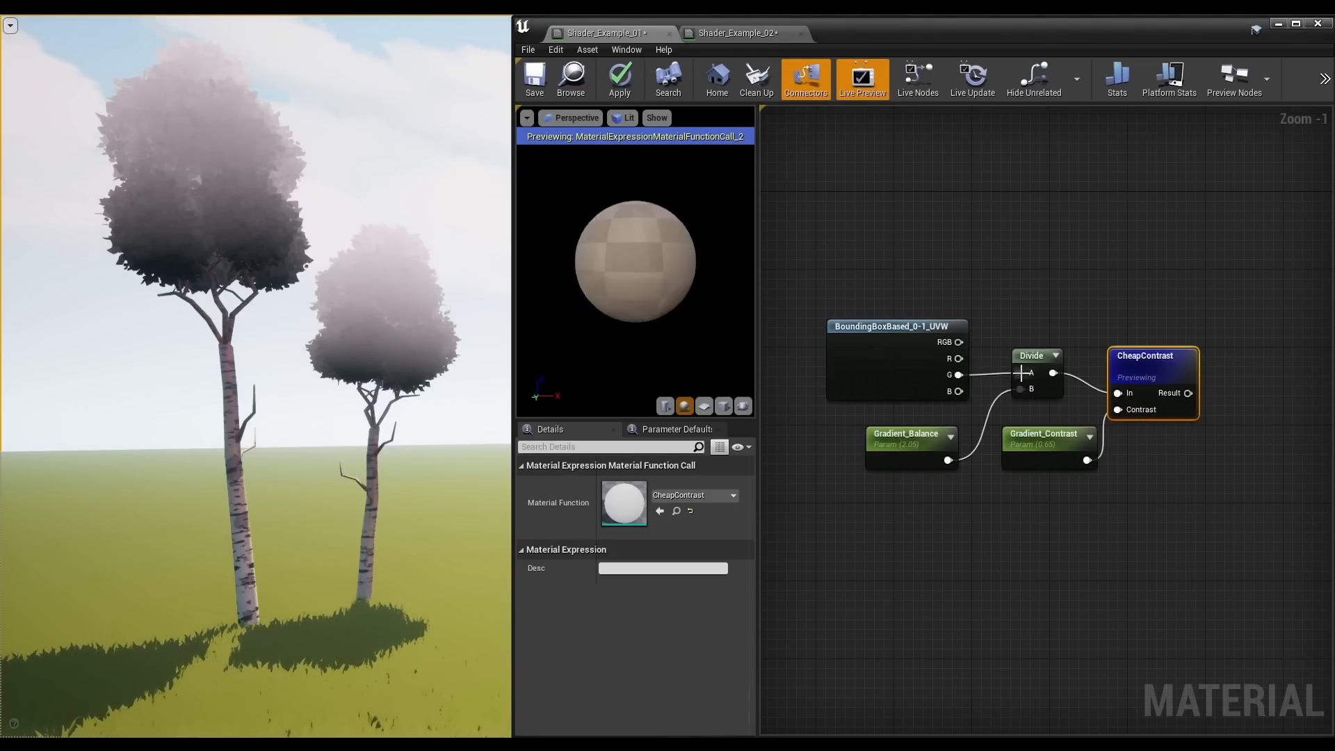
drag(634, 264, 603, 271)
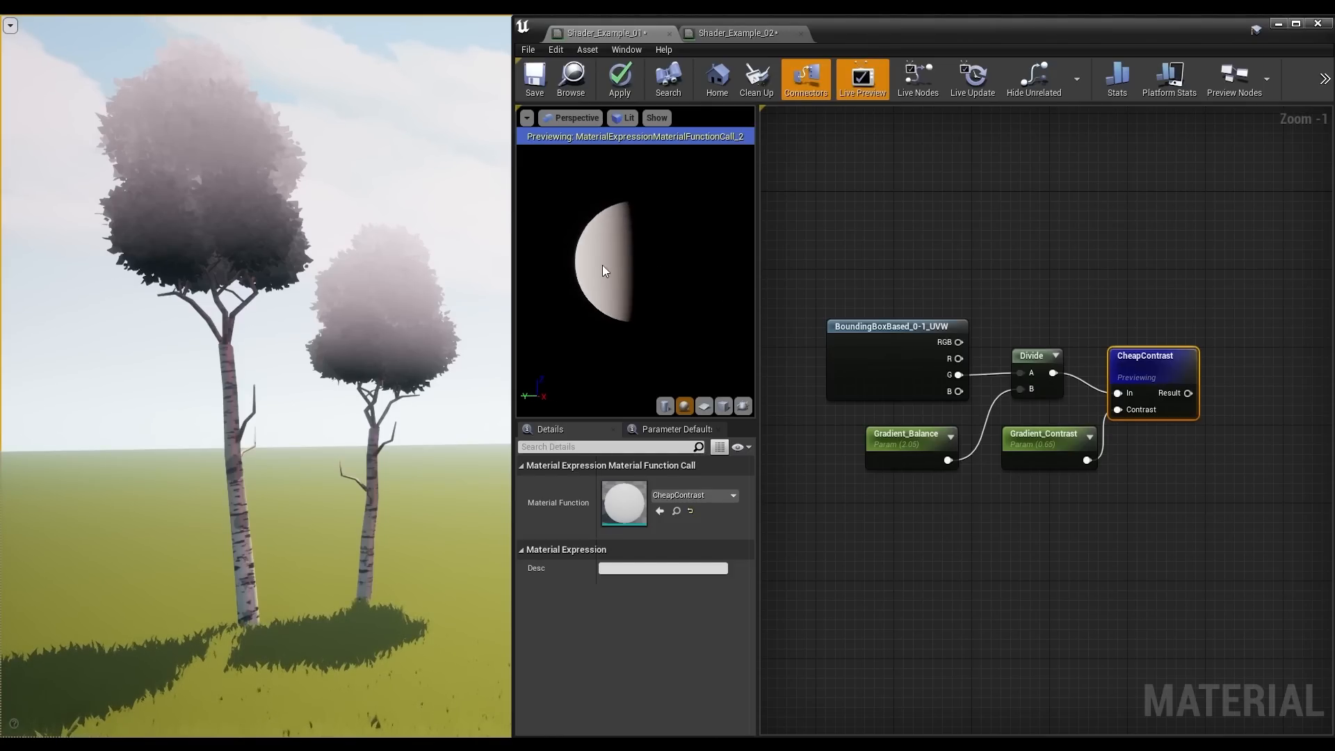
click(906, 433)
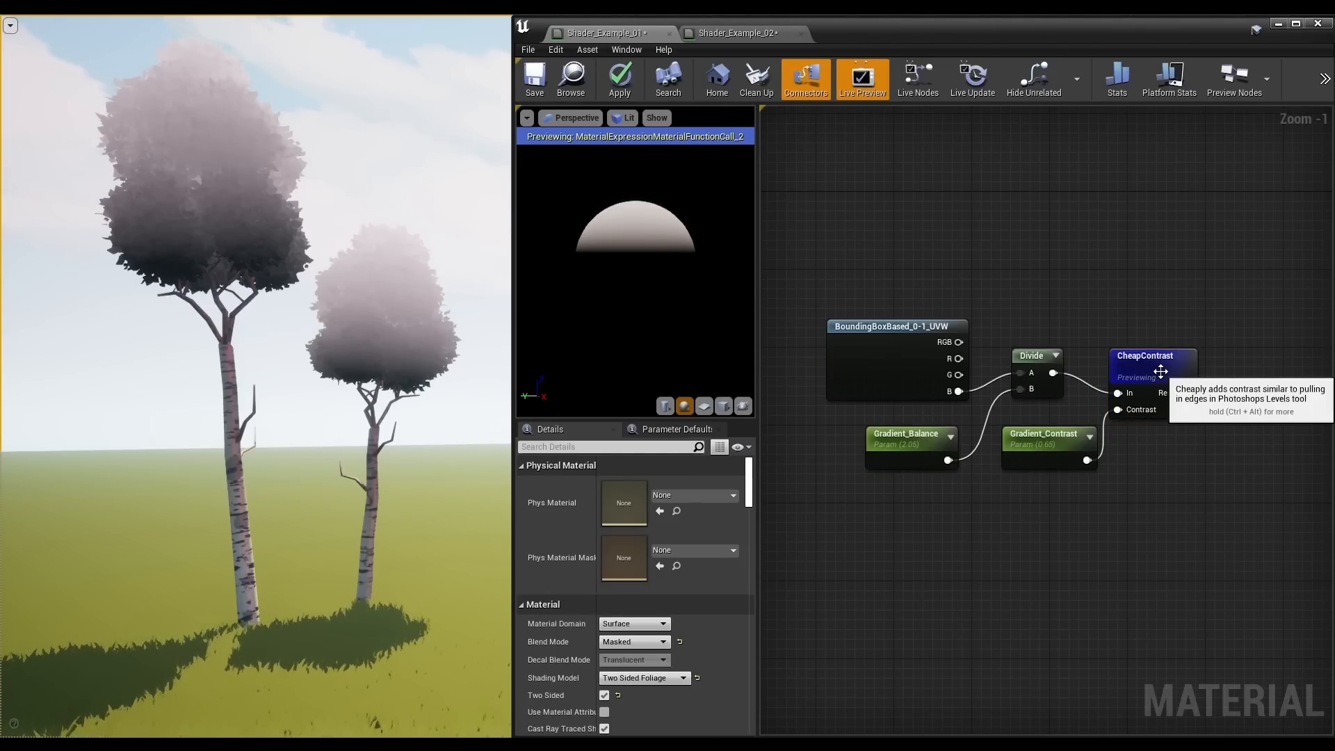
click(1043, 439)
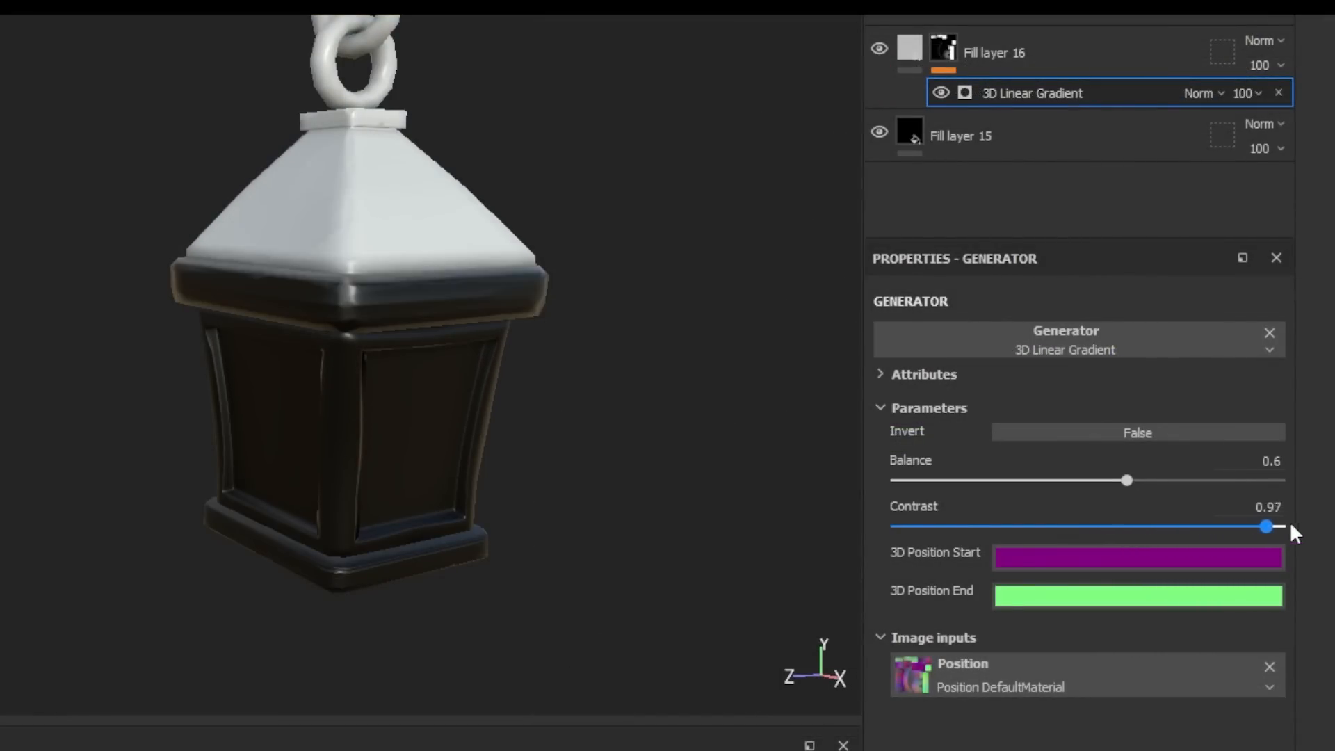
Lower the 3D Linear Gradient generator's Contrast from 0.97 to about 0.61.
drag(1268, 527, 1127, 526)
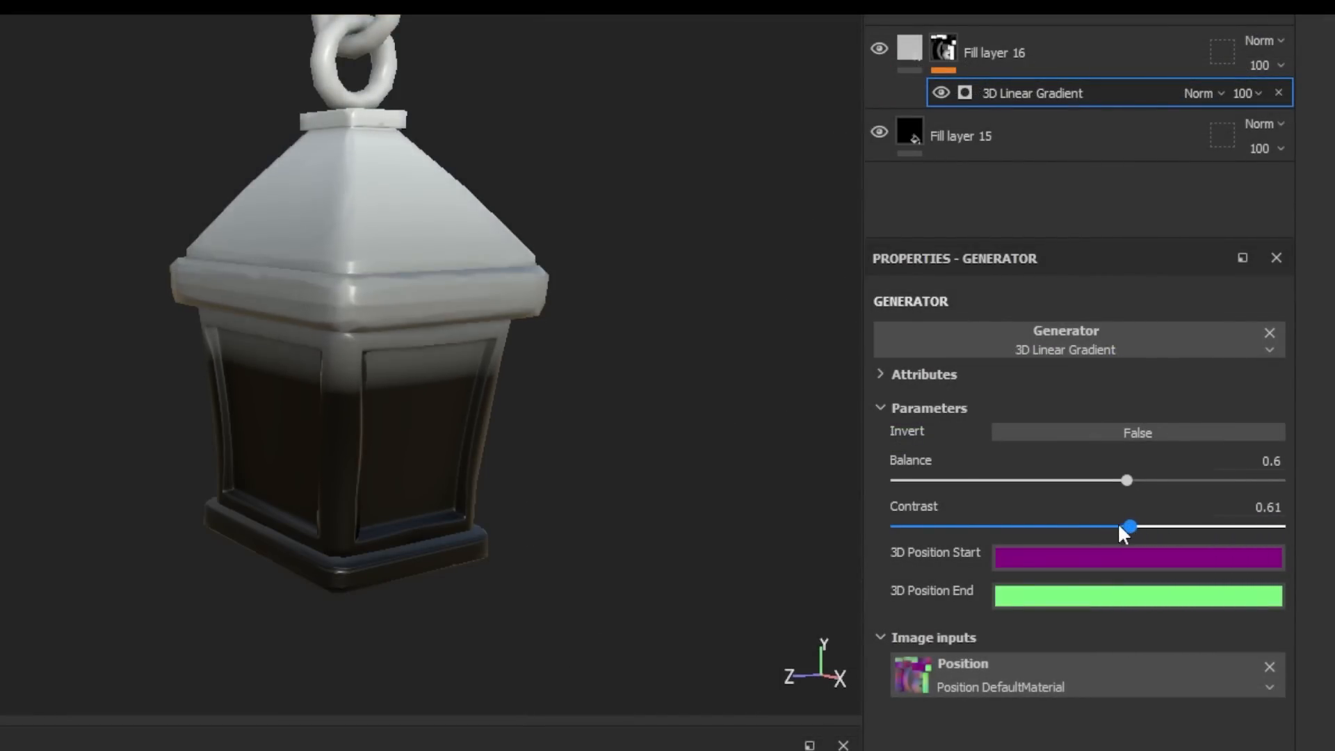
drag(1128, 480, 1010, 481)
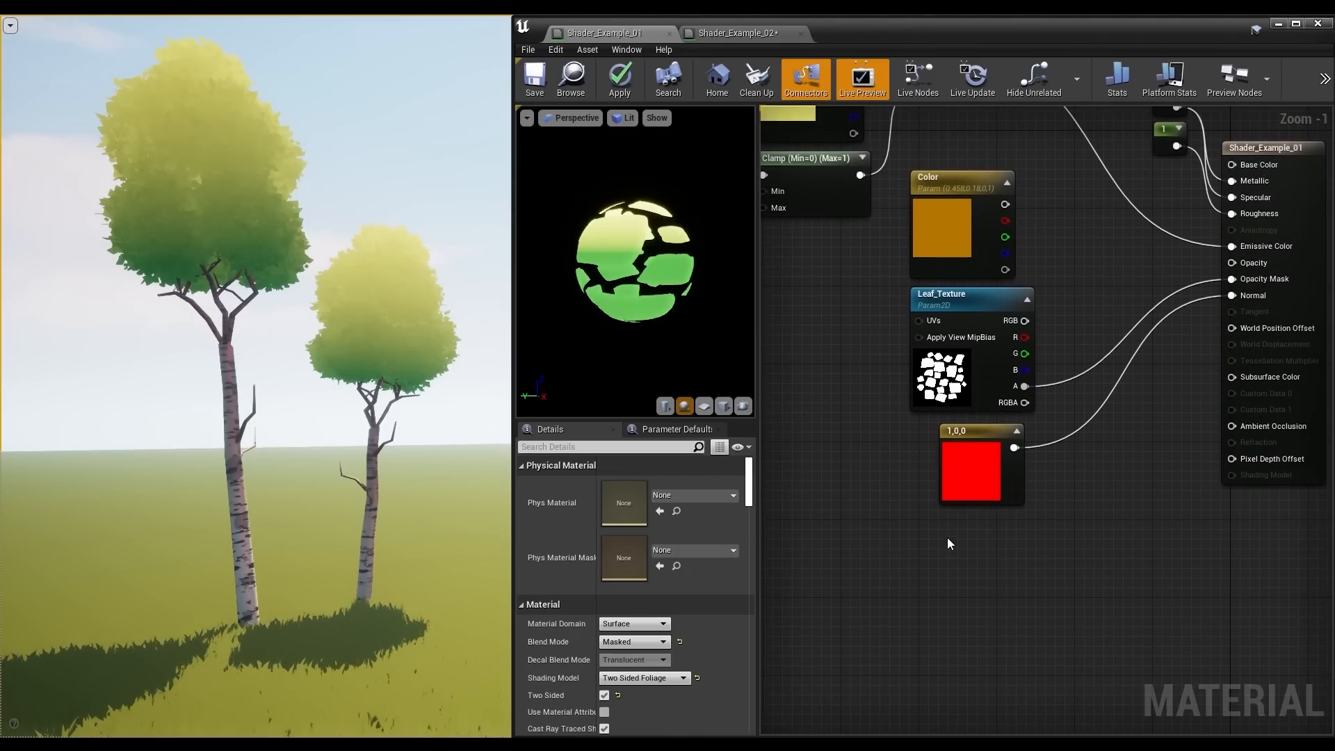
Place an unwired SimpleGrassWind material function node in the leaf material graph.
click(951, 547)
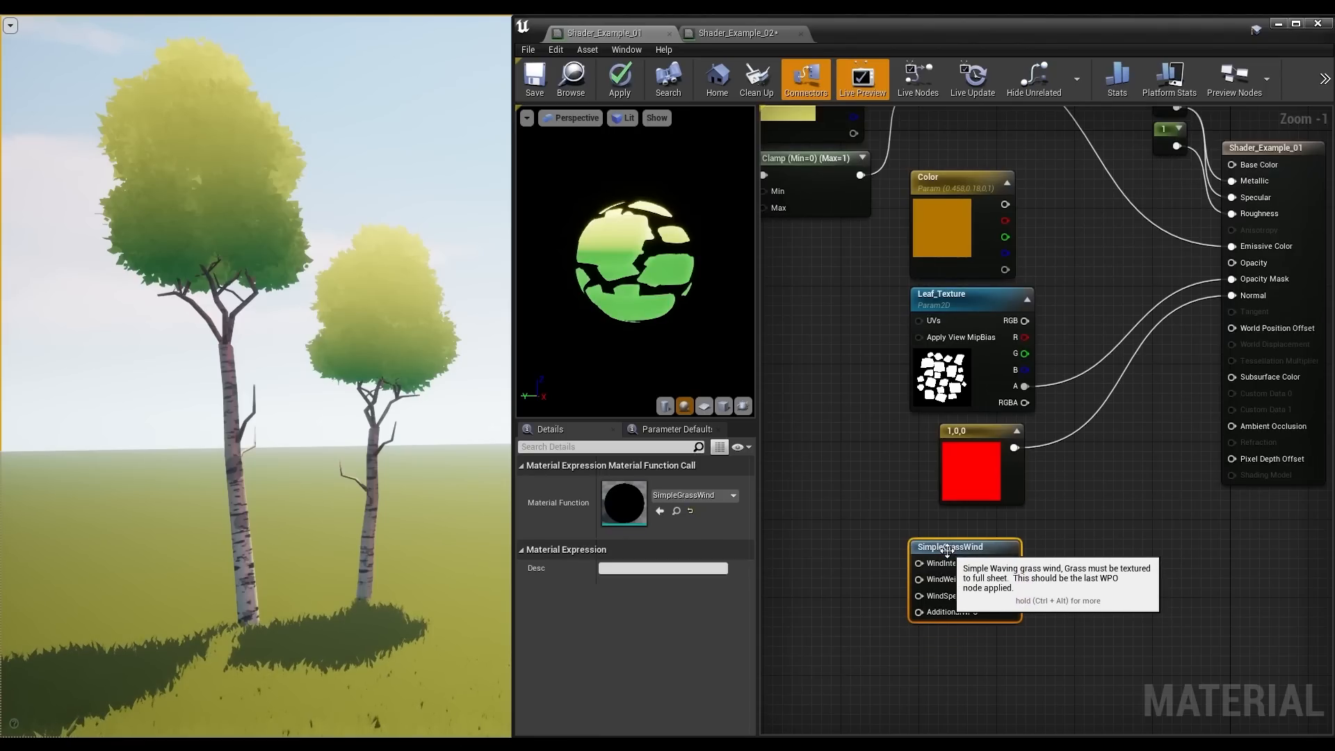
Feed Wind_Intensity, Wind_Weight and Wind_Speed into SimpleGrassWind, and wire Result to World Position Offset.
click(841, 572)
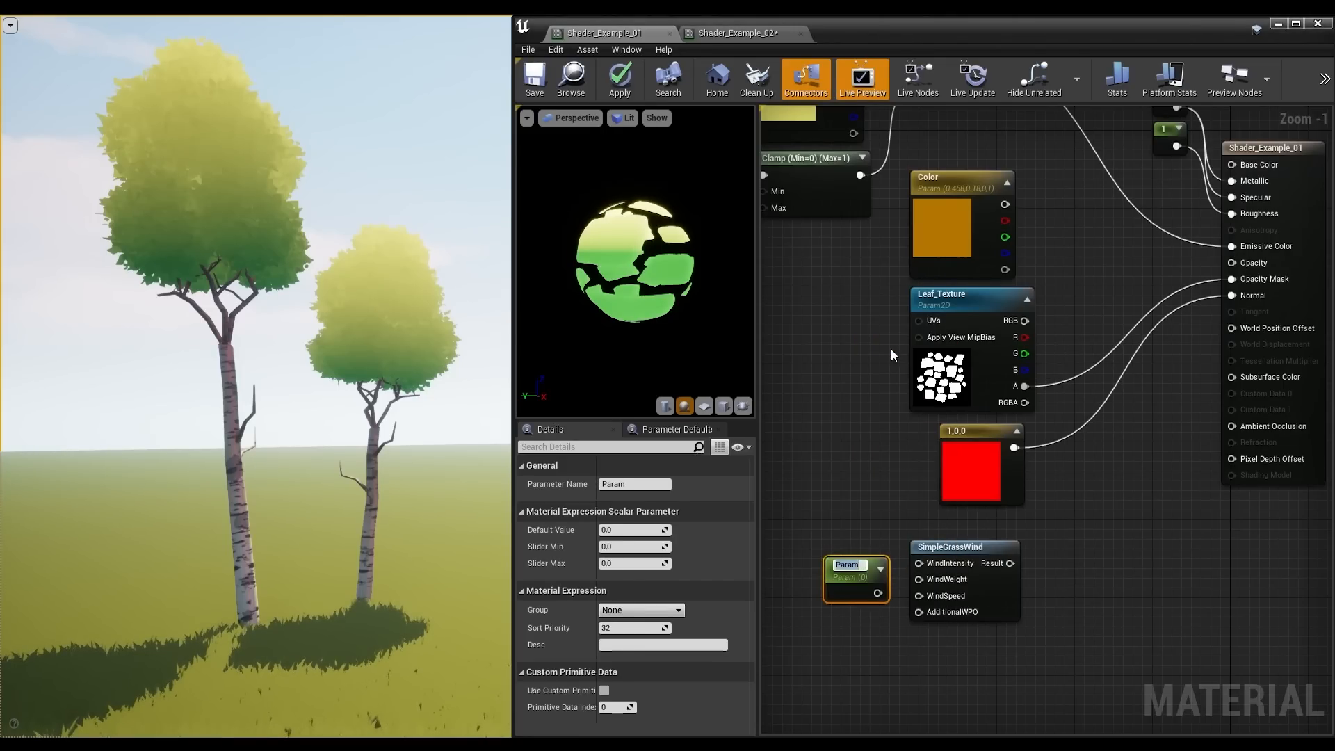
text(Wind_Intensity)
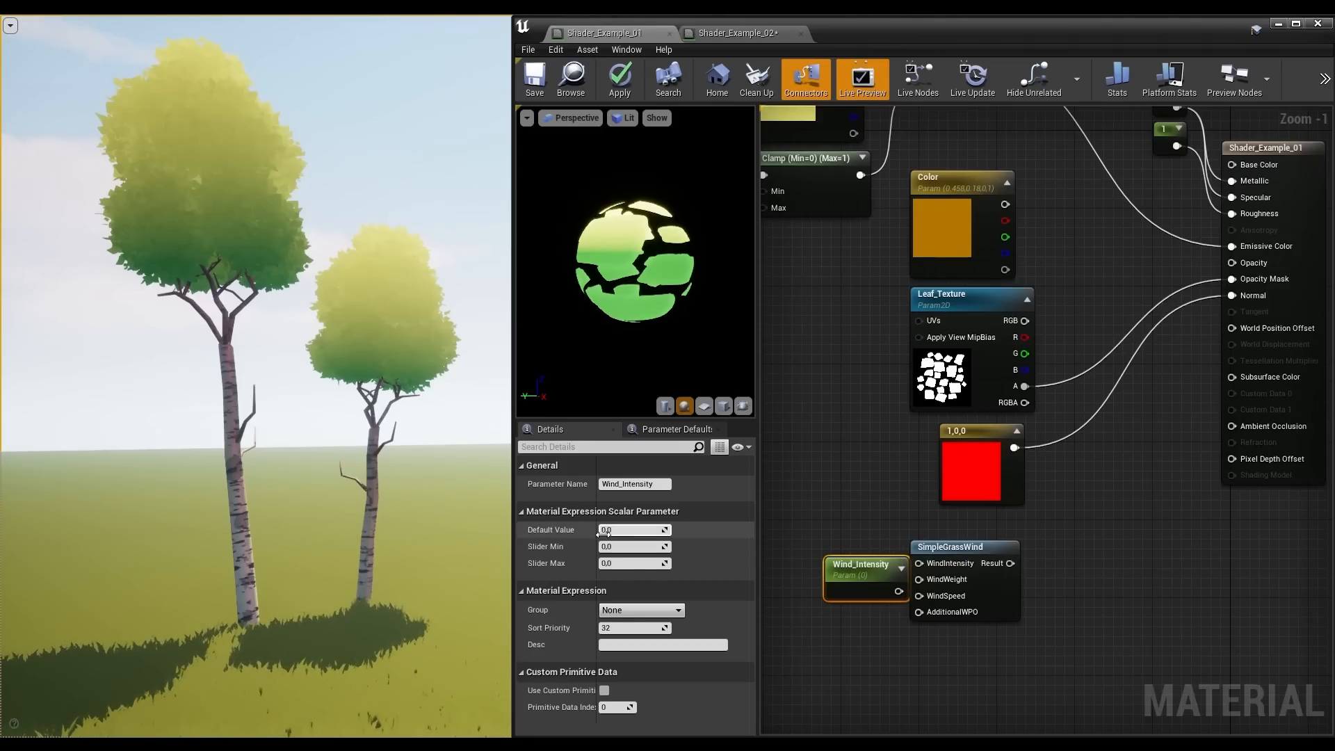
text(1.0)
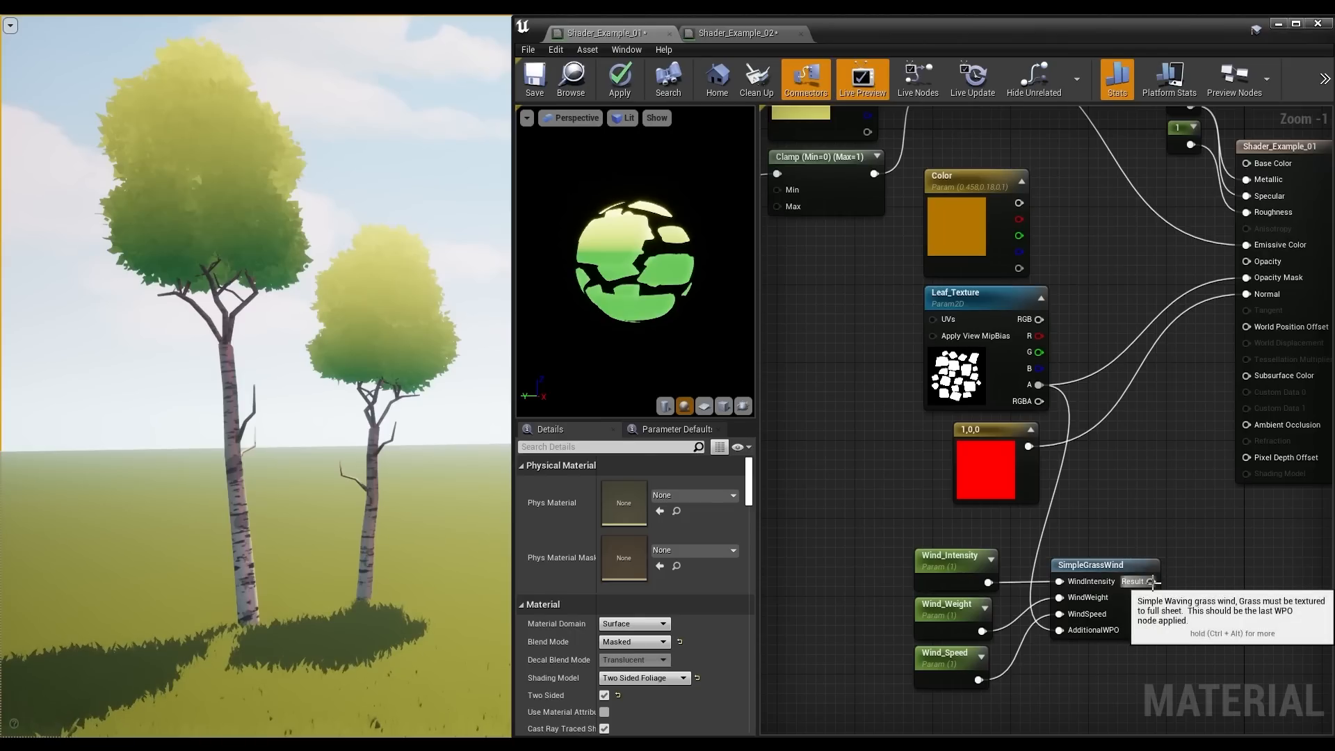
drag(1157, 581, 1245, 326)
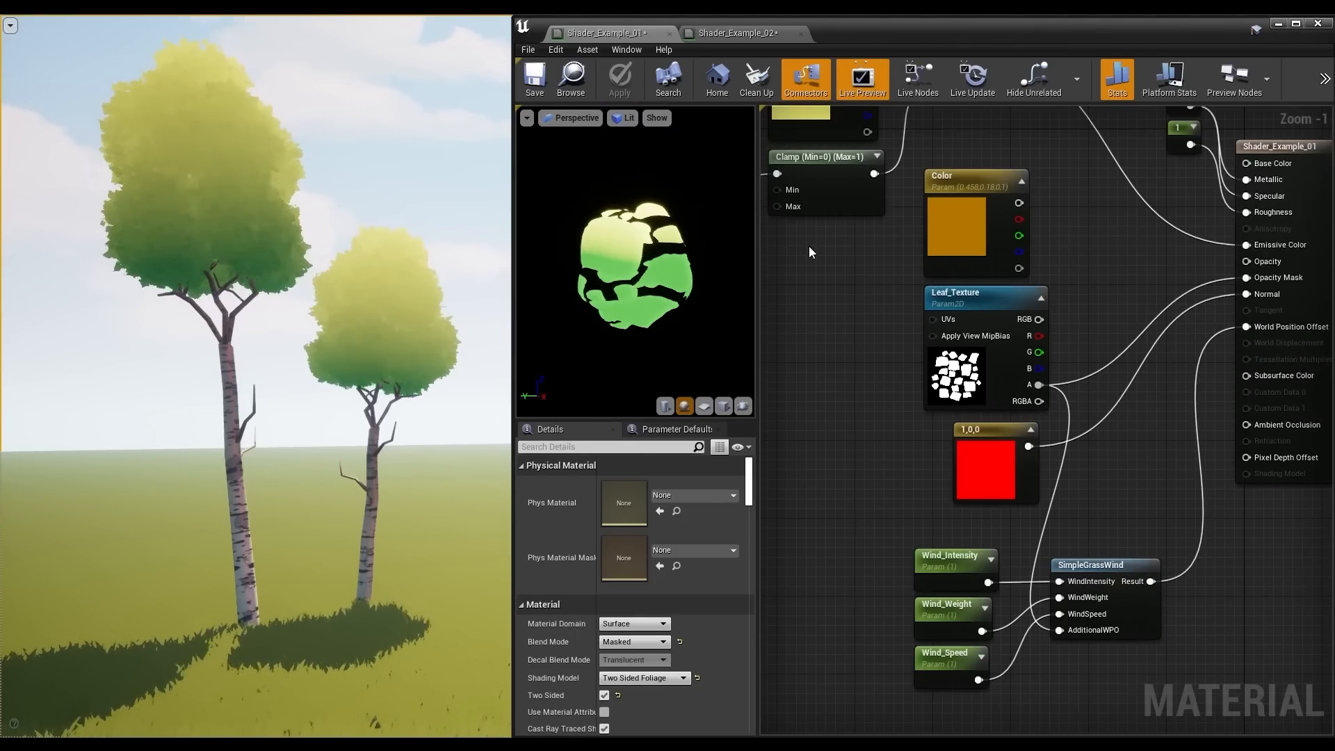
mouse_move(823, 280)
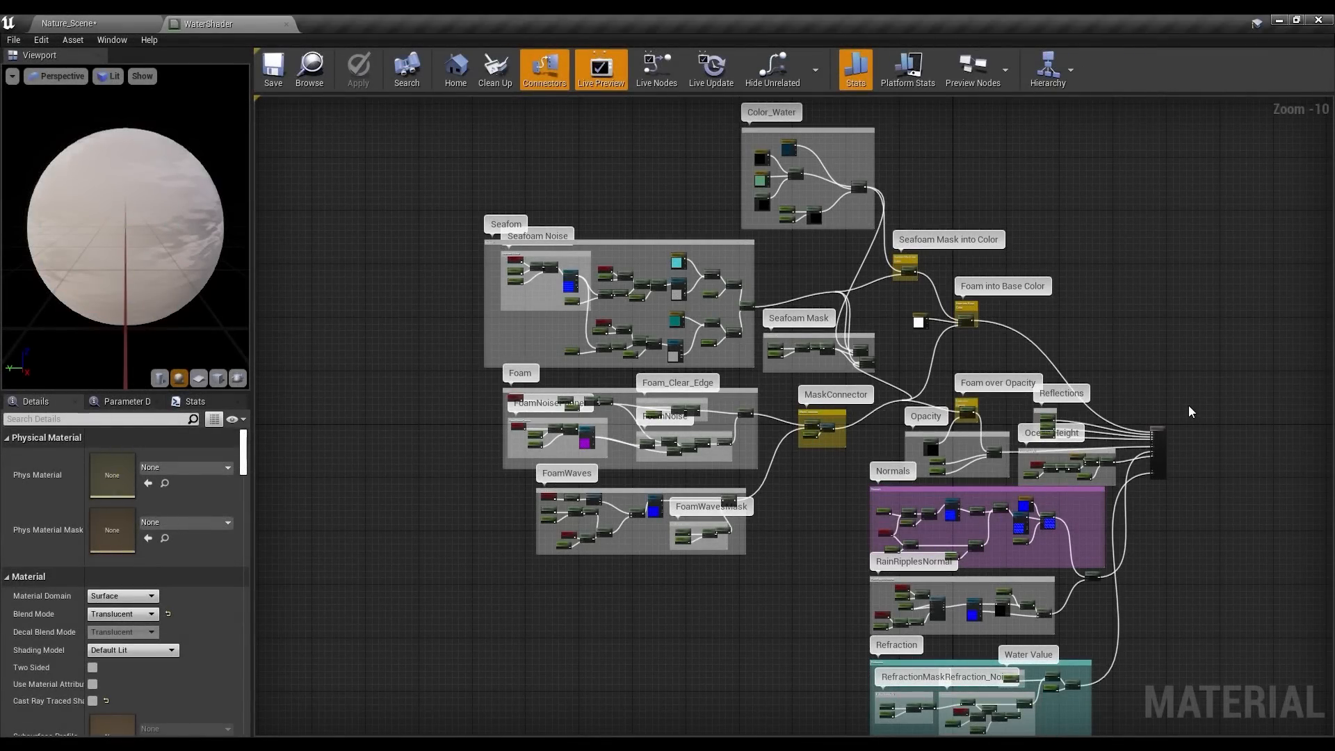
mouse_move(1218, 429)
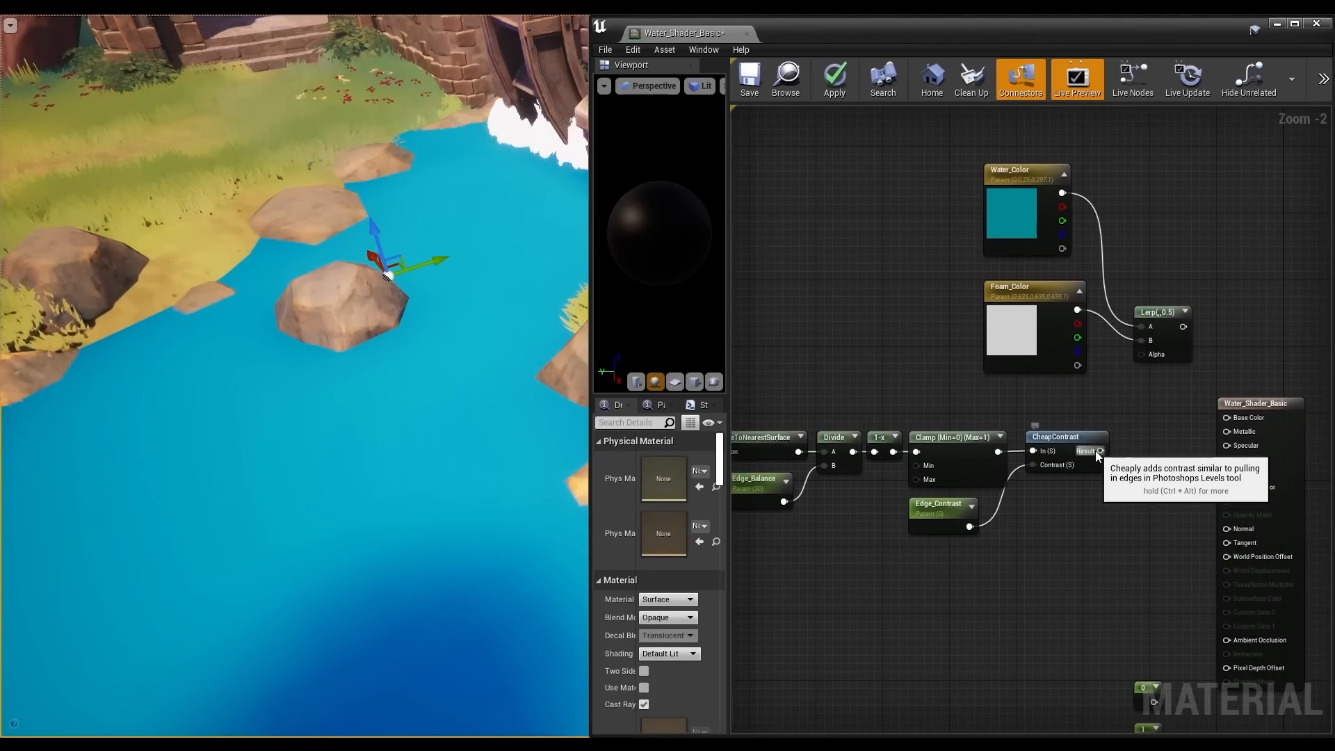
Apply the shoreline foam mask, then set Edge_Contrast's default to 100.0 and apply again.
click(833, 79)
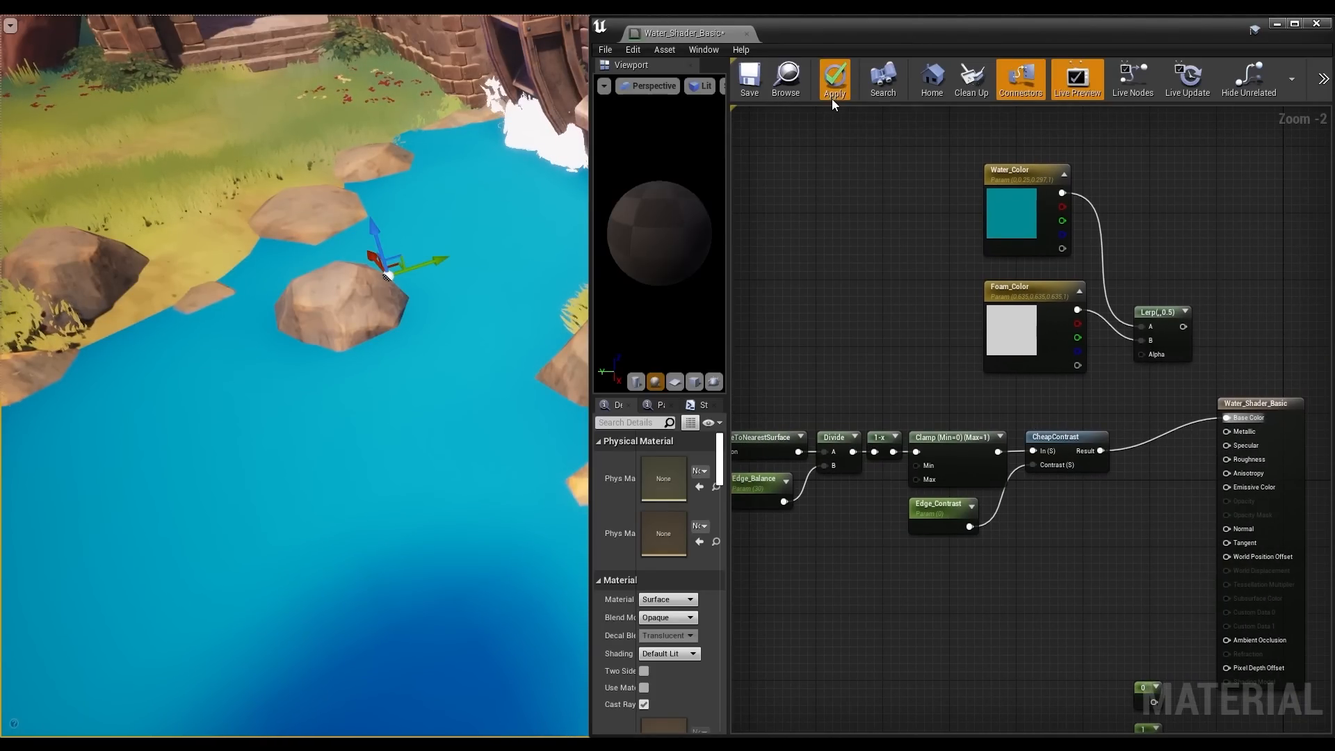
click(833, 77)
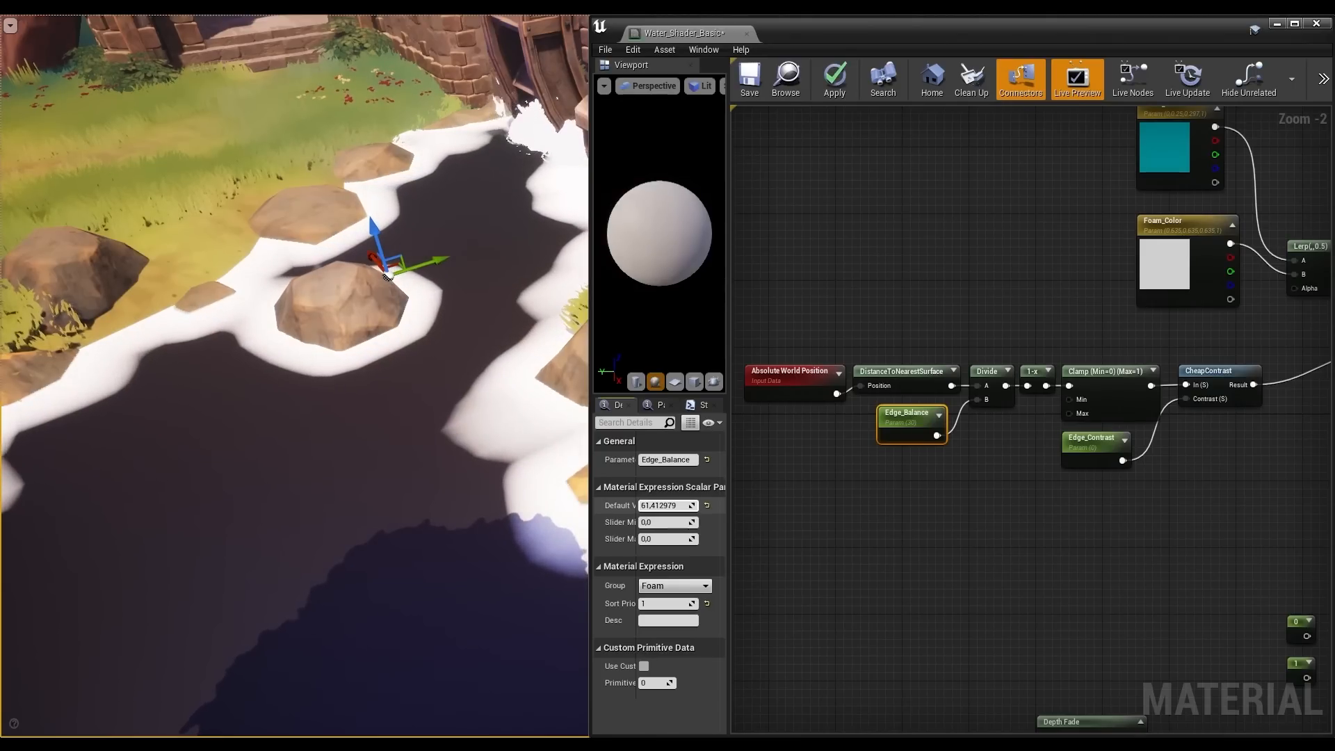
drag(668, 504, 647, 505)
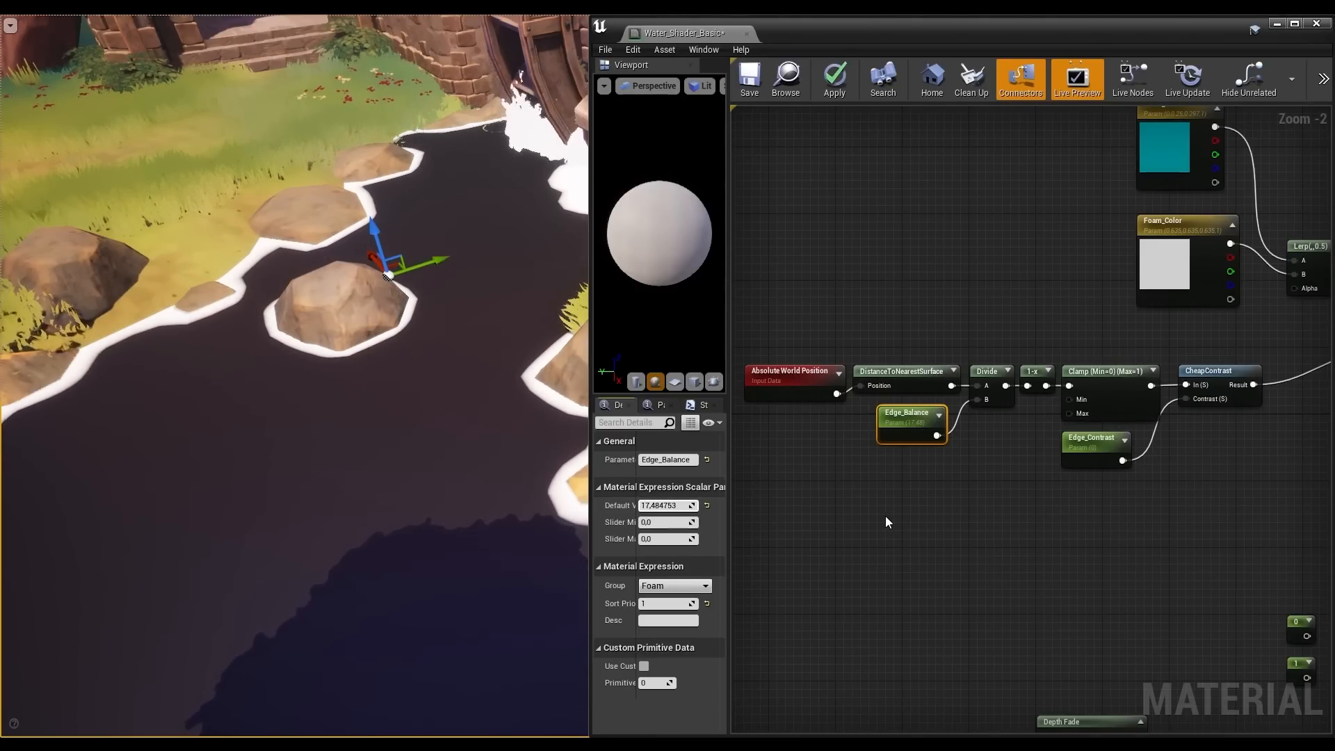
click(1097, 441)
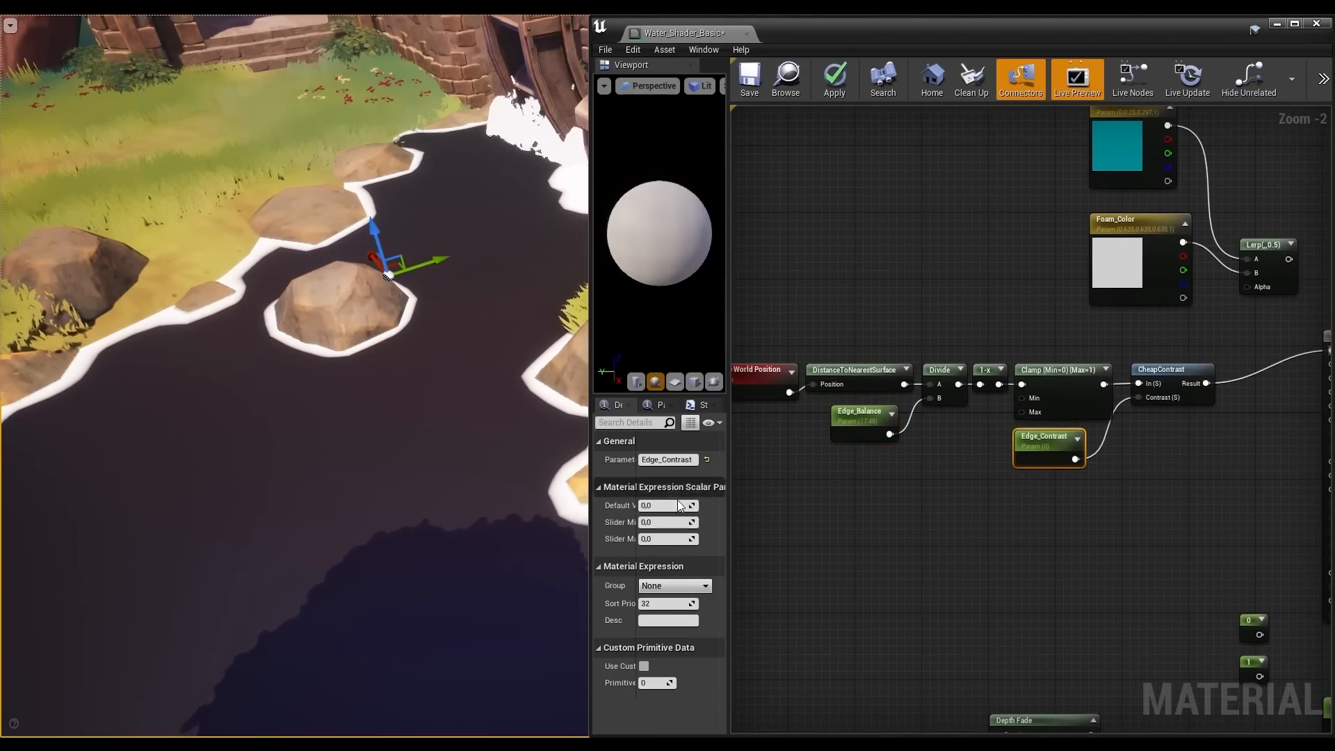
text(100.0)
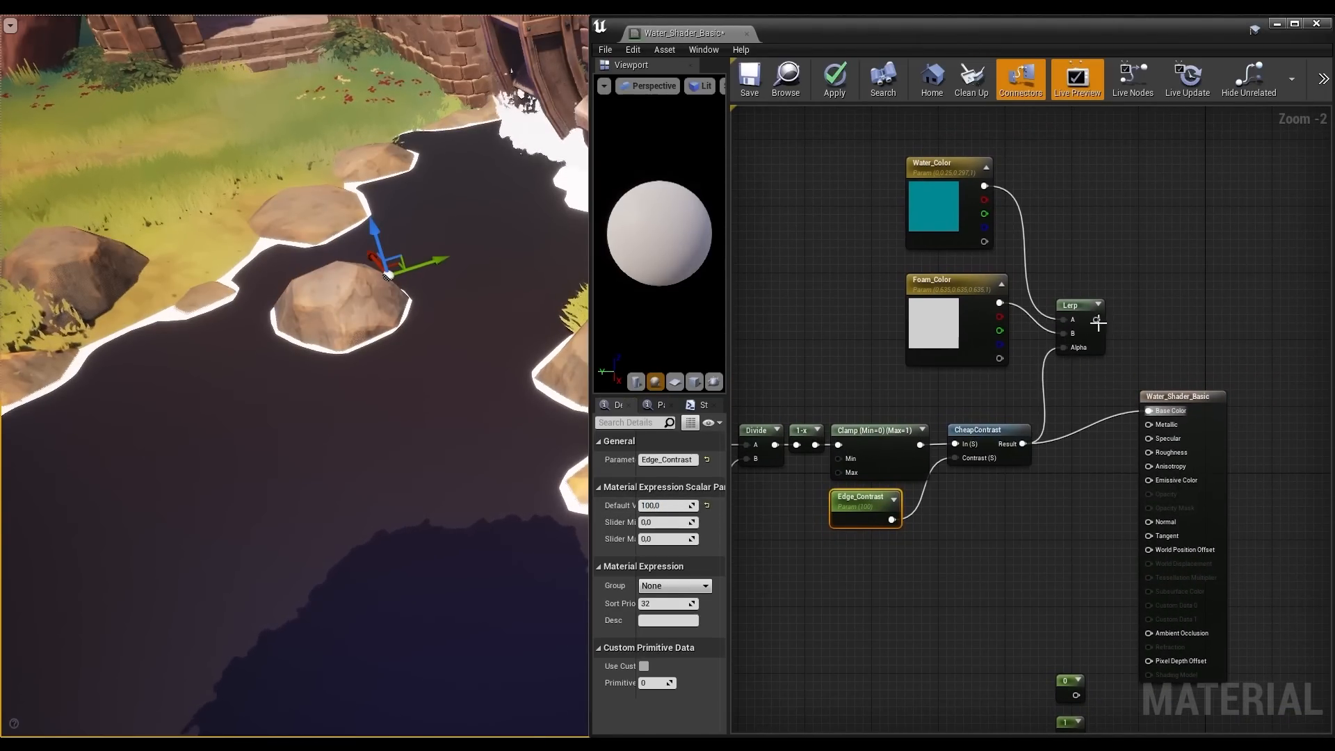
click(833, 79)
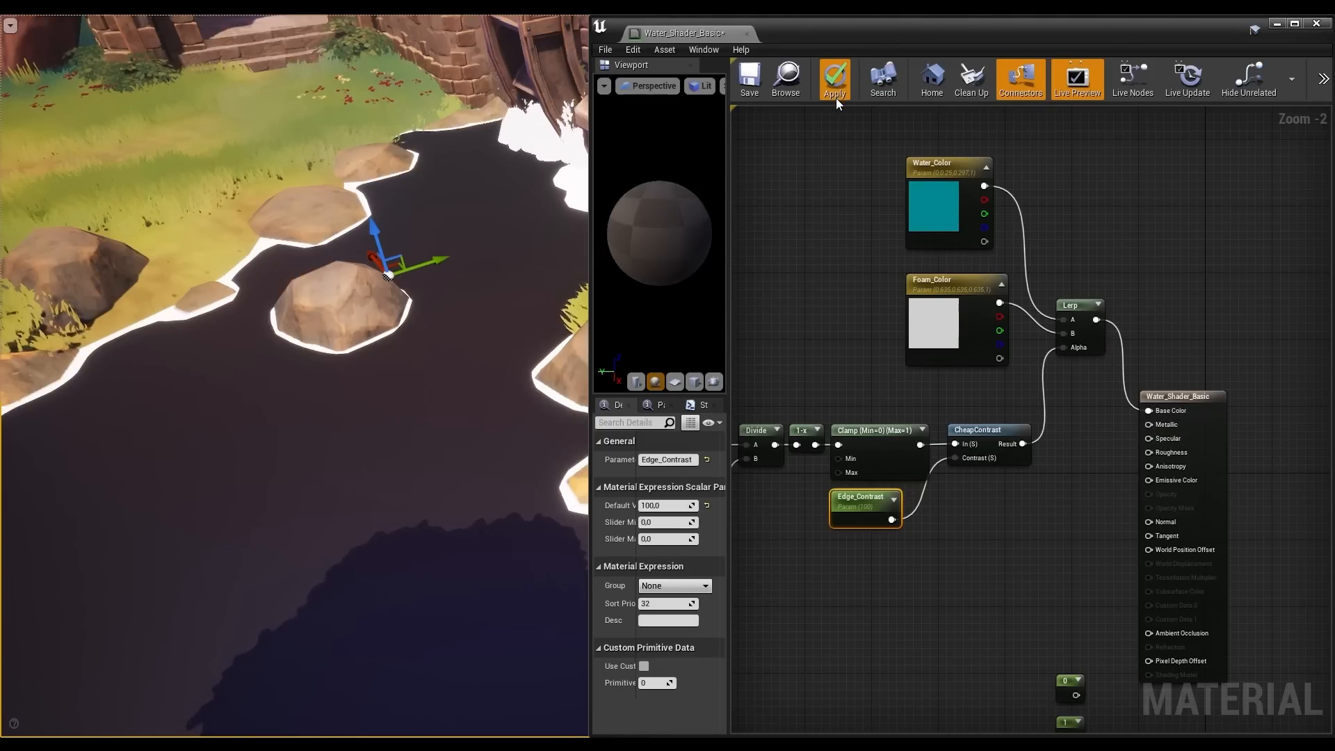
click(833, 76)
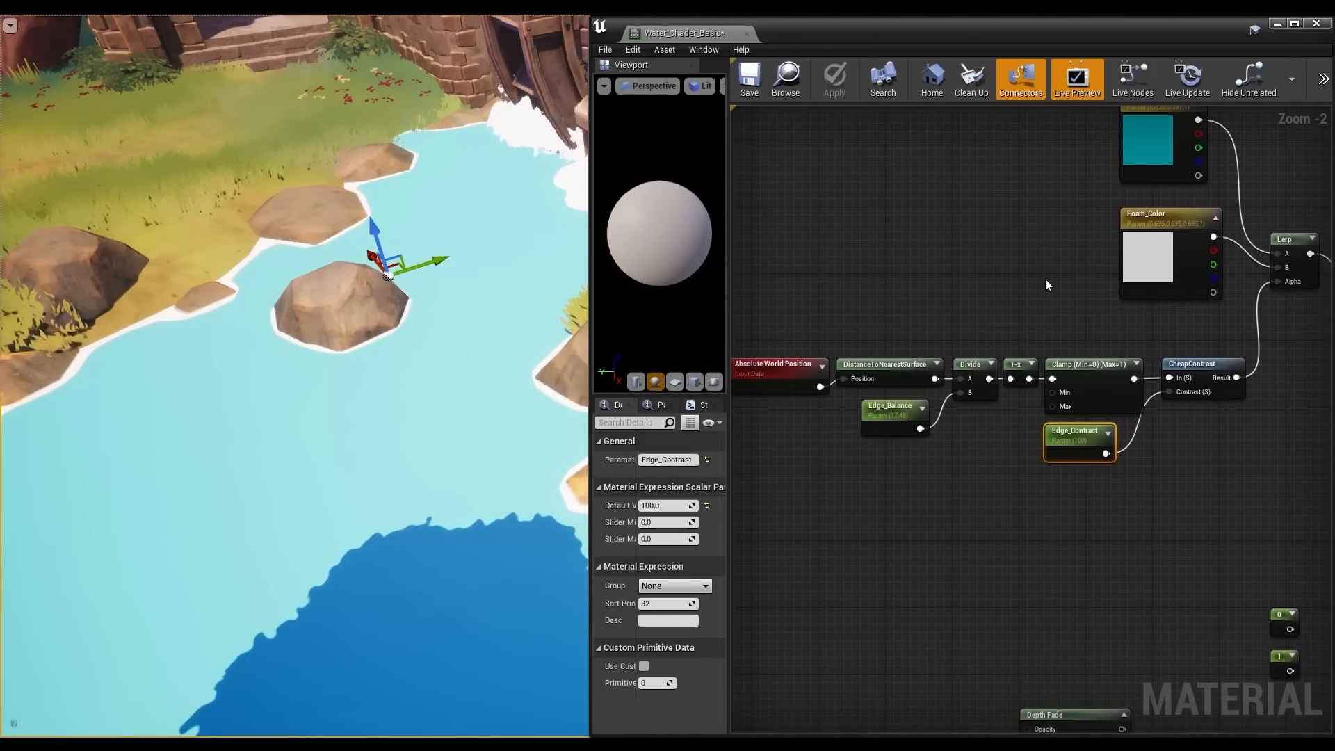
Set the water material's Blend Mode to Translucent and apply the change.
click(894, 409)
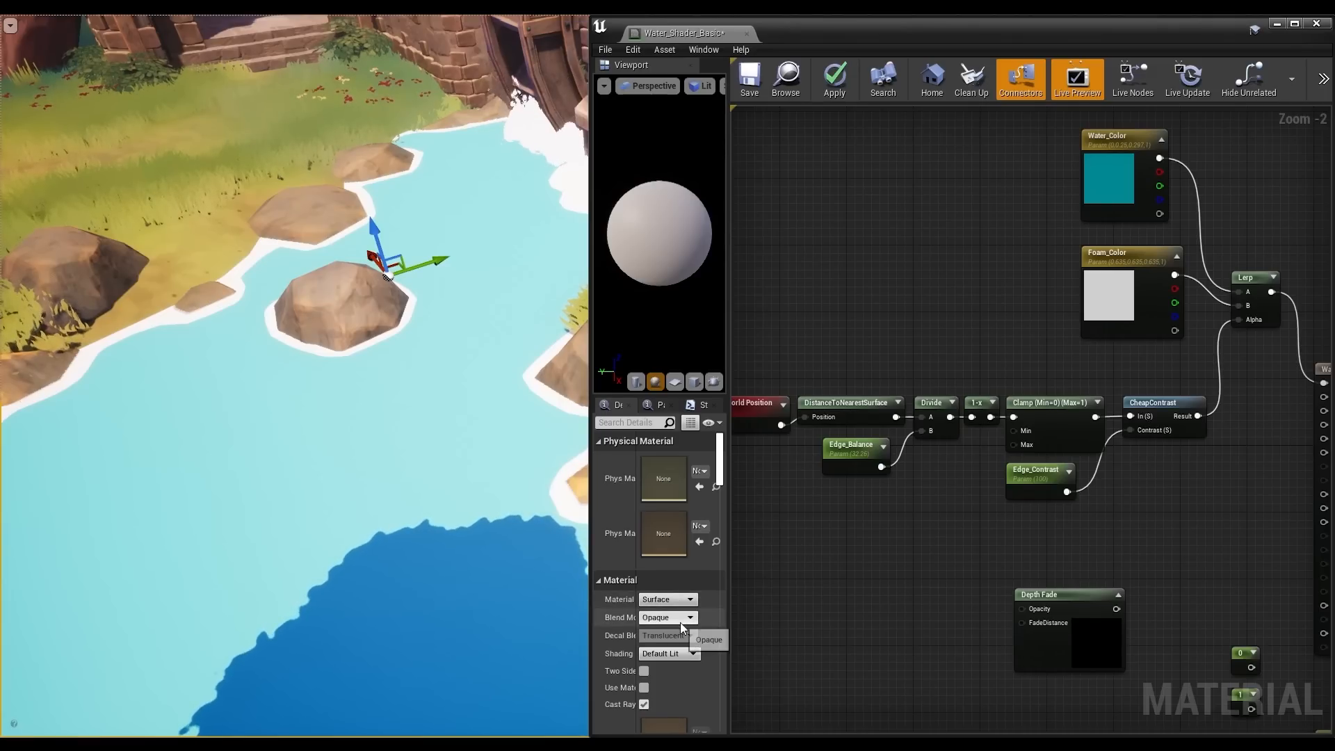
click(664, 635)
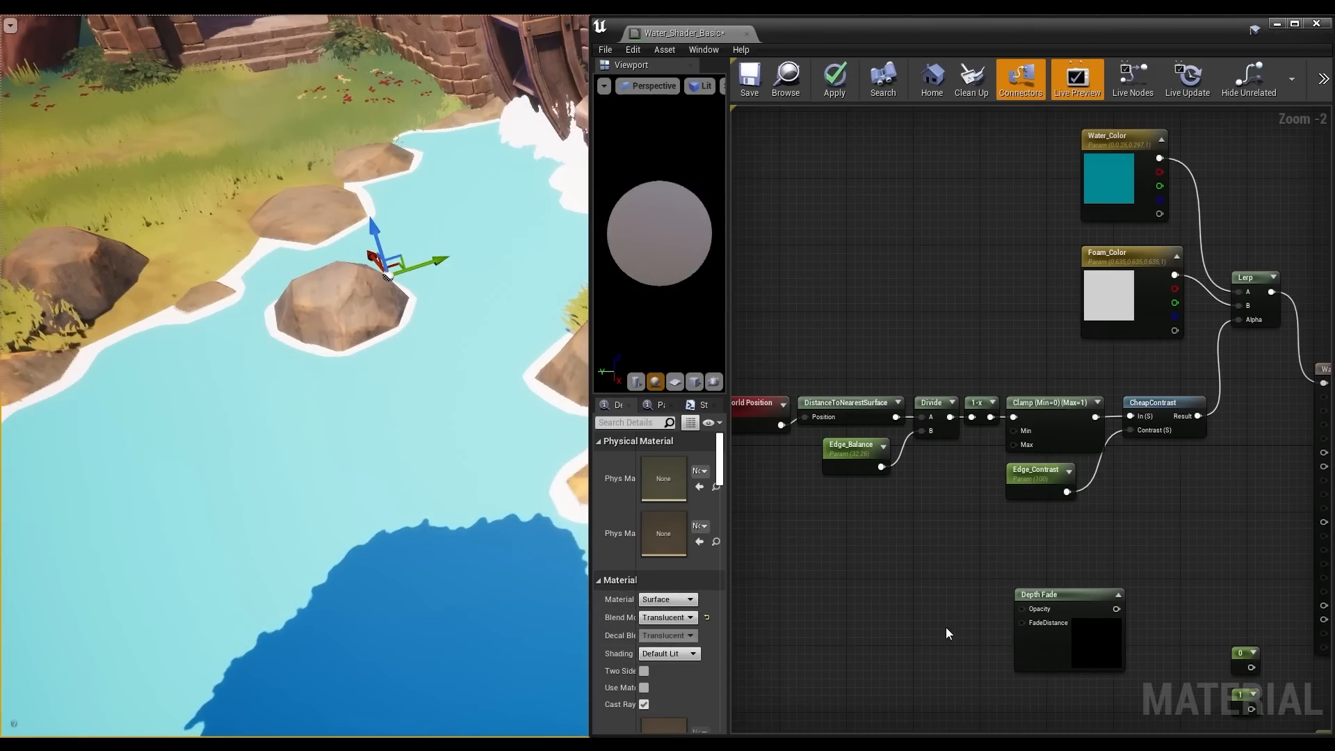
click(834, 79)
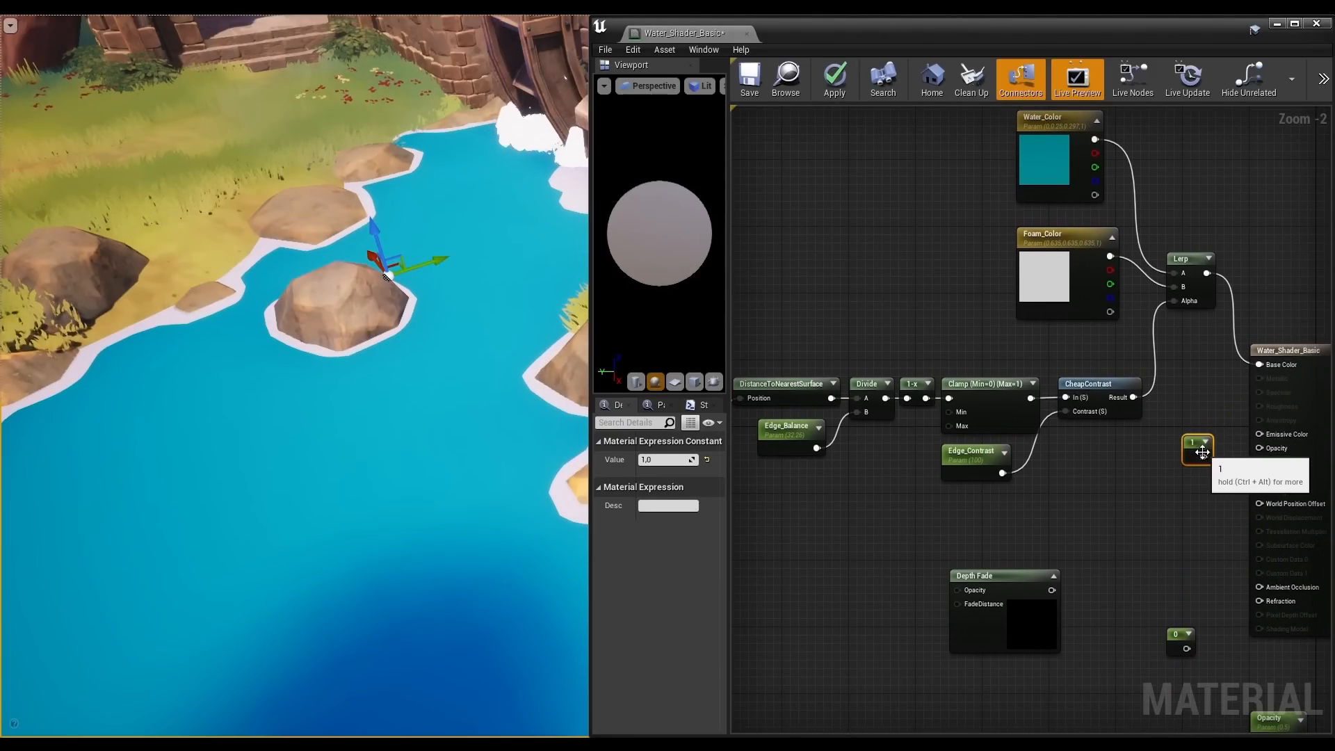
mouse_move(834, 79)
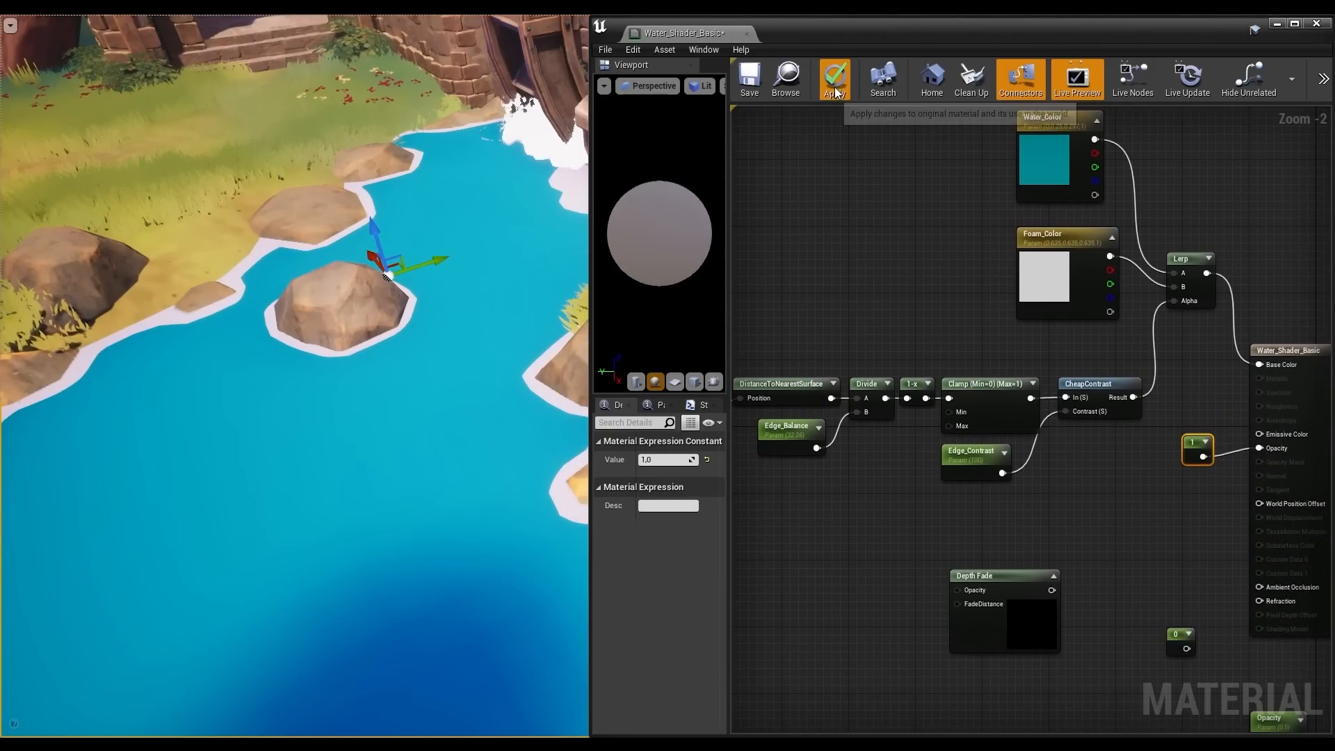
click(834, 78)
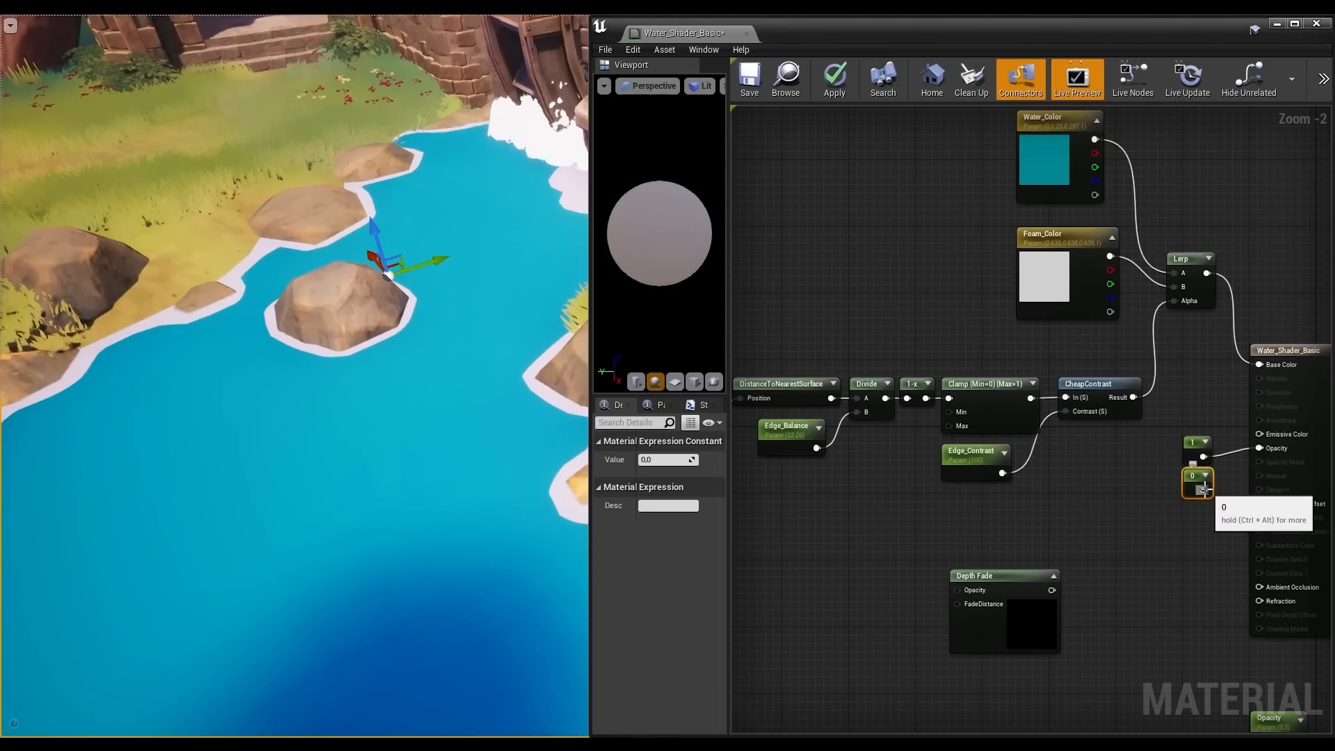
mouse_move(748, 79)
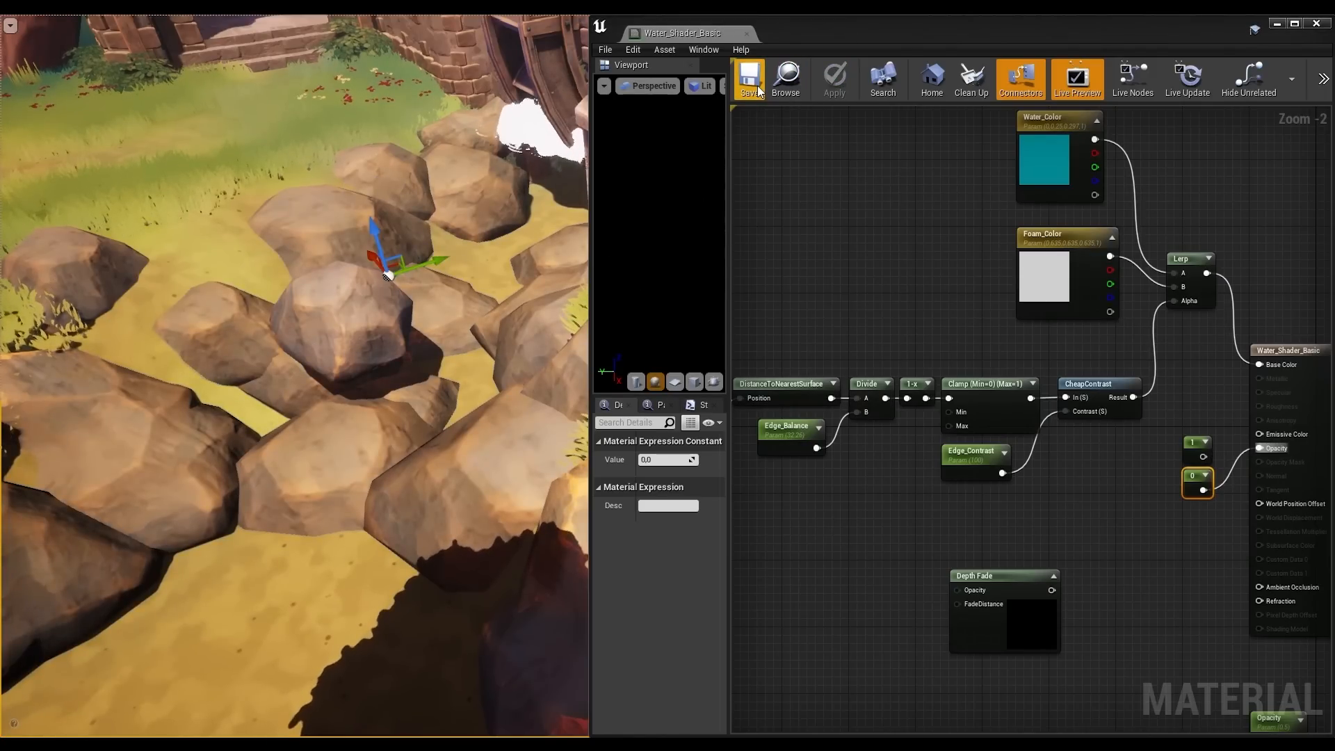
Wire the 0.5 Opacity scalar parameter into the Opacity pin and apply.
click(1217, 568)
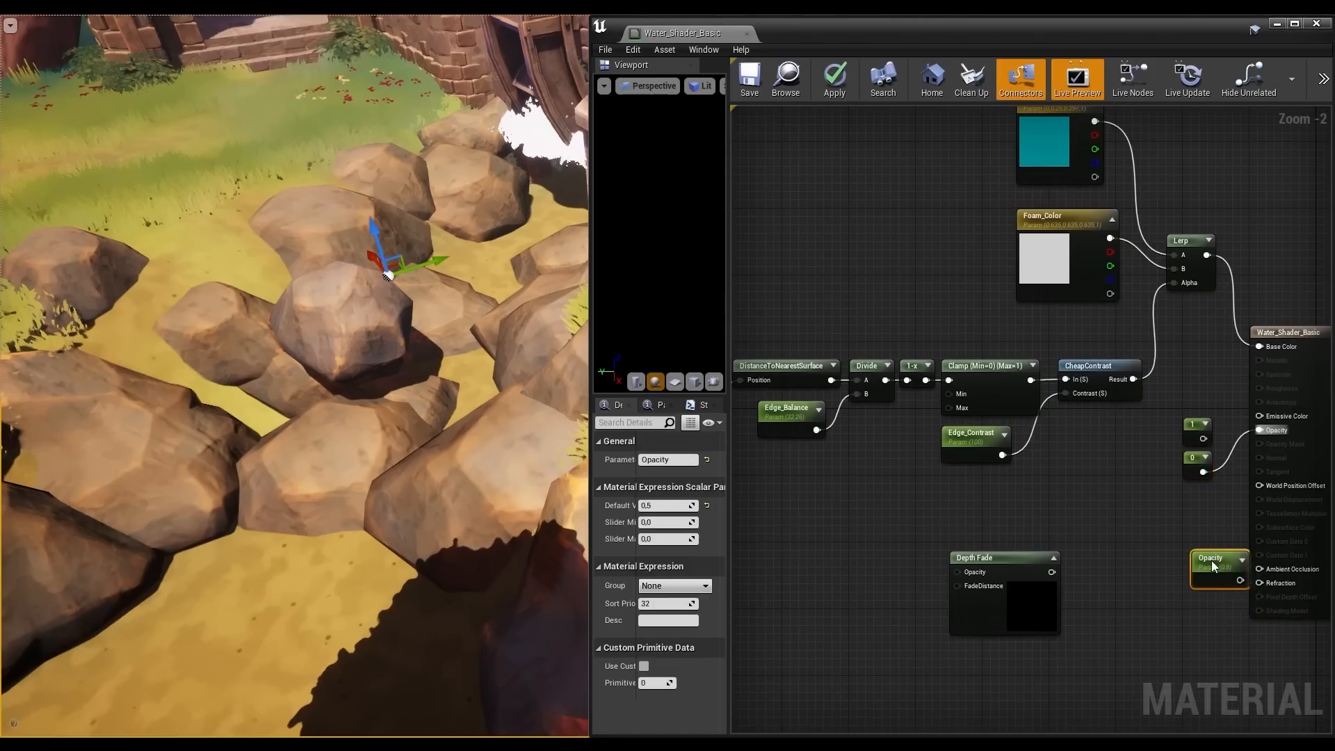
drag(1219, 567, 1177, 509)
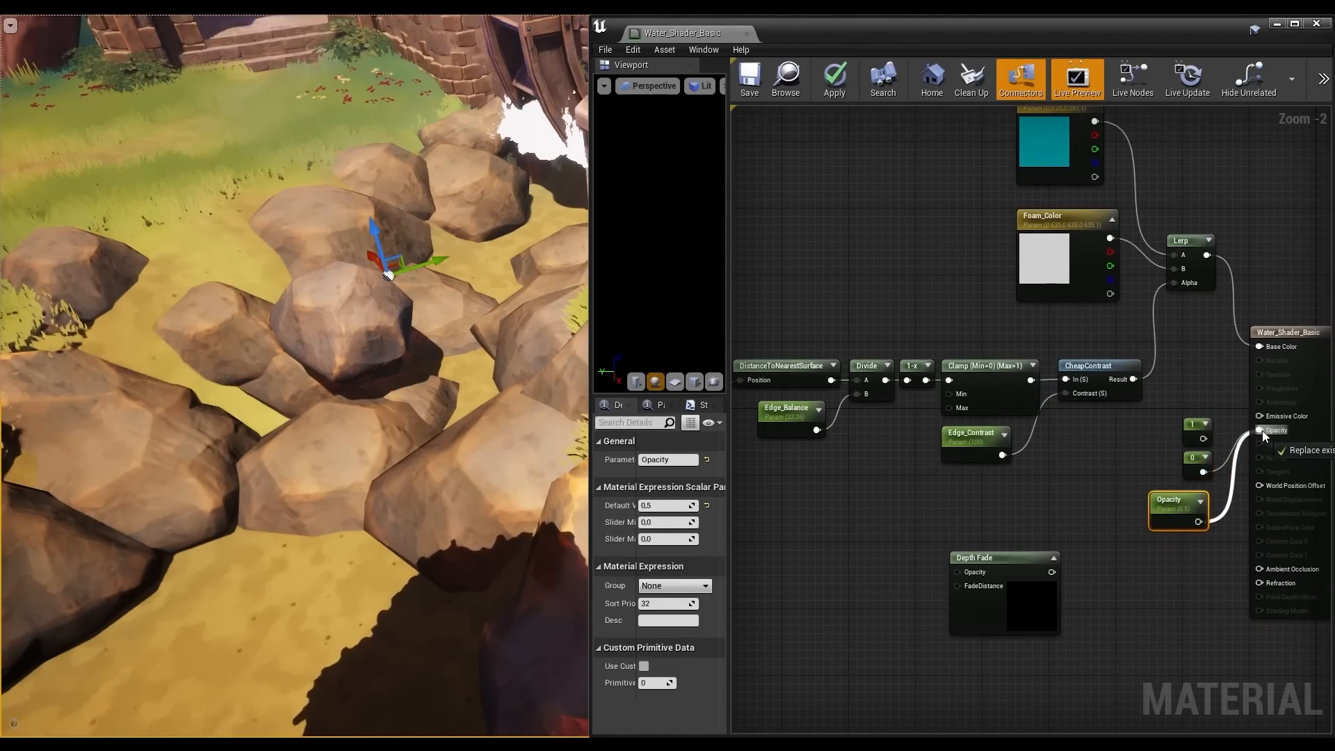
click(833, 77)
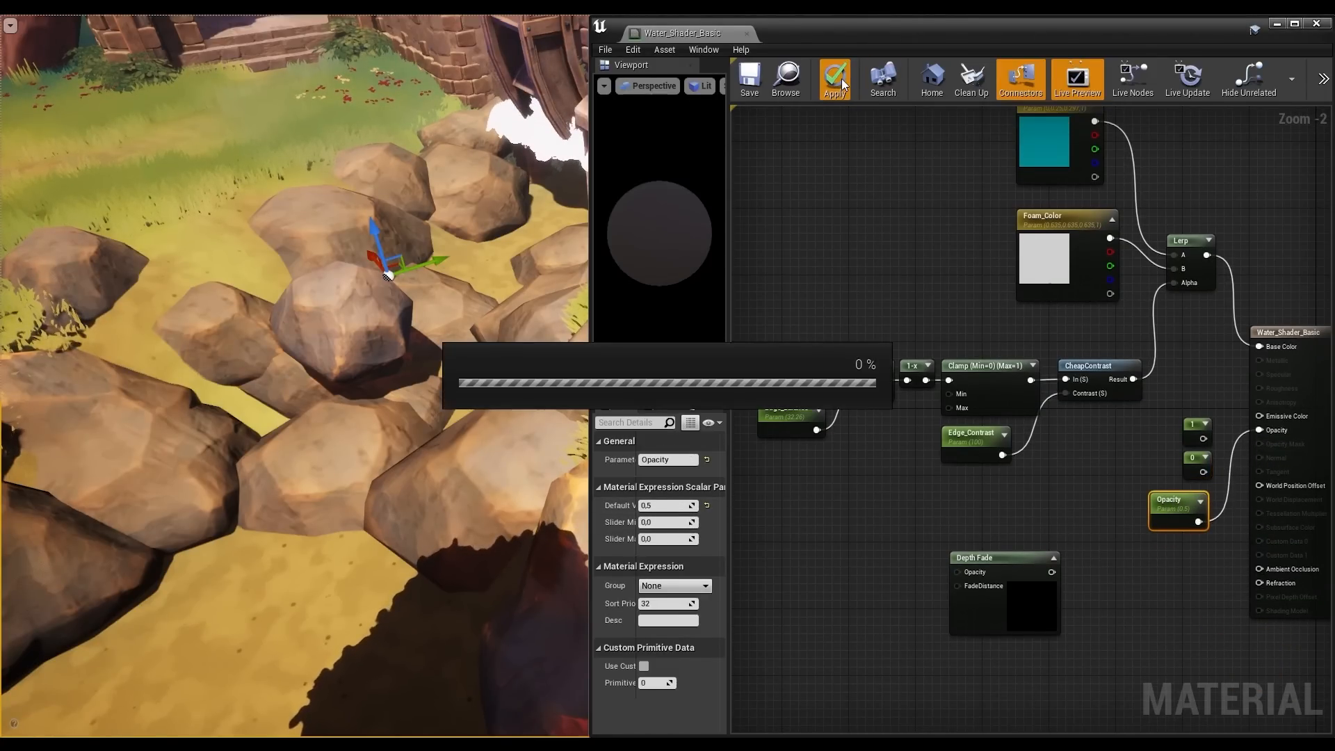
click(834, 76)
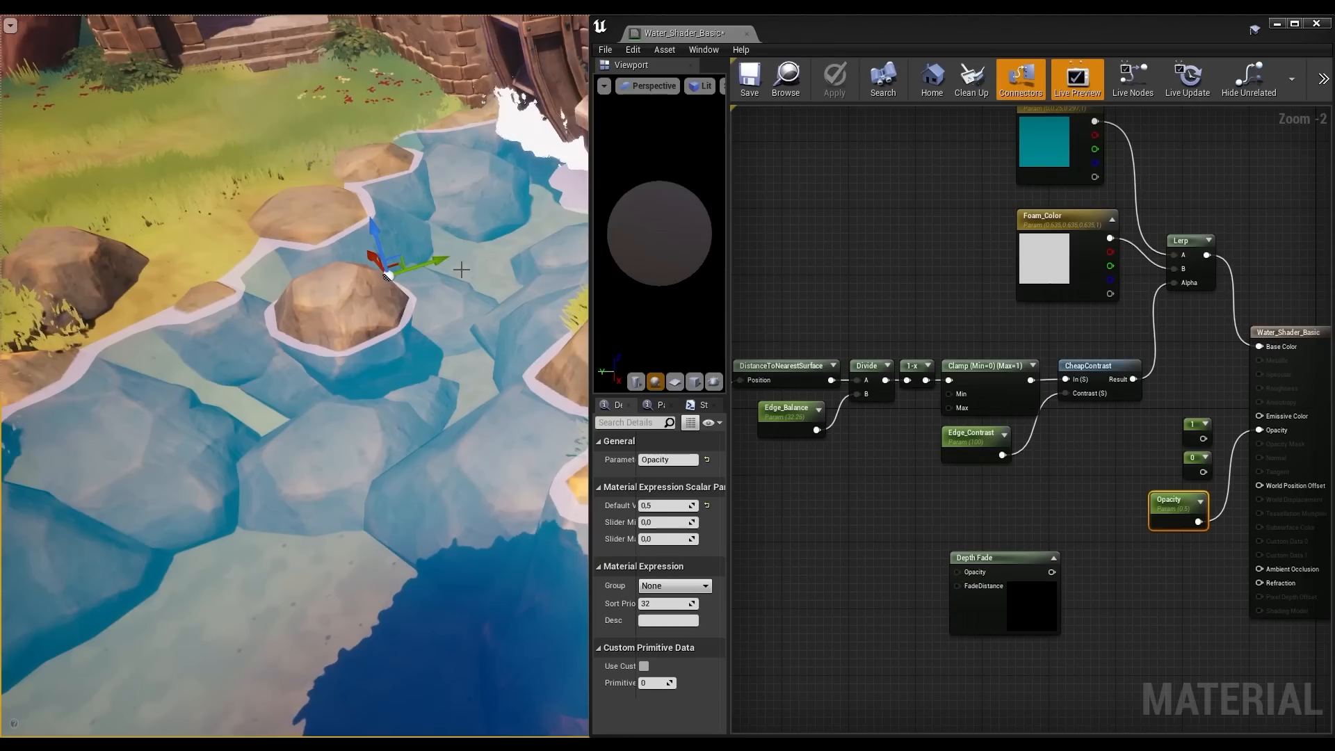
mouse_move(859, 279)
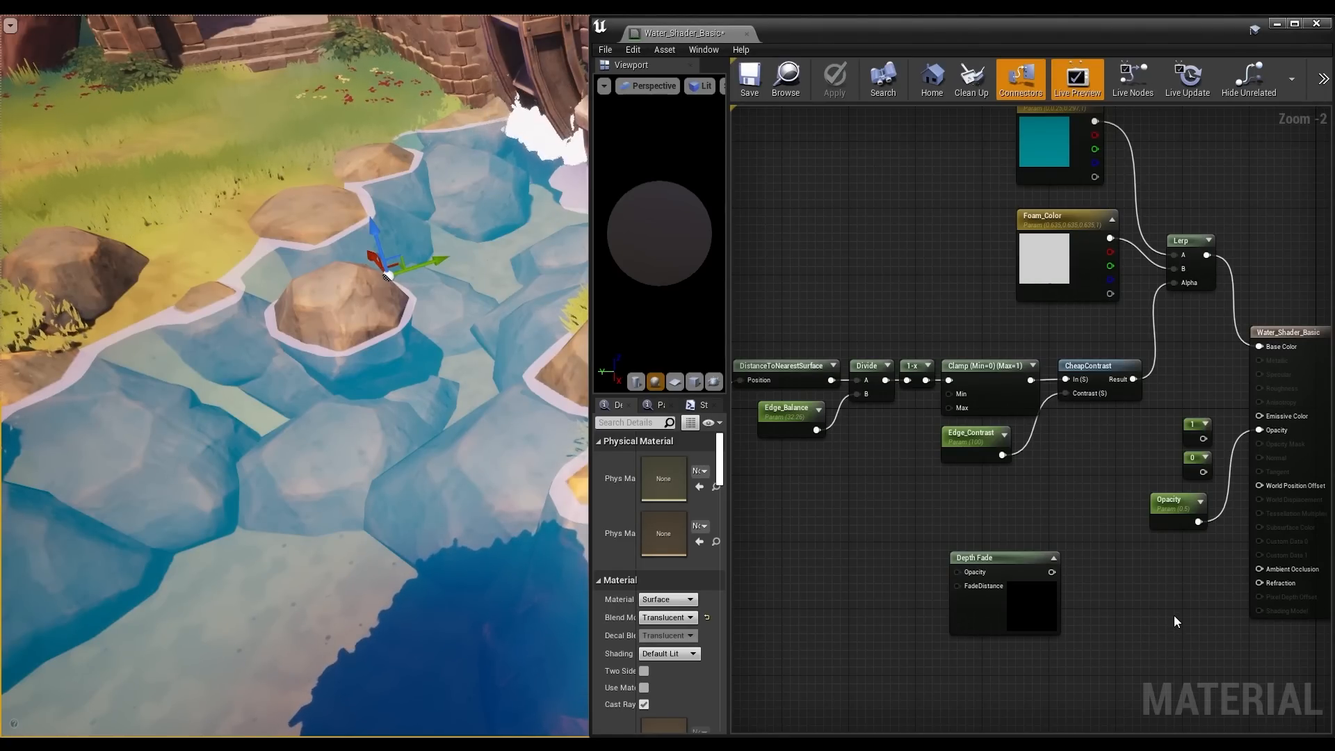
Drive Opacity with a 0-to-1 Lerp using Depth Fade as Alpha, and apply.
click(1035, 523)
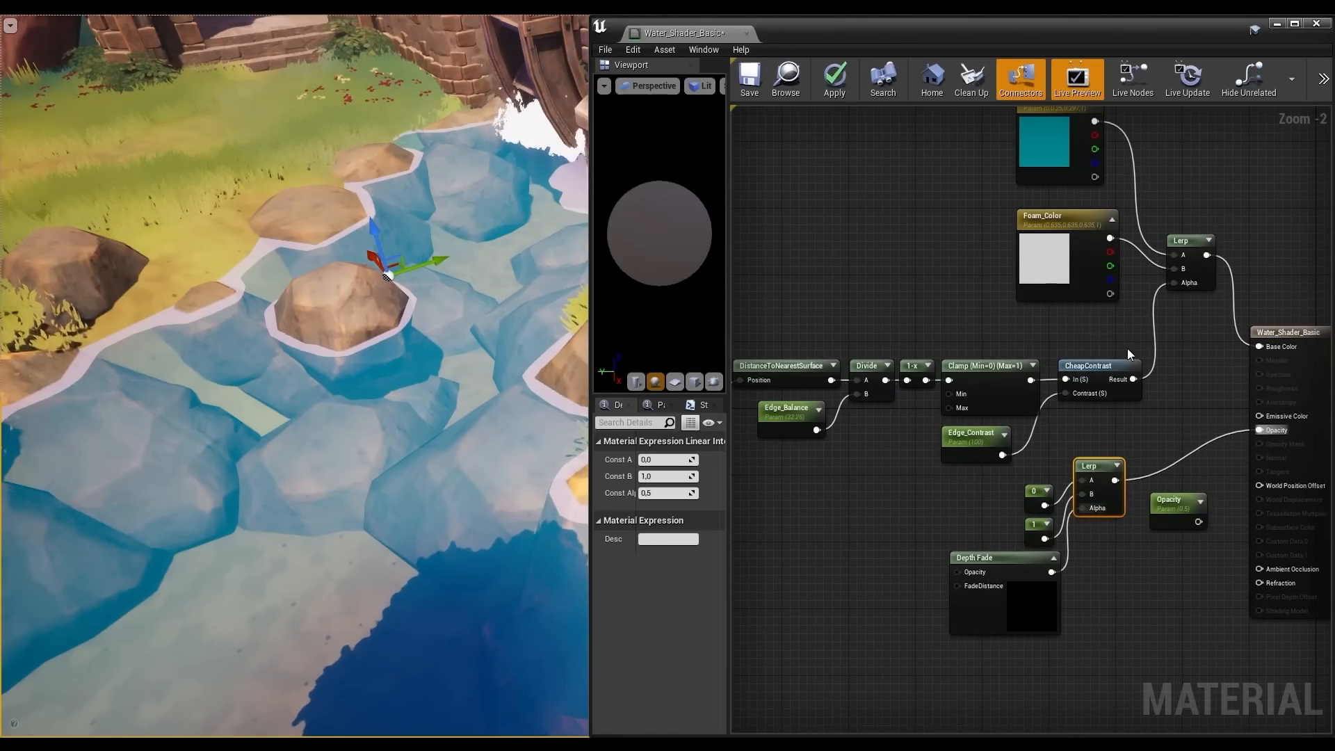
mouse_move(835, 79)
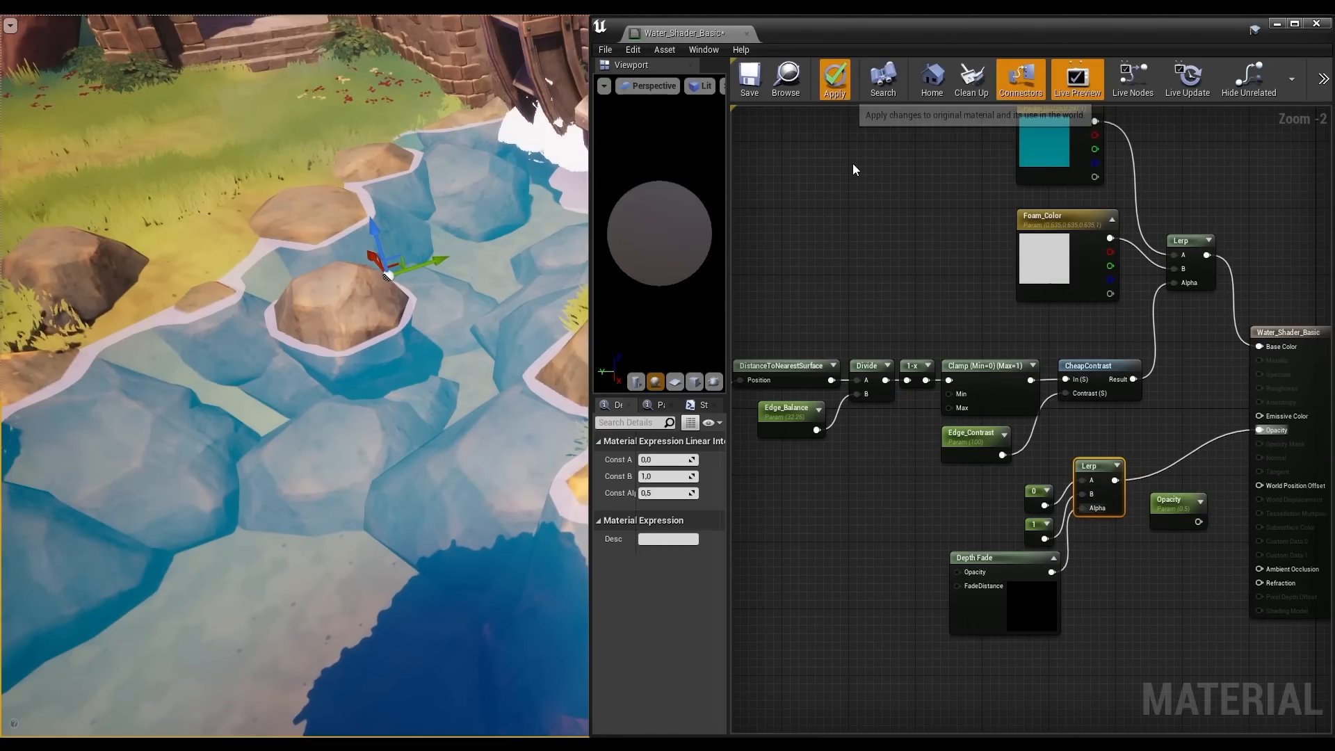
click(833, 78)
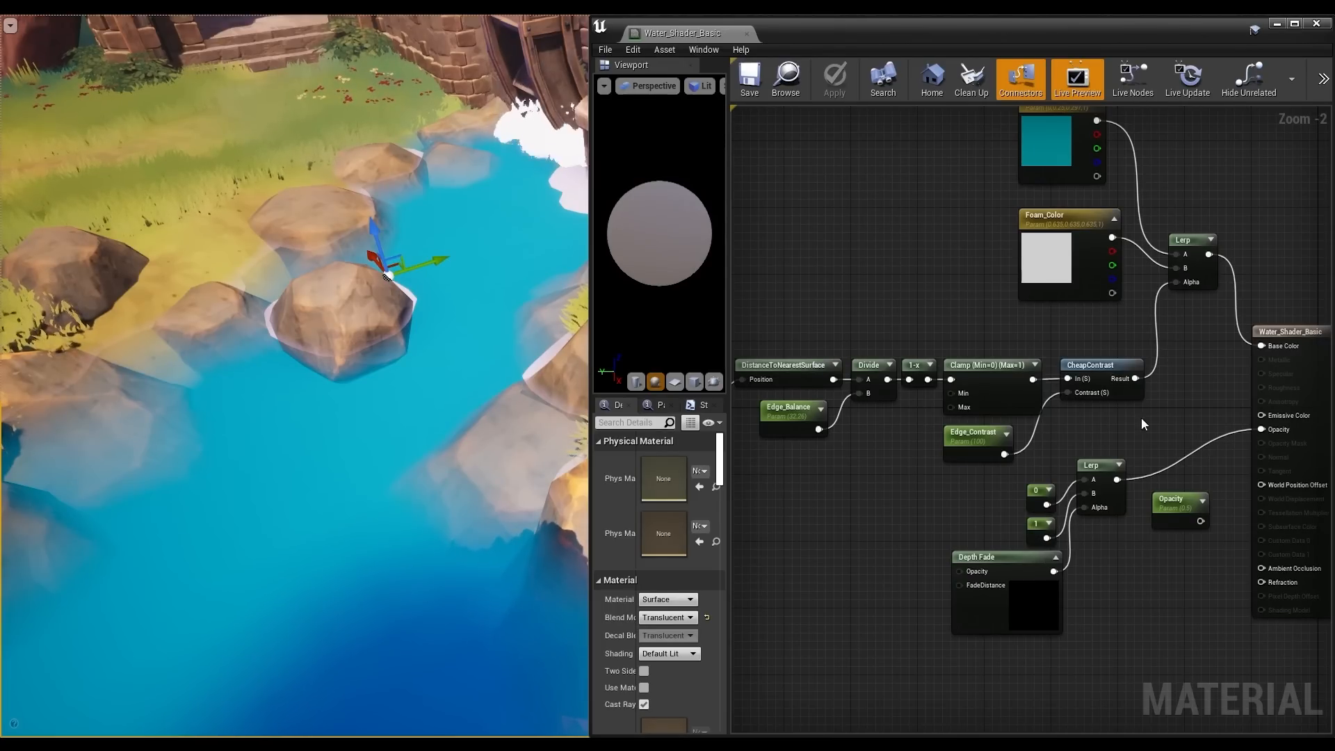
mouse_move(1090, 481)
text(cla)
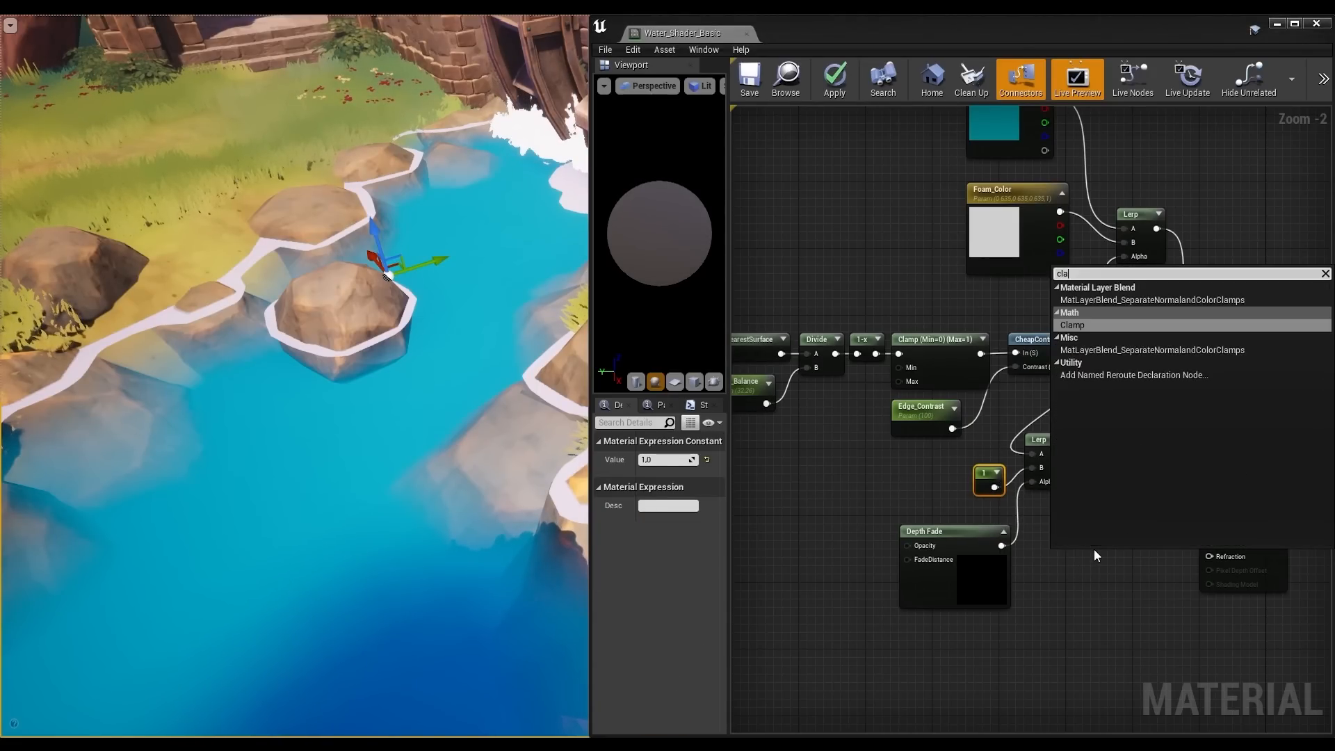
Insert a Clamp before Opacity with Min 0.5 and Max 0.9, and apply.
click(1073, 325)
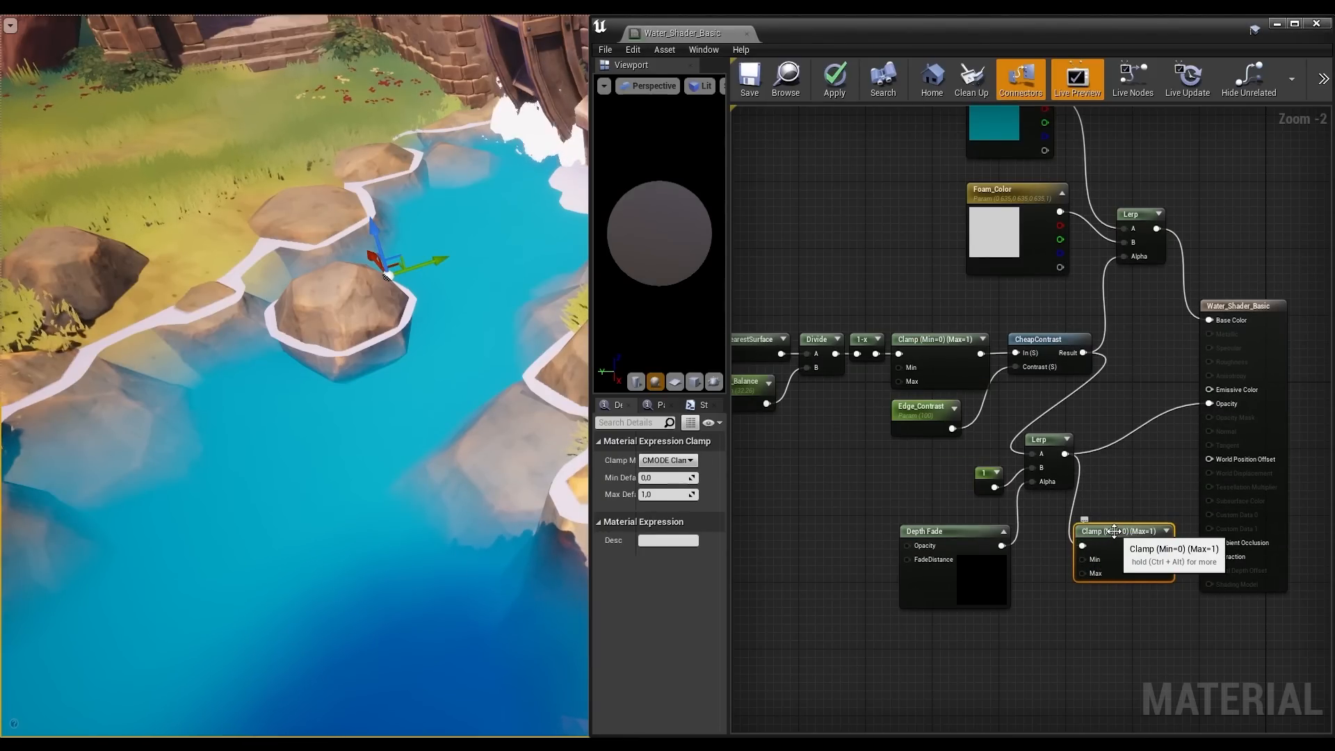
mouse_move(764, 509)
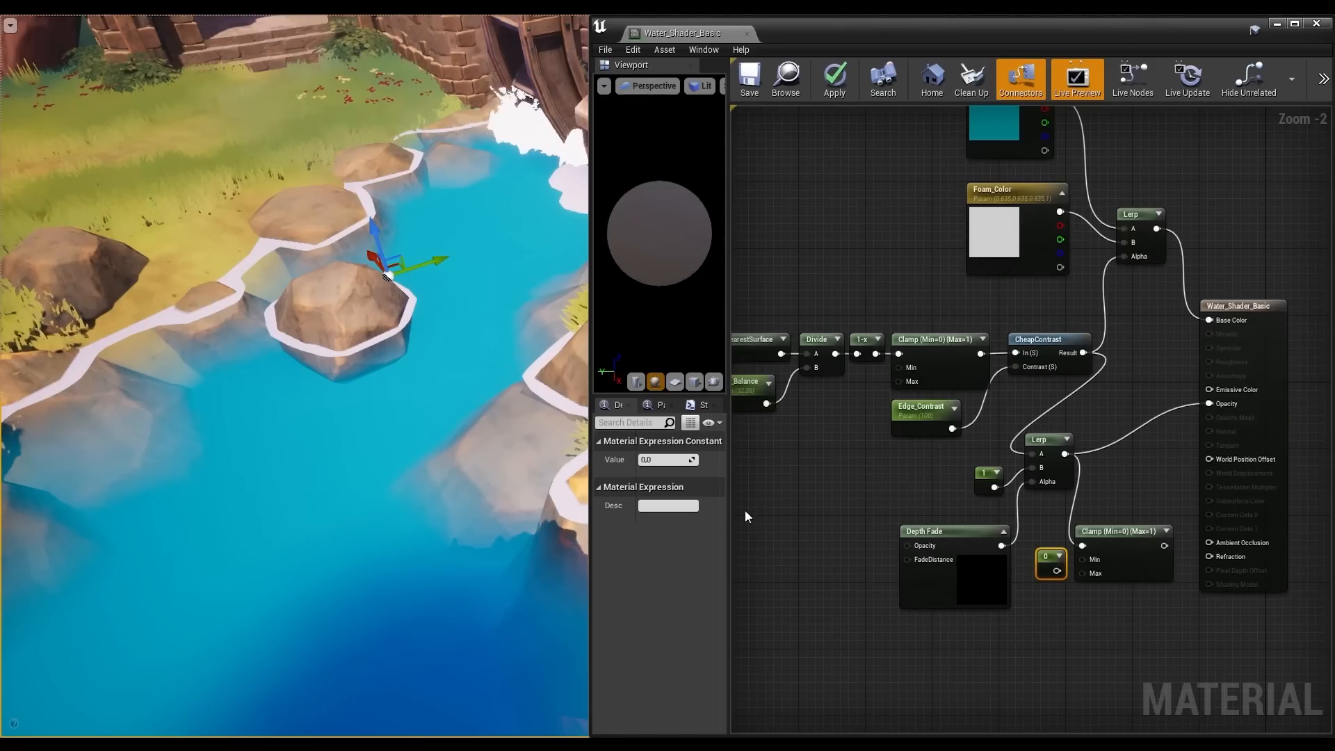
text(0.5)
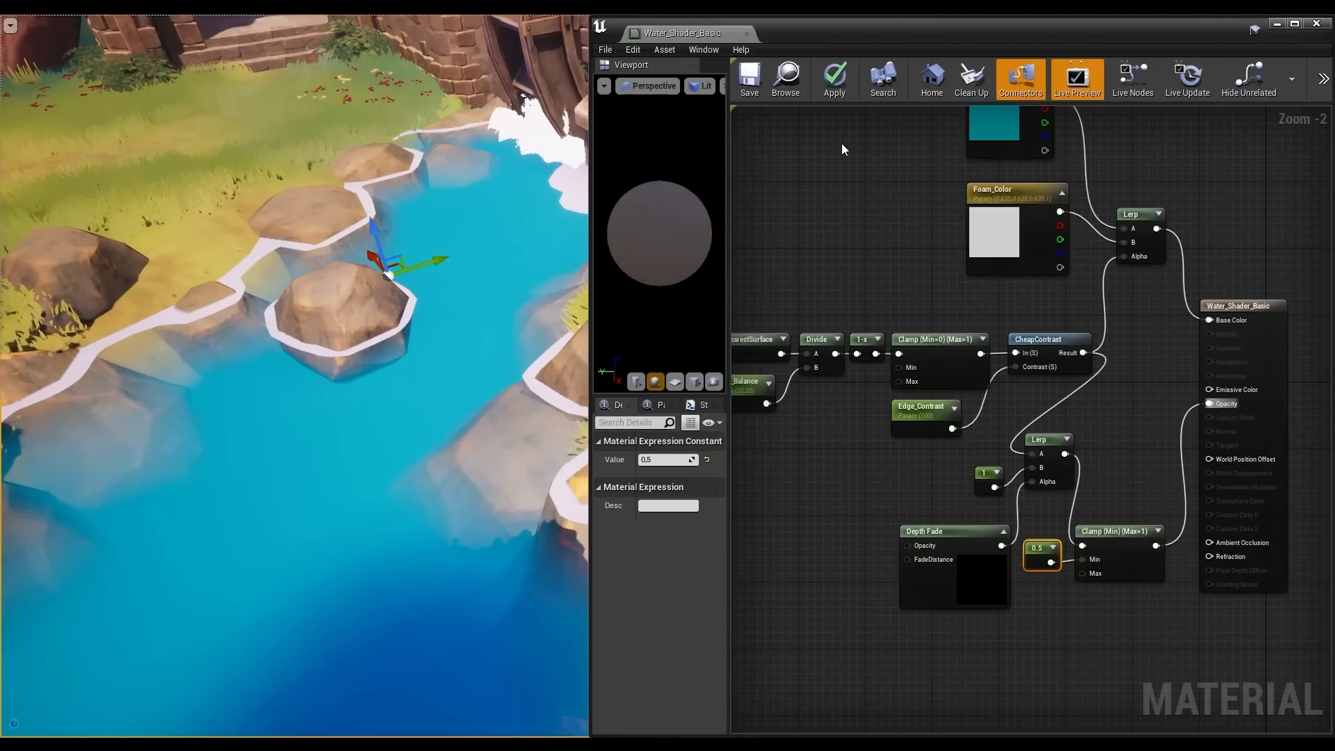
click(834, 77)
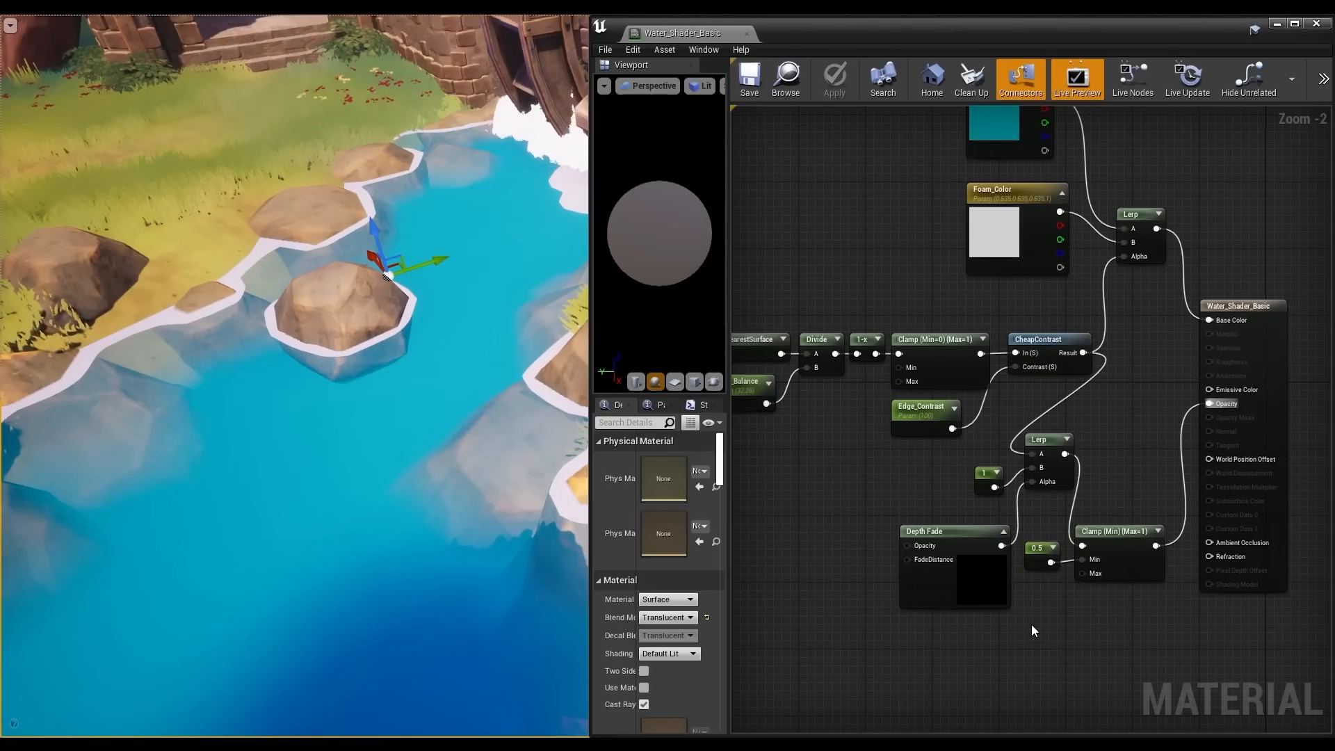
click(1039, 593)
text(0.9)
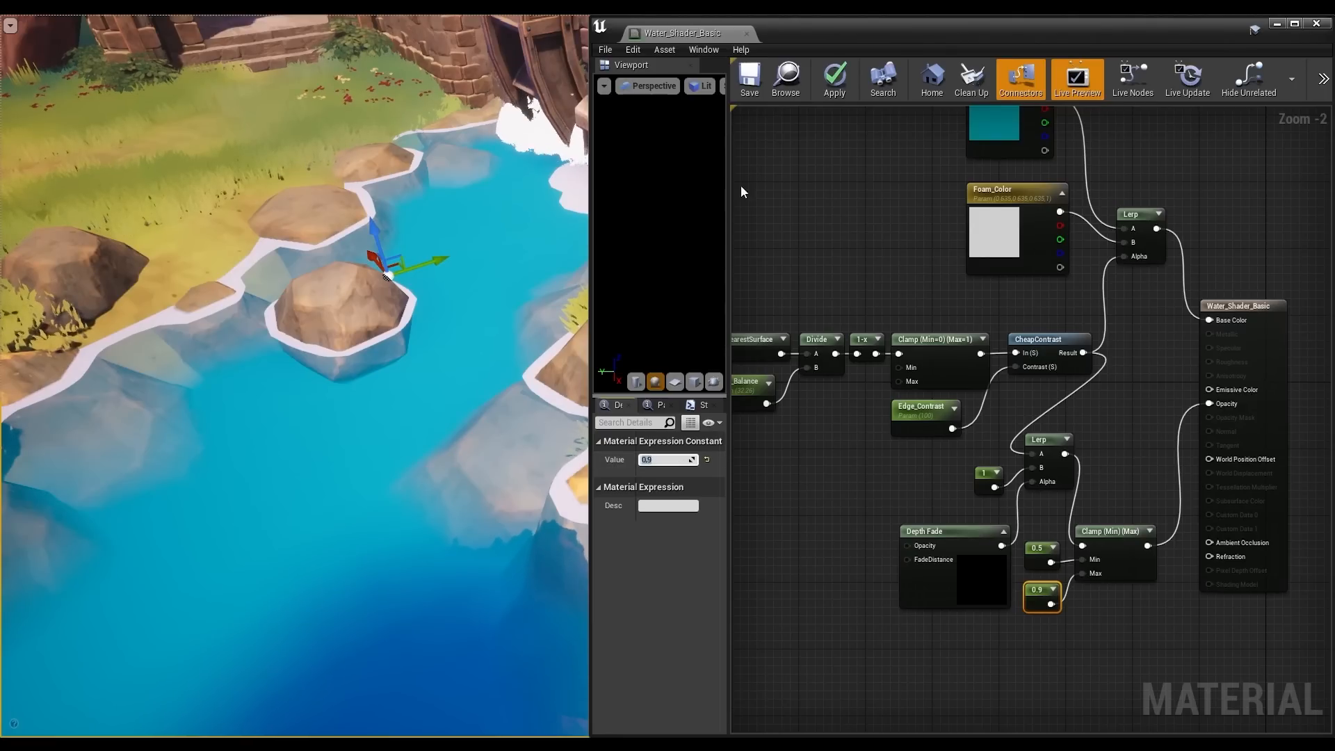
click(834, 78)
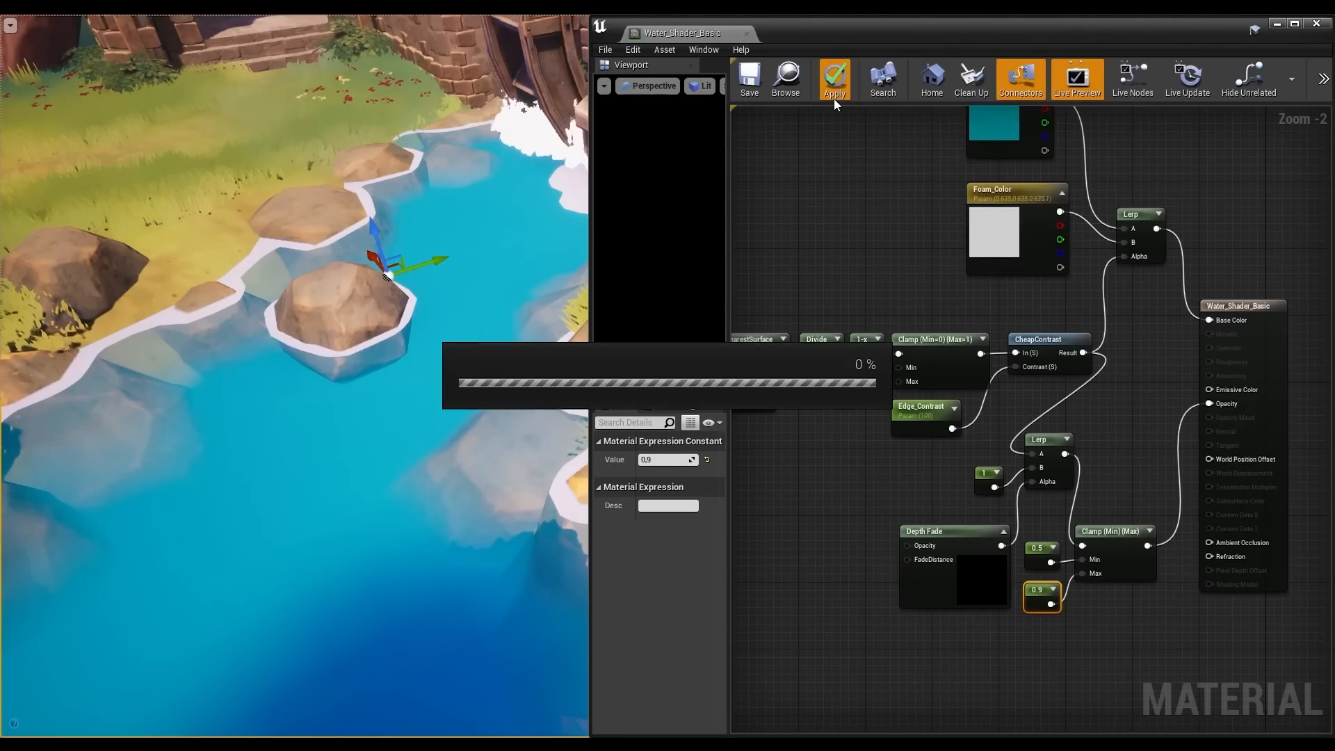
click(833, 79)
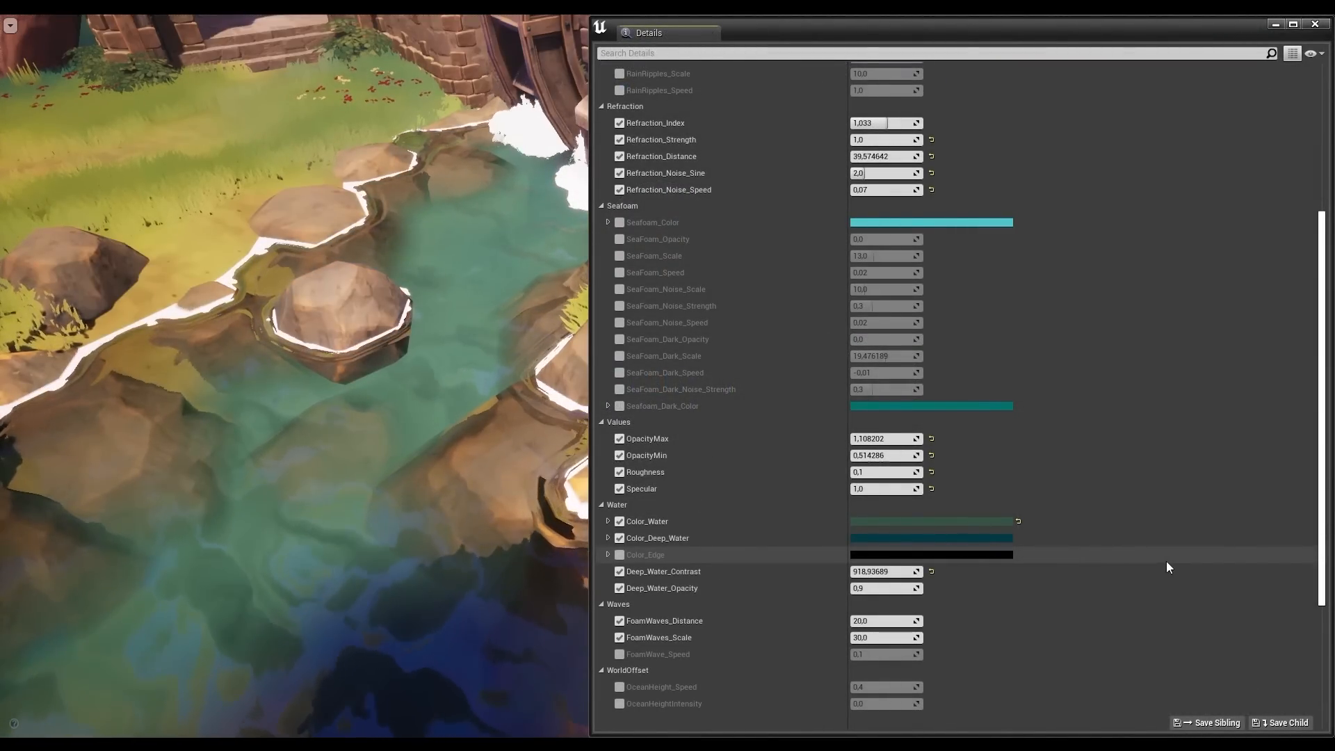
Set the water material's Deep_Water_Contrast to 419.273071.
text(419,273071)
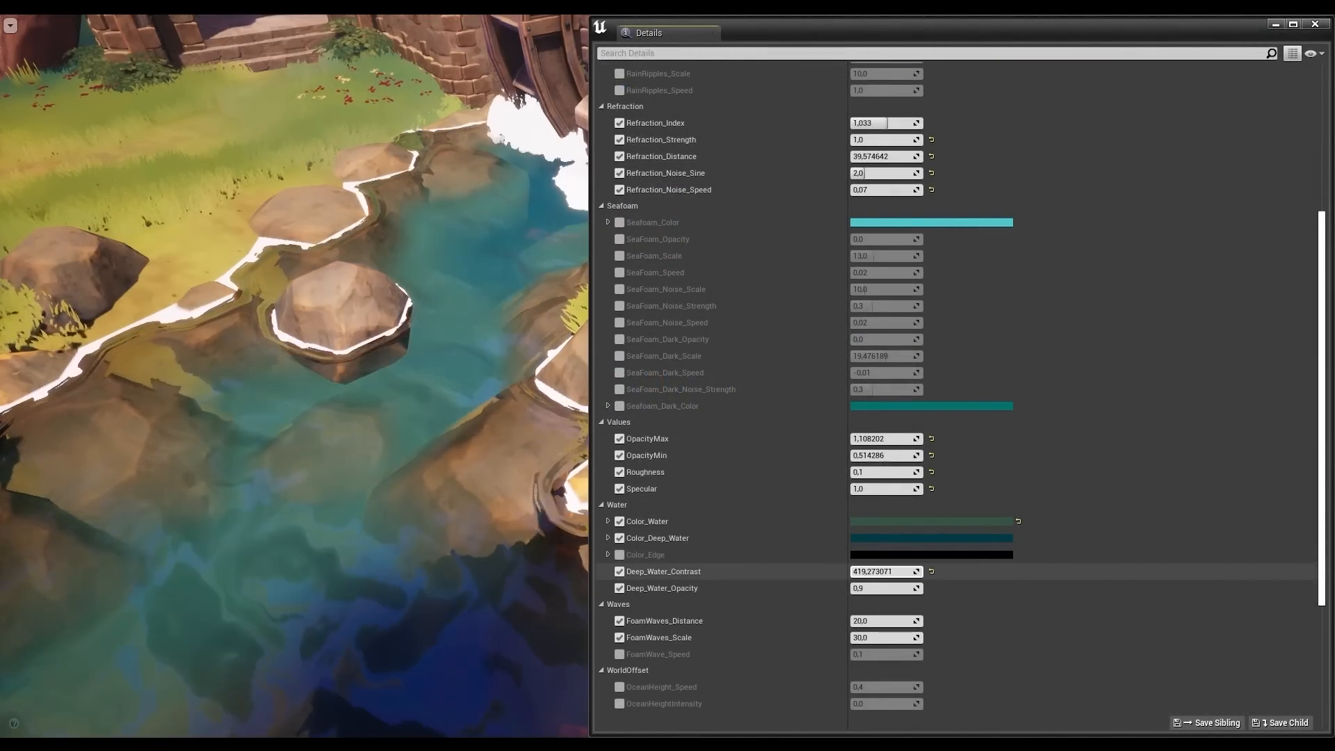